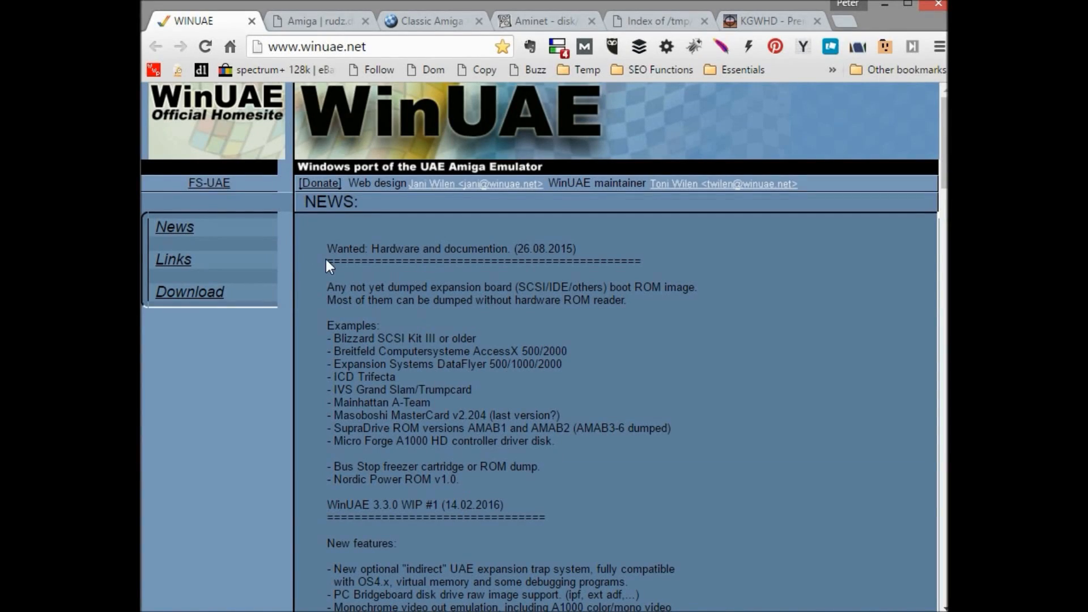
Step: Look over the WinUAE downloads page, the rudz.dk Amiga files and the Classic Workbench site
left_click(191, 291)
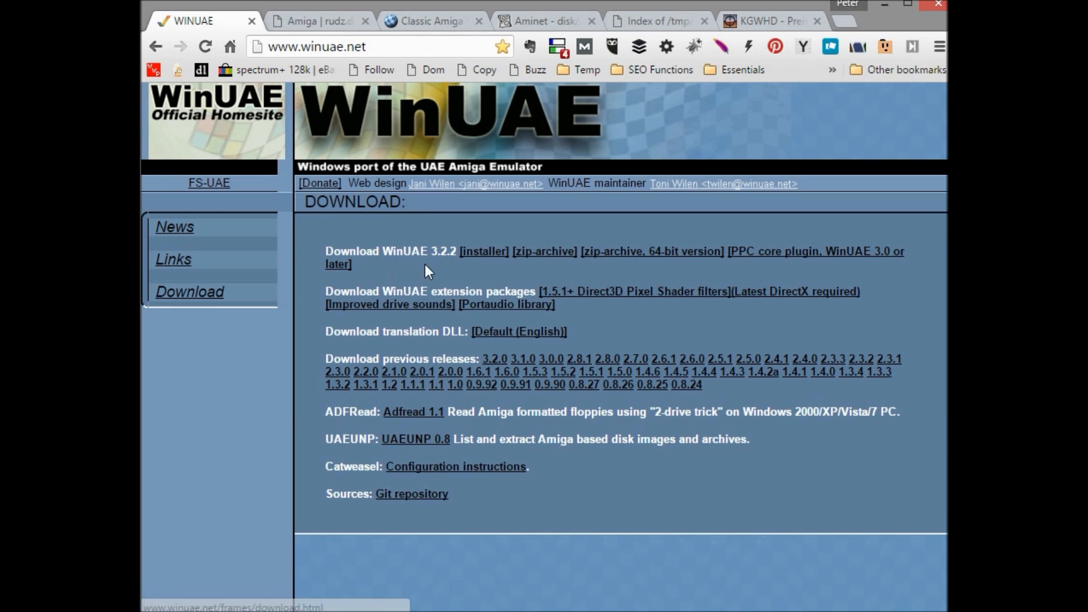
left_click(316, 21)
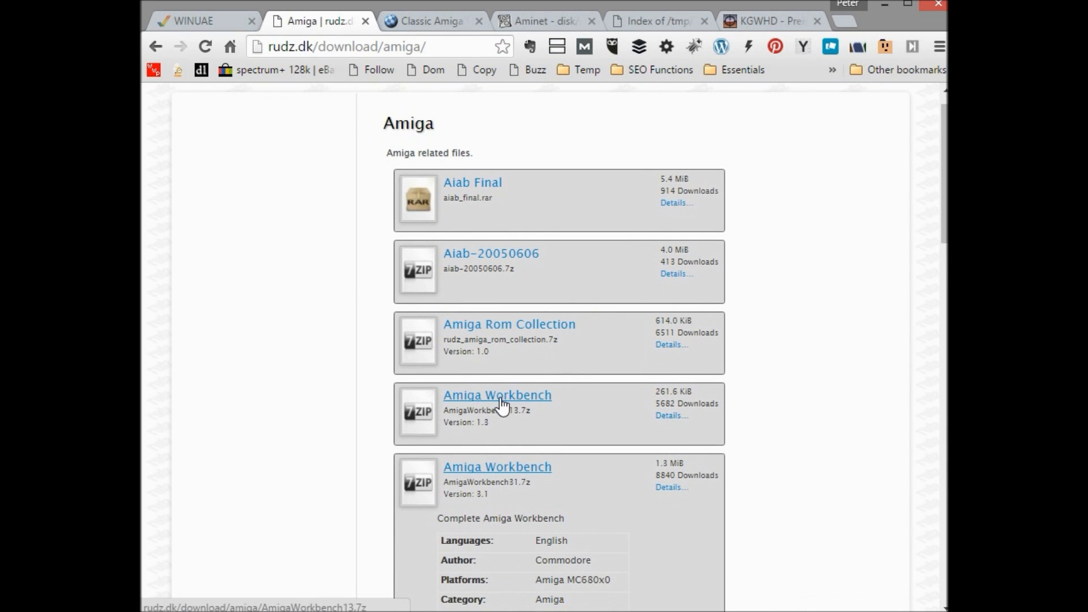
left_click(432, 20)
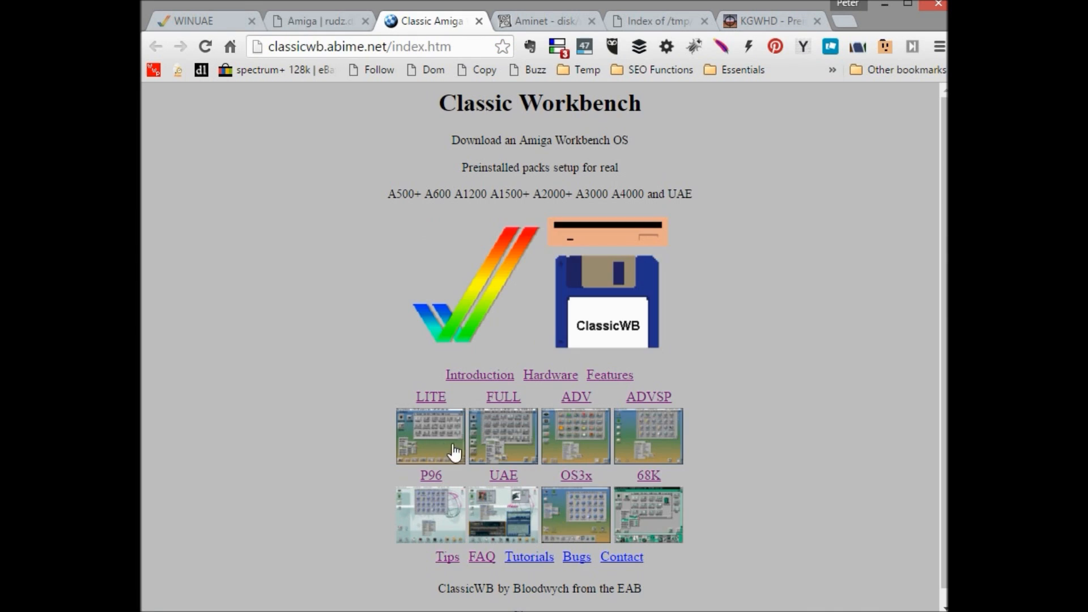
mouse_move(646, 523)
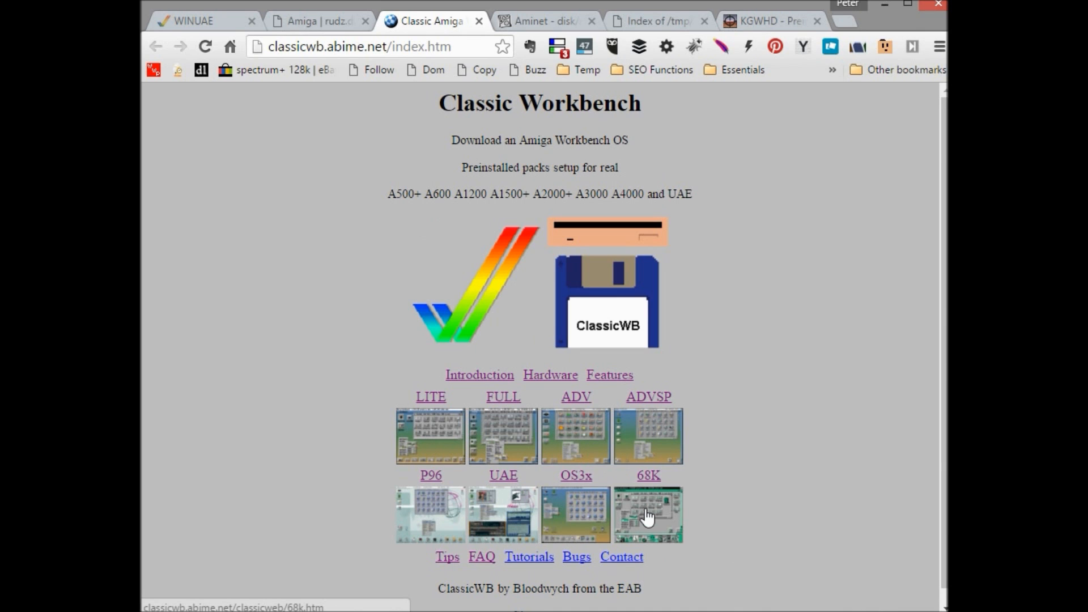
Step: Go to the Classic Workbench LITE pack page and skim its contents
left_click(430, 397)
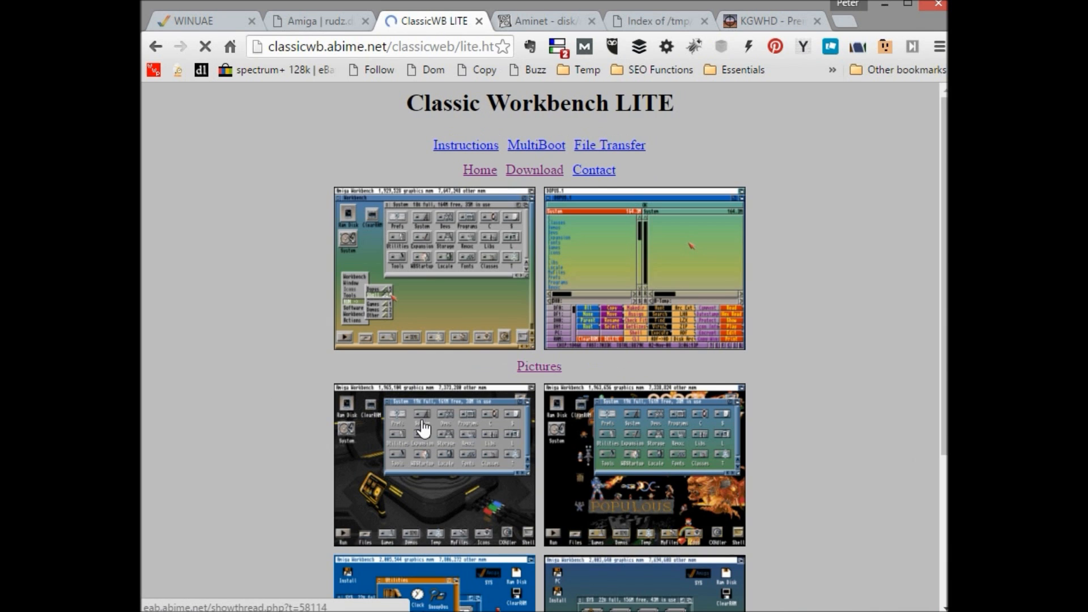
scroll("down", 3)
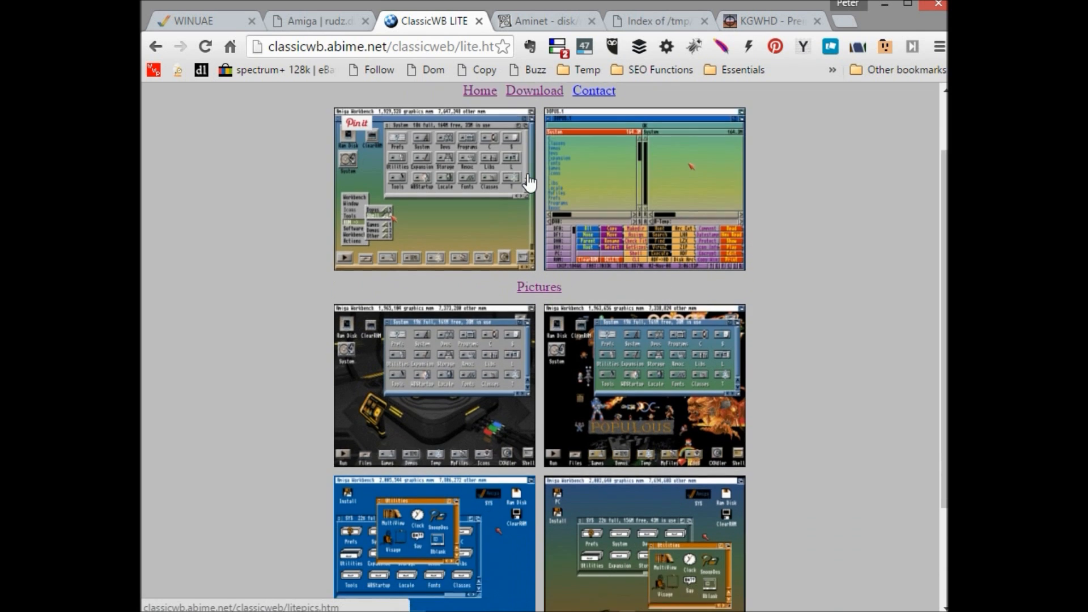
scroll("up", 3)
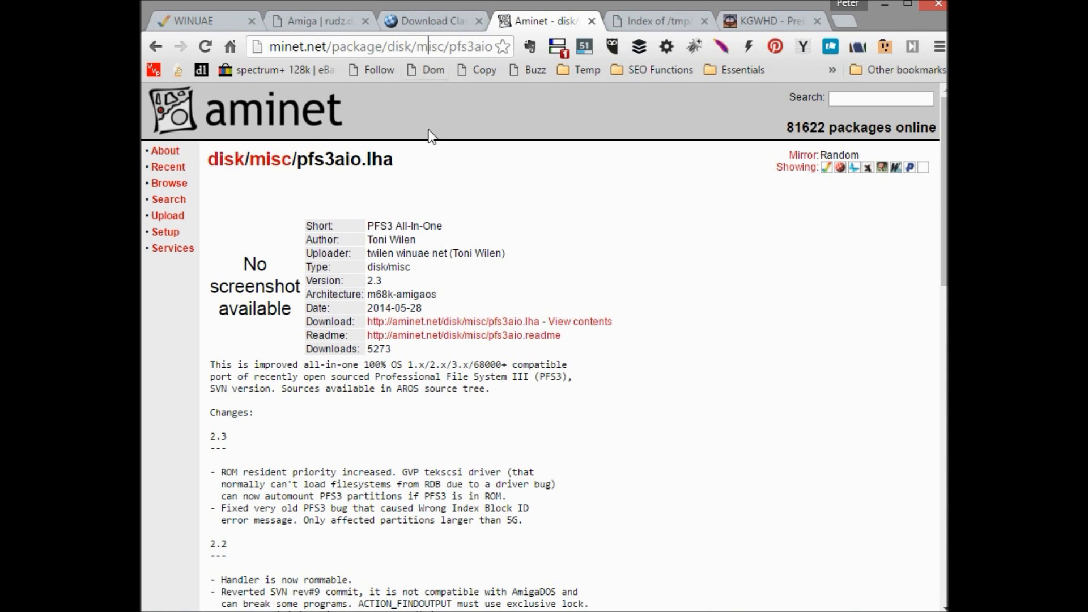
Step: Download pfs3aio.lha from its Aminet package page
scroll("down", 3)
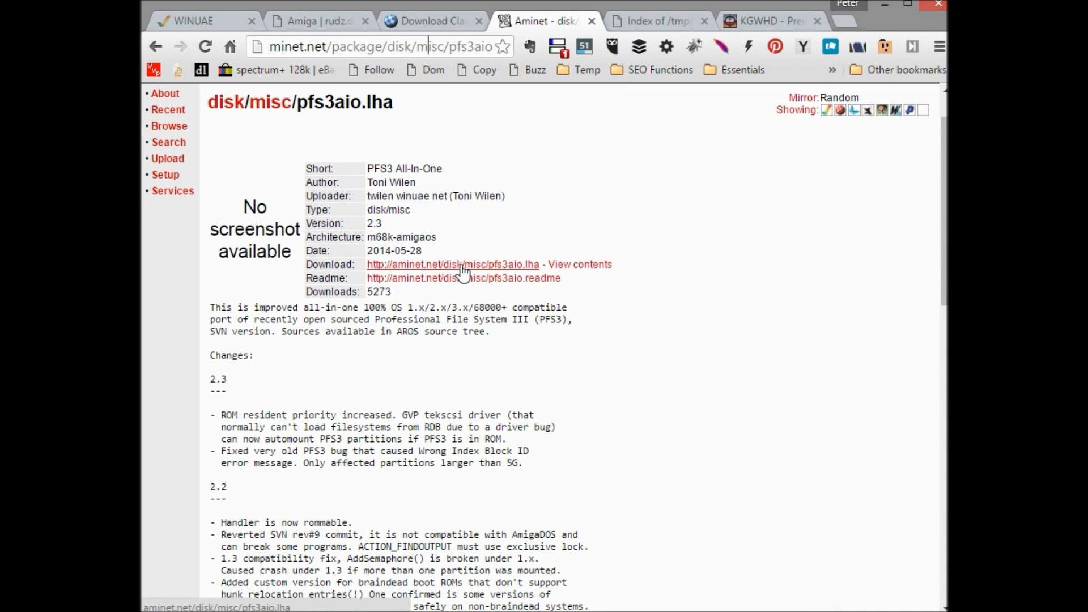
left_click(461, 264)
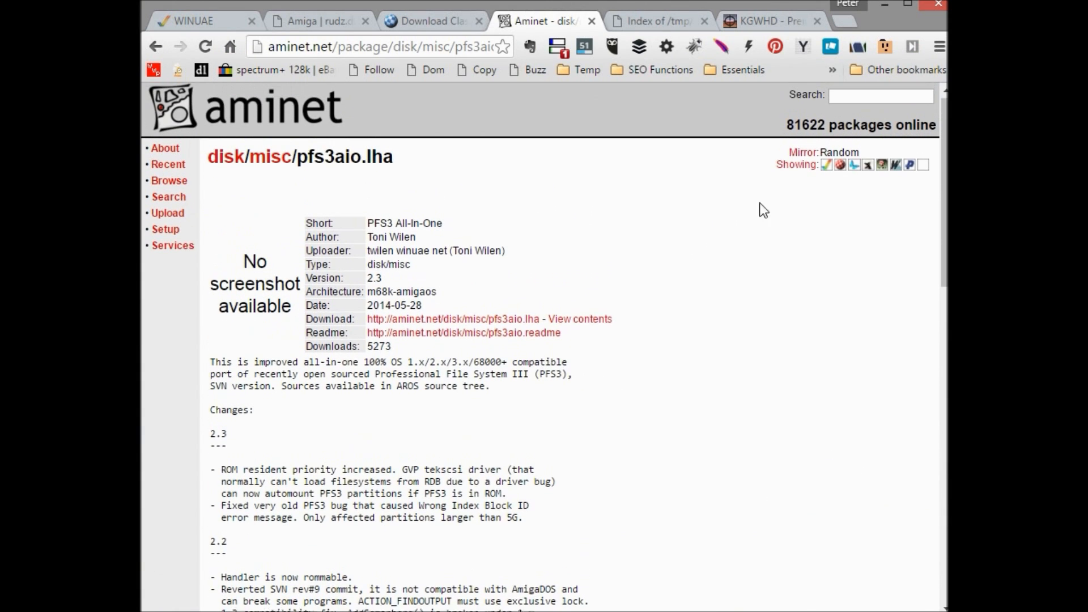
left_click(655, 20)
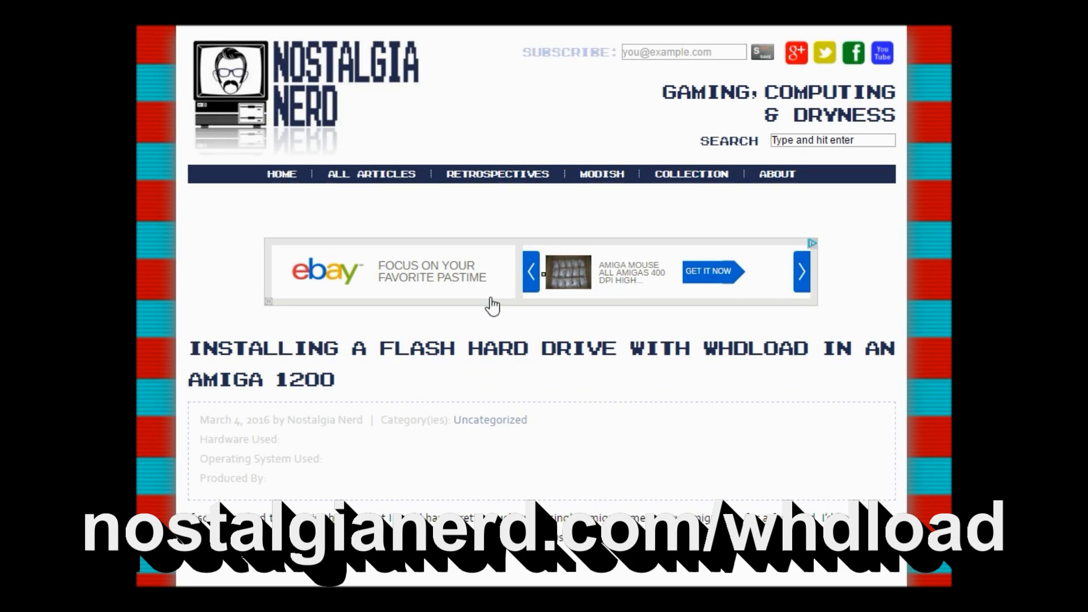
scroll("down", 3)
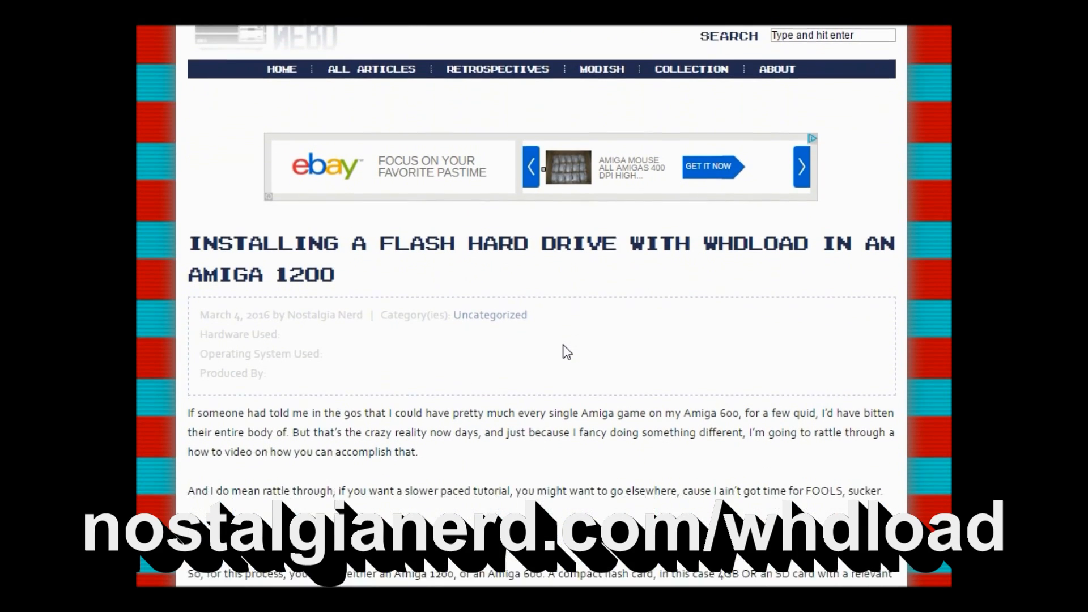
scroll("down", 3)
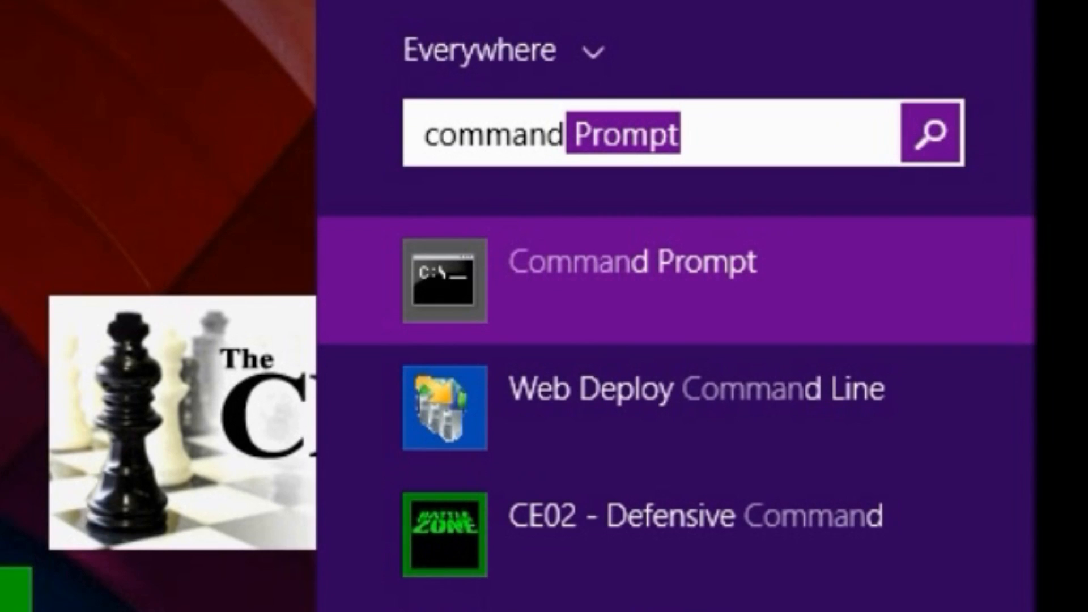
Step: In an elevated Command Prompt, use DiskPart to select disk 5 (the CF card), clean it and exit
scroll("down", 3)
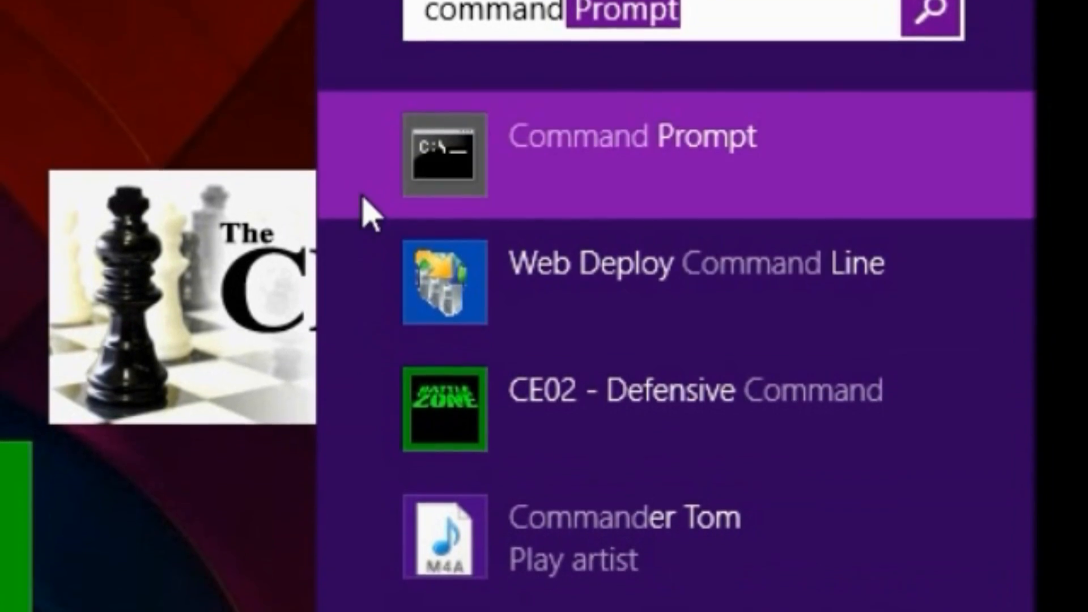
right_click(635, 138)
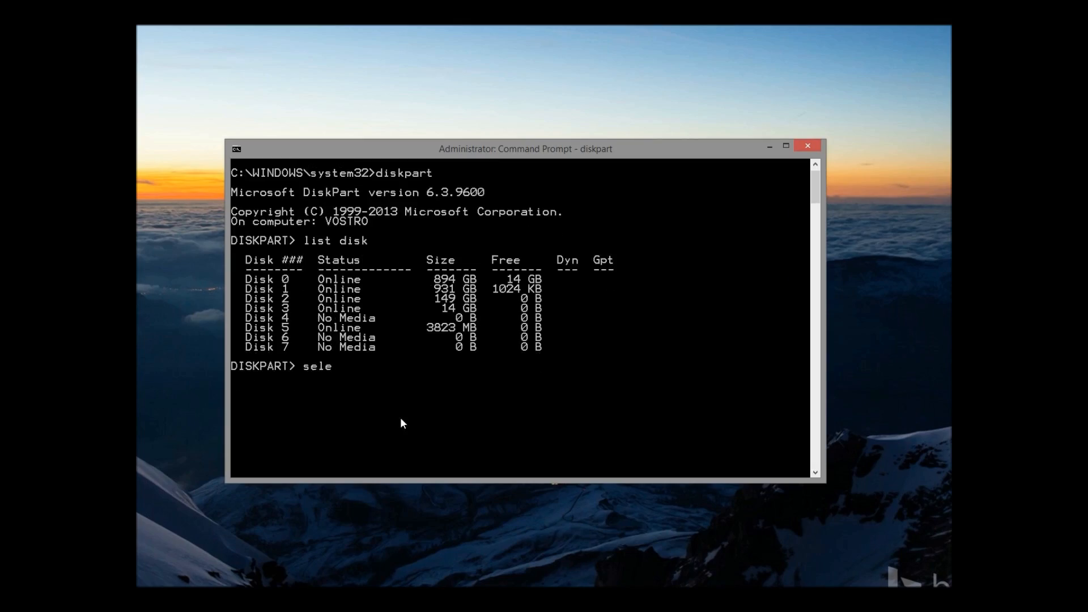
type("ct disk 5")
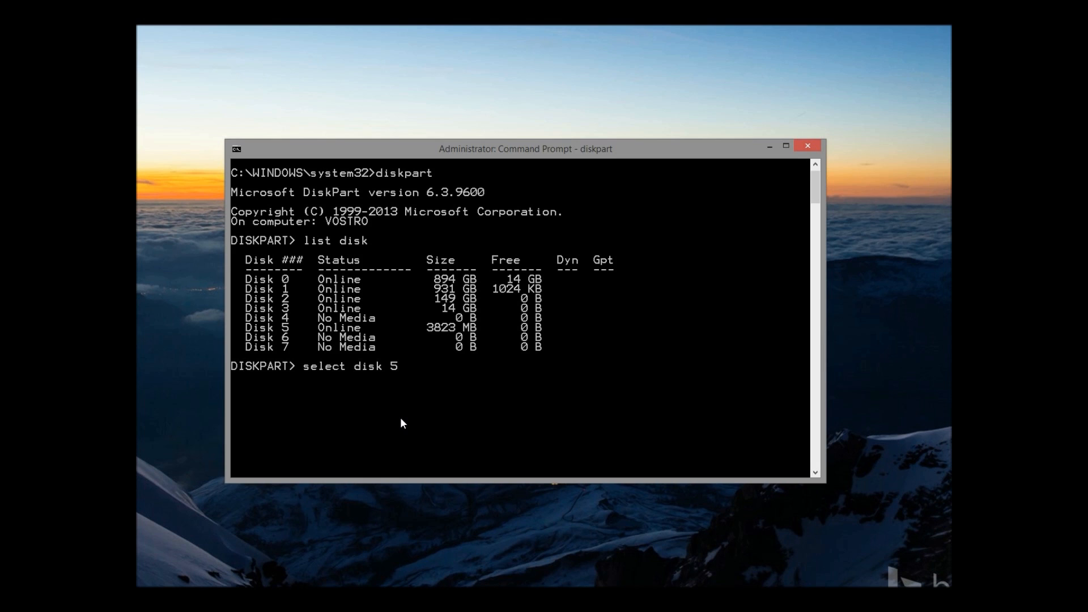
type("detail disk")
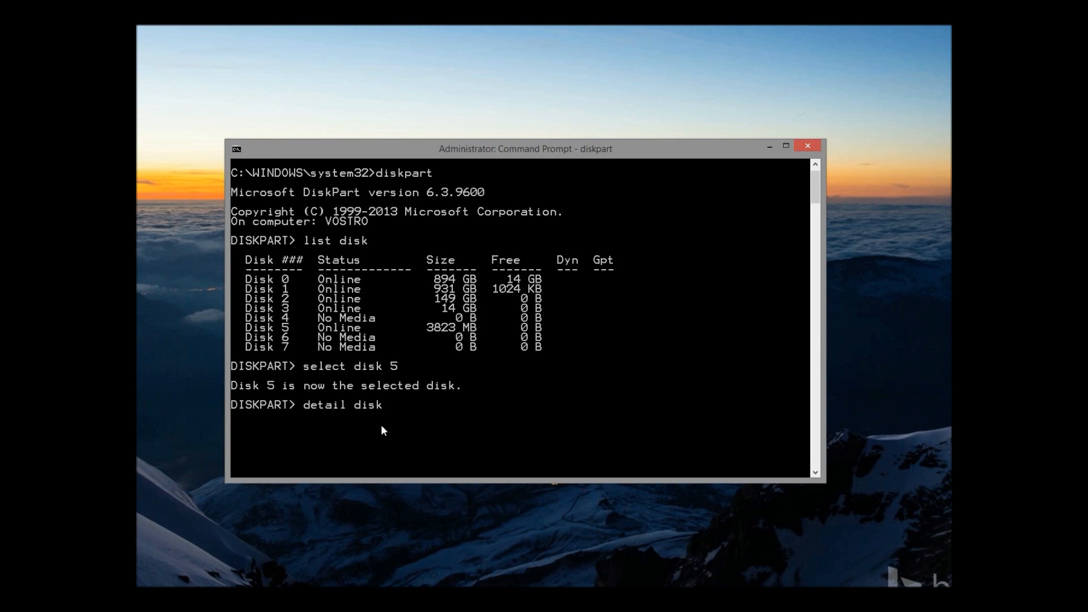
type("clean")
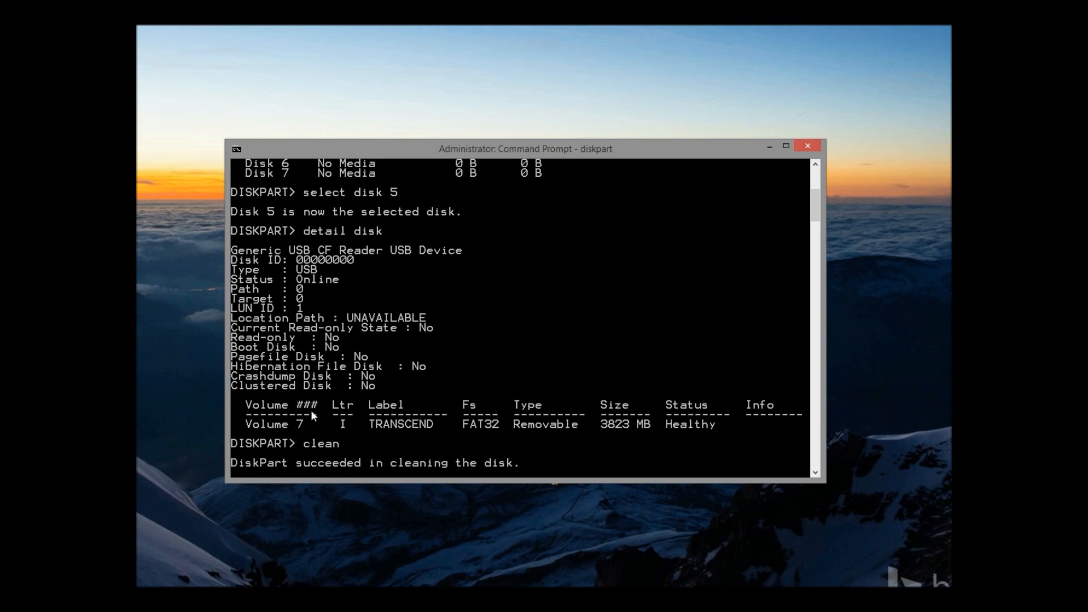
type("detail disk")
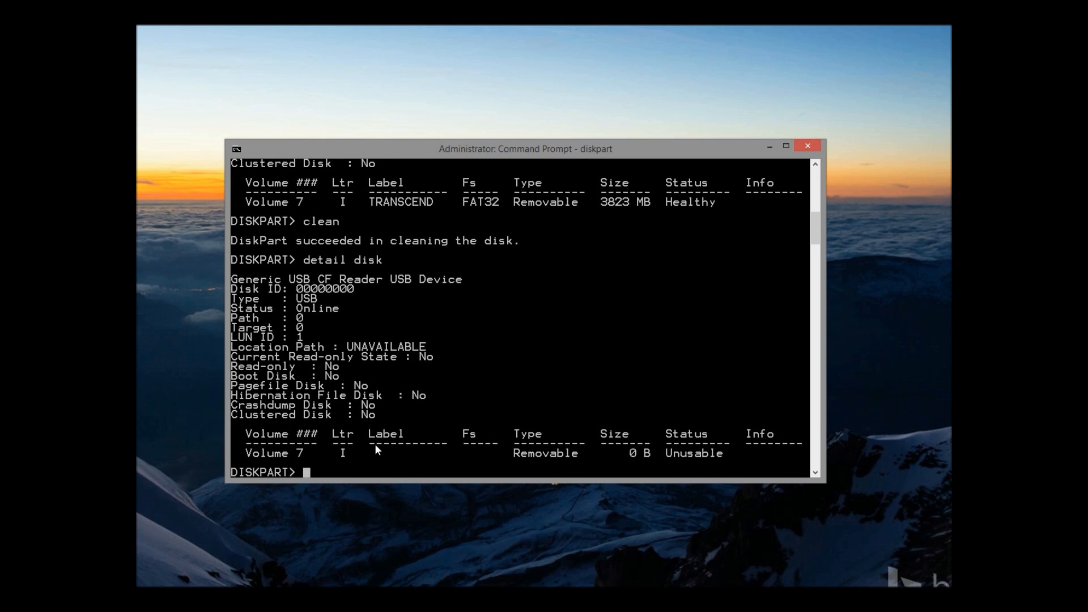
type("exit")
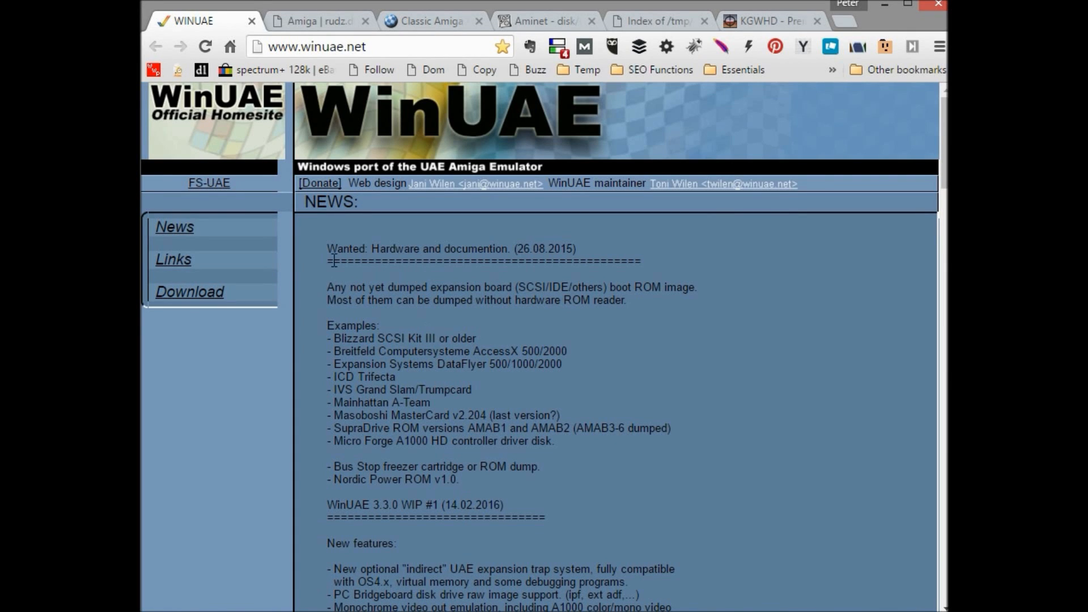
Step: Download the WinUAE 3.2.2 installer from the winuae.net downloads page
left_click(189, 292)
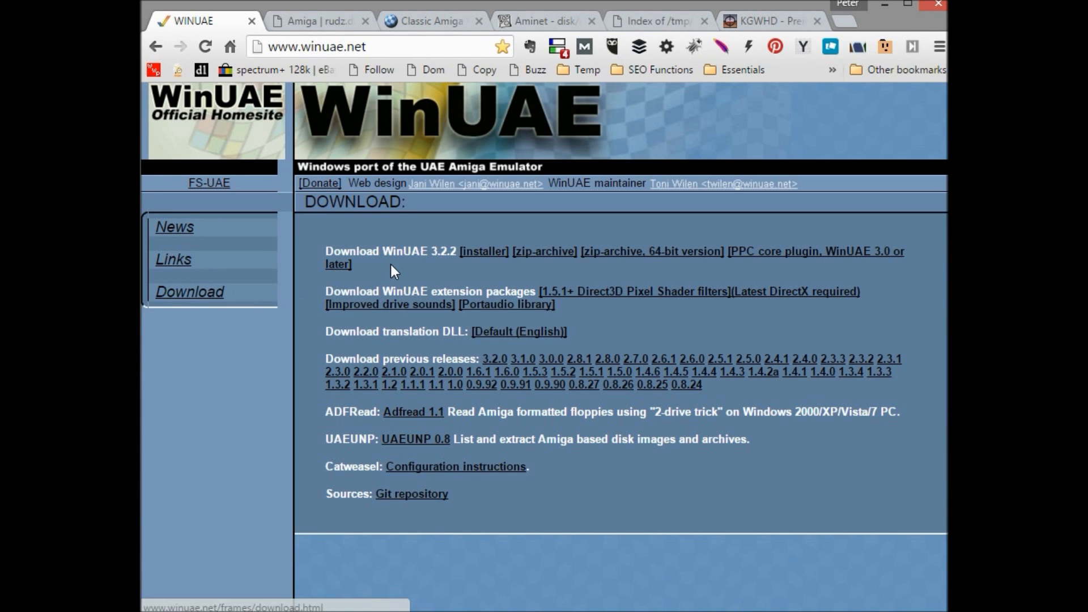
mouse_move(487, 250)
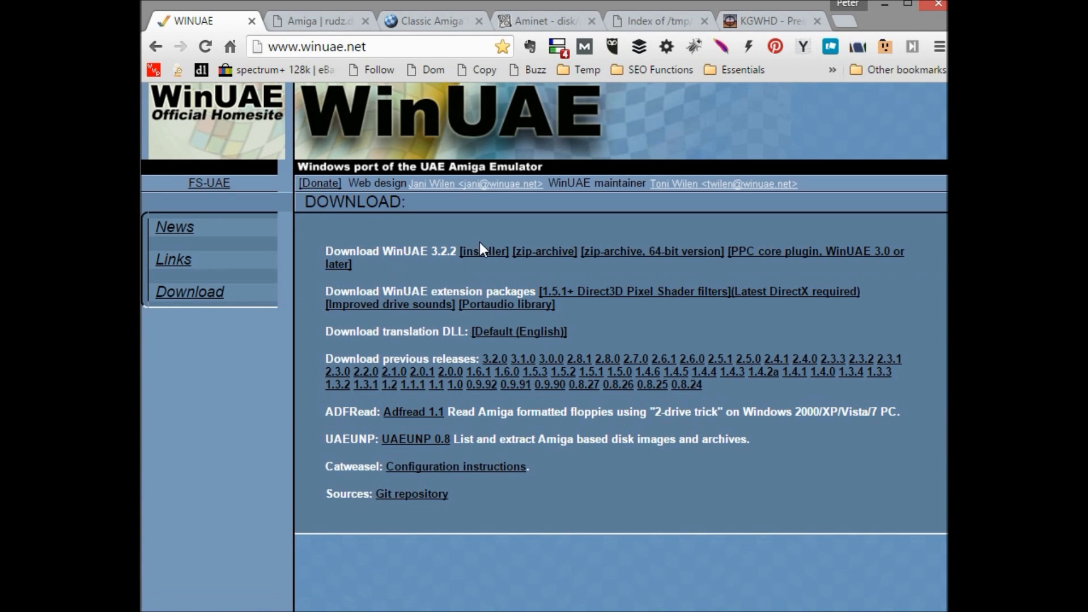
left_click(483, 251)
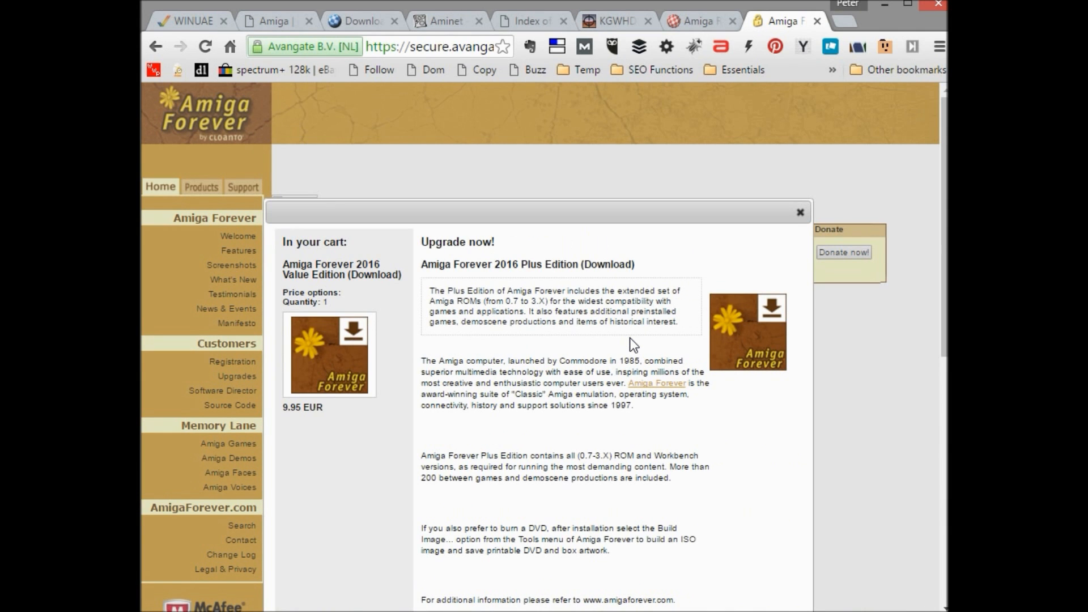
scroll("down", 3)
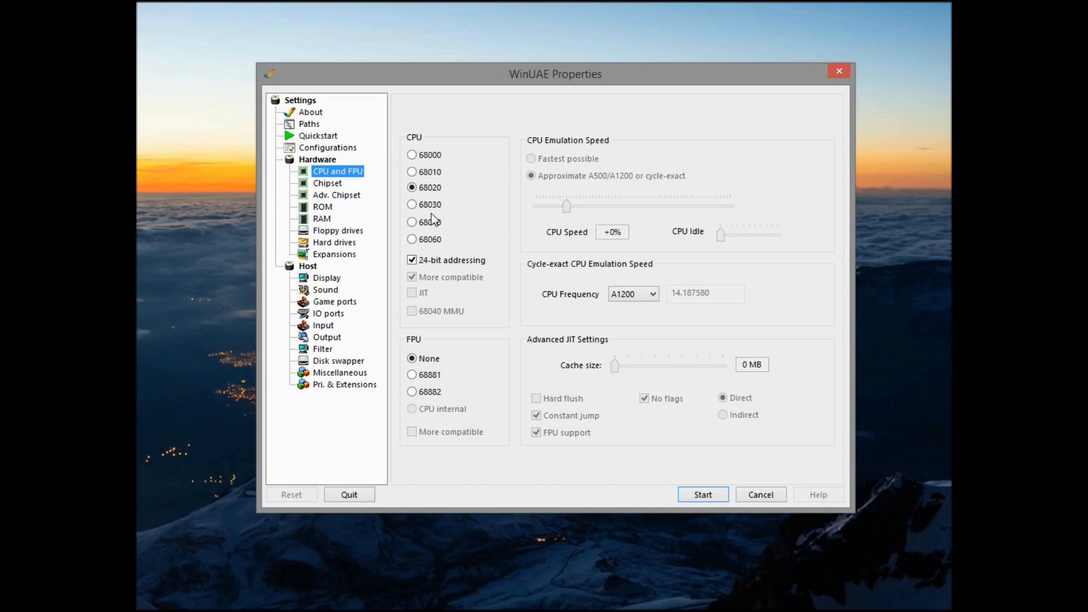
Step: Set the emulated CPU to 68040 with internal FPU and turn off cycle-exact chipset emulation
left_click(412, 222)
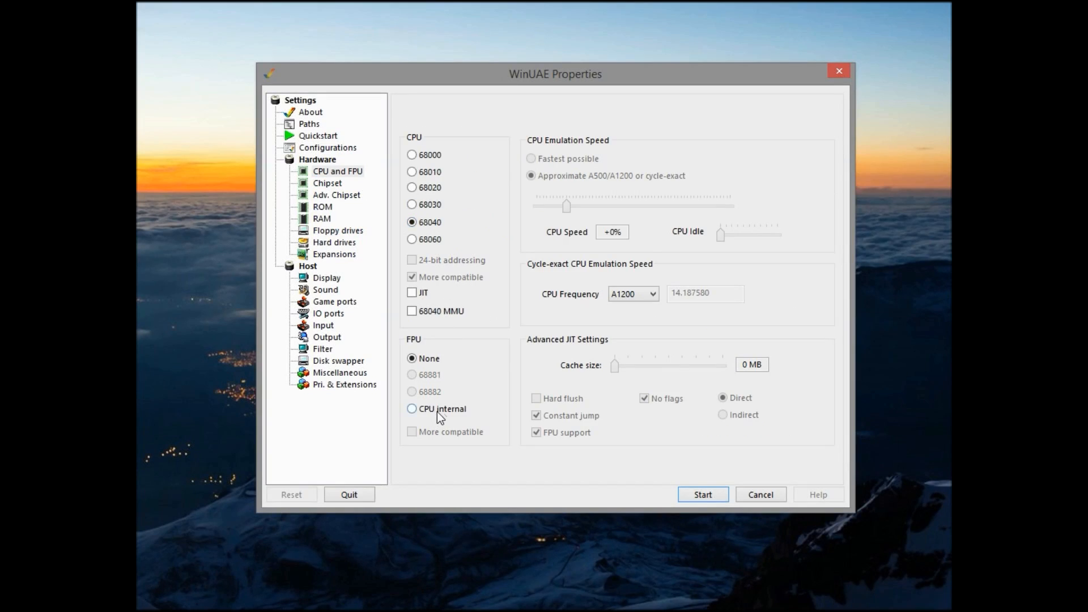
left_click(412, 408)
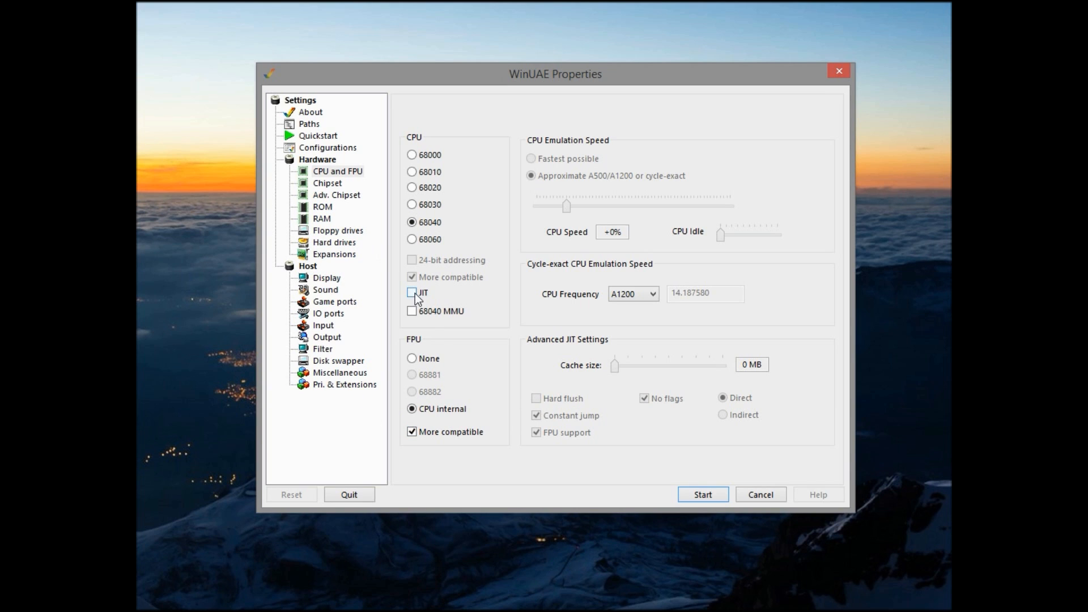
left_click(326, 182)
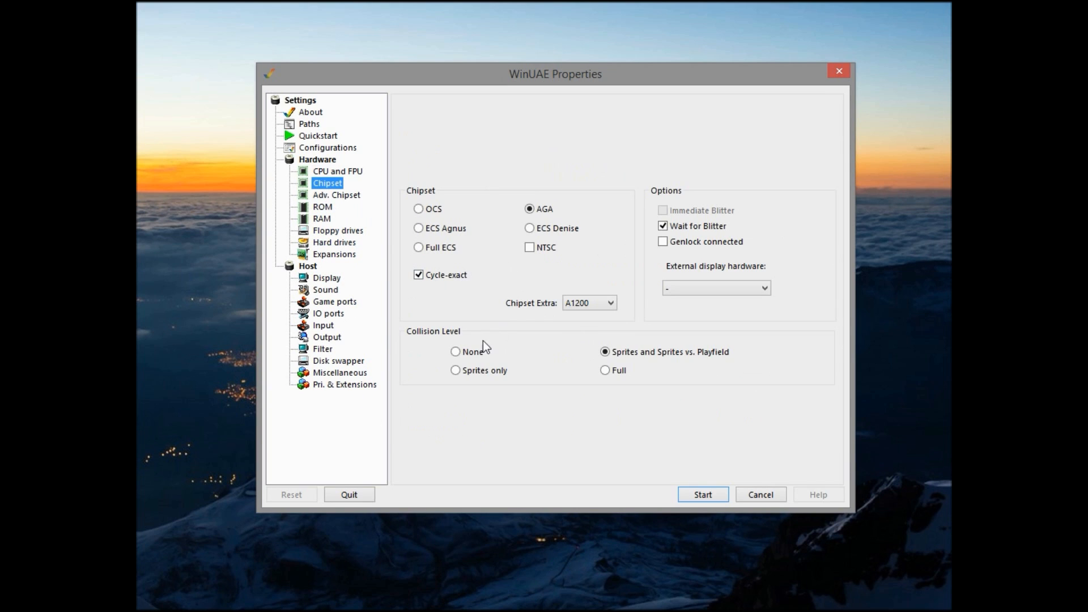
left_click(418, 275)
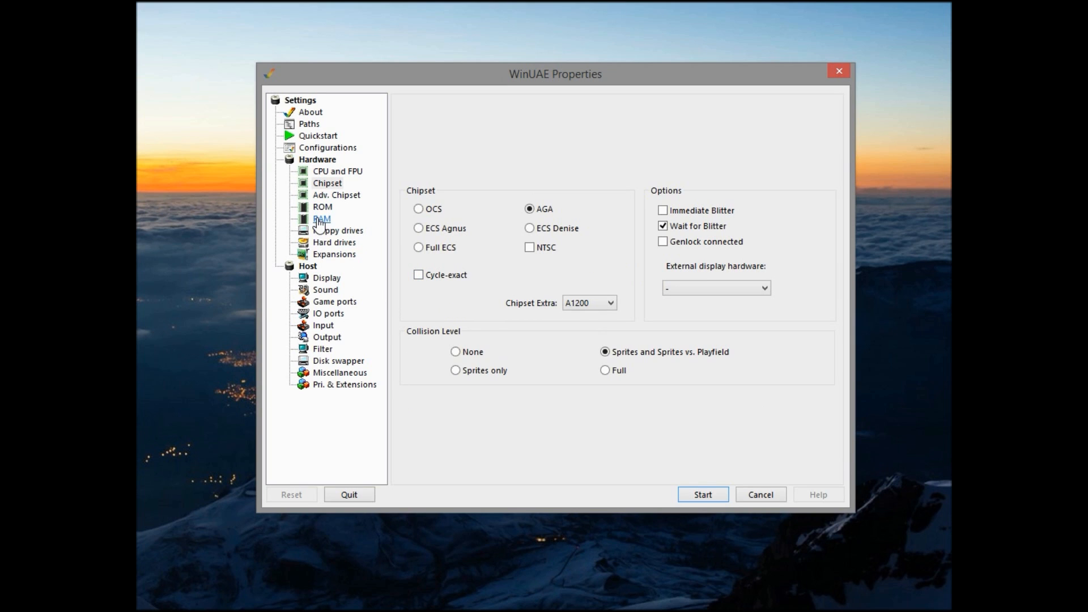
Step: Set Z3 Fast RAM to 64 MB and insert install31.adf in DF0 via Quickstart
left_click(322, 219)
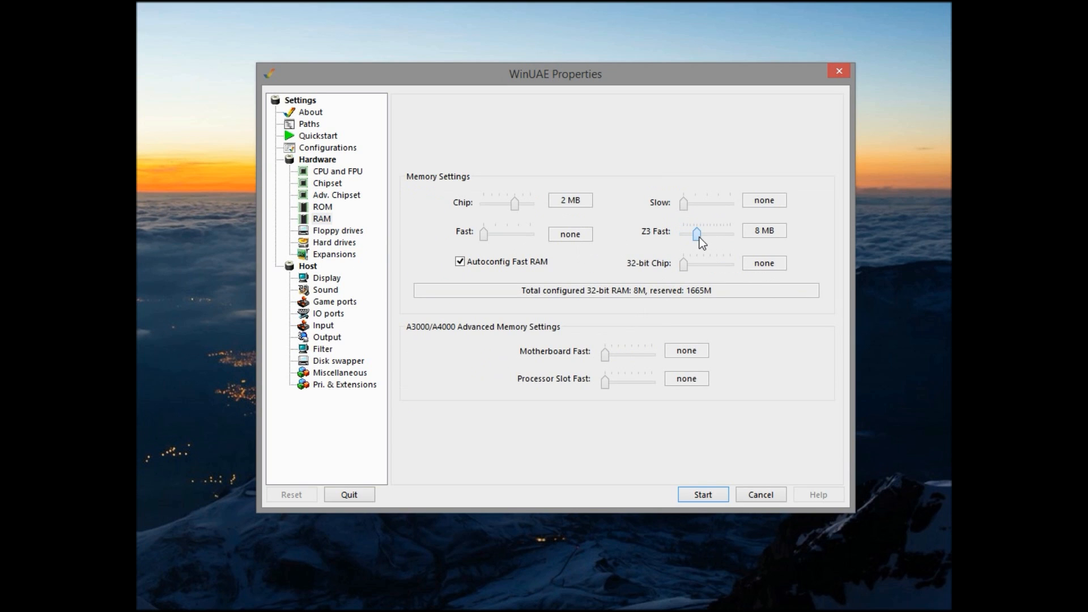
left_click_drag(696, 234, 715, 233)
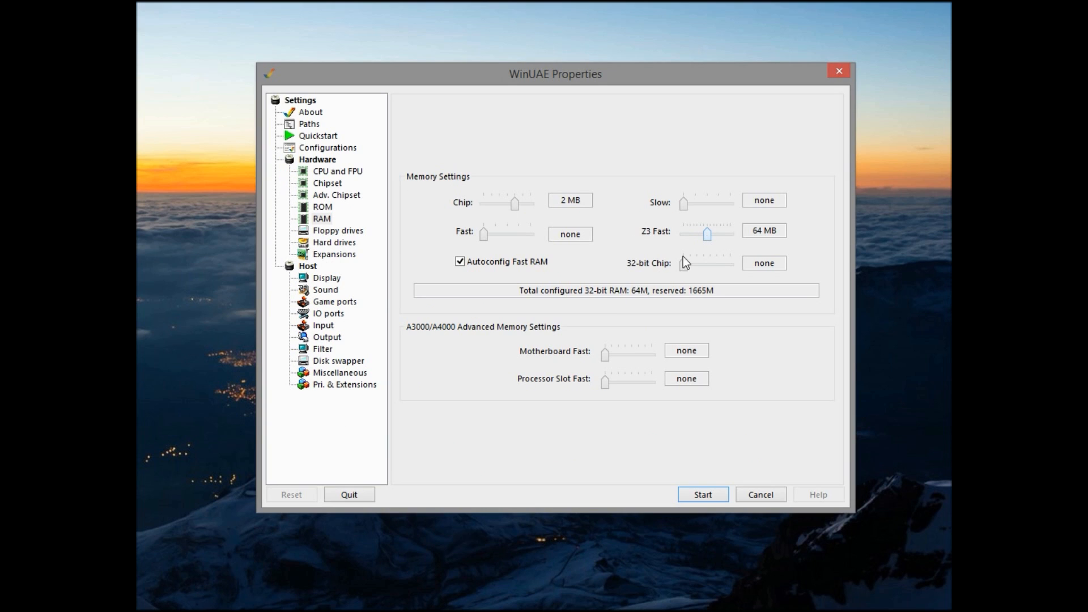
left_click(318, 136)
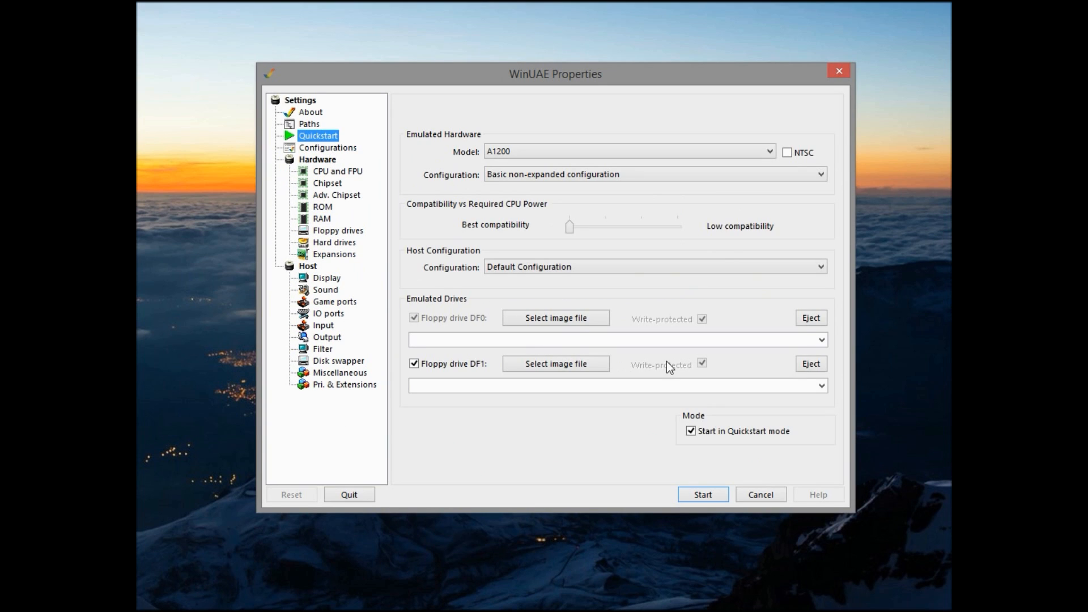
left_click(555, 363)
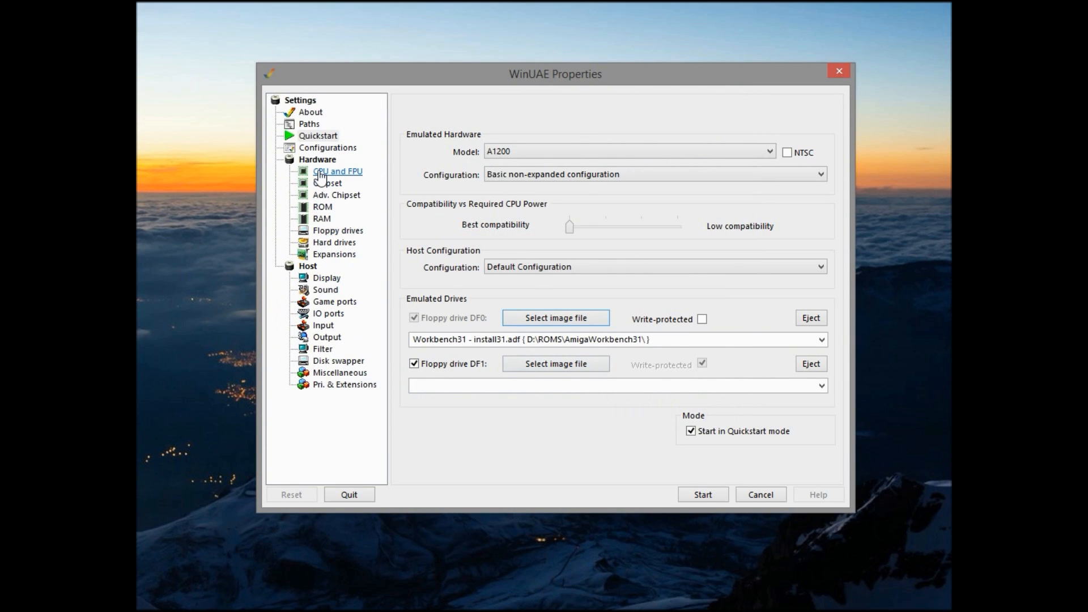
left_click(335, 241)
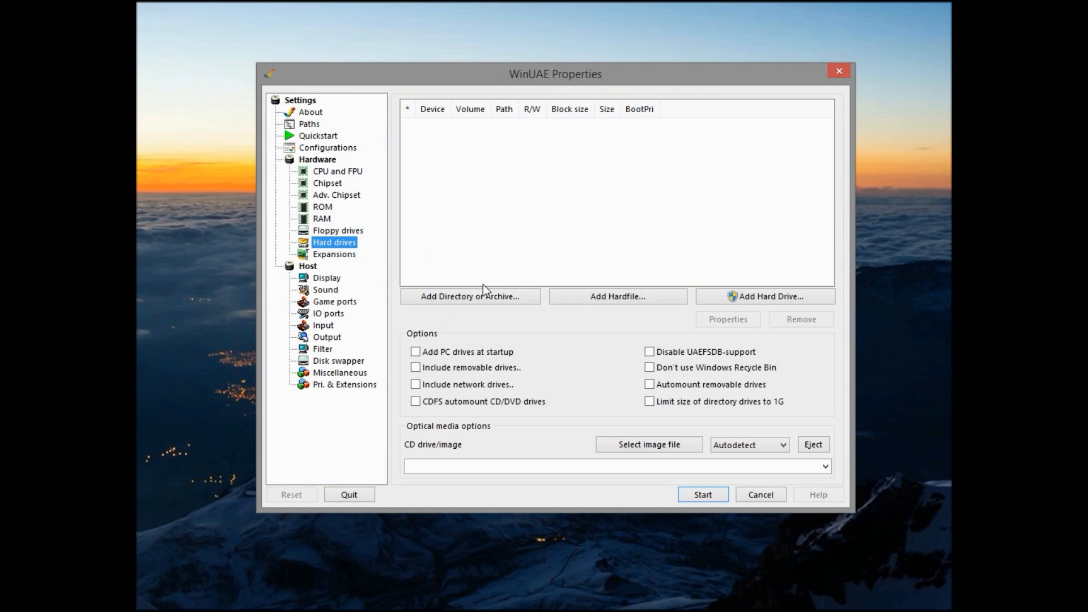
Step: Mount the pfs3aio.lha archive as a bootable drive with device name f
left_click(470, 297)
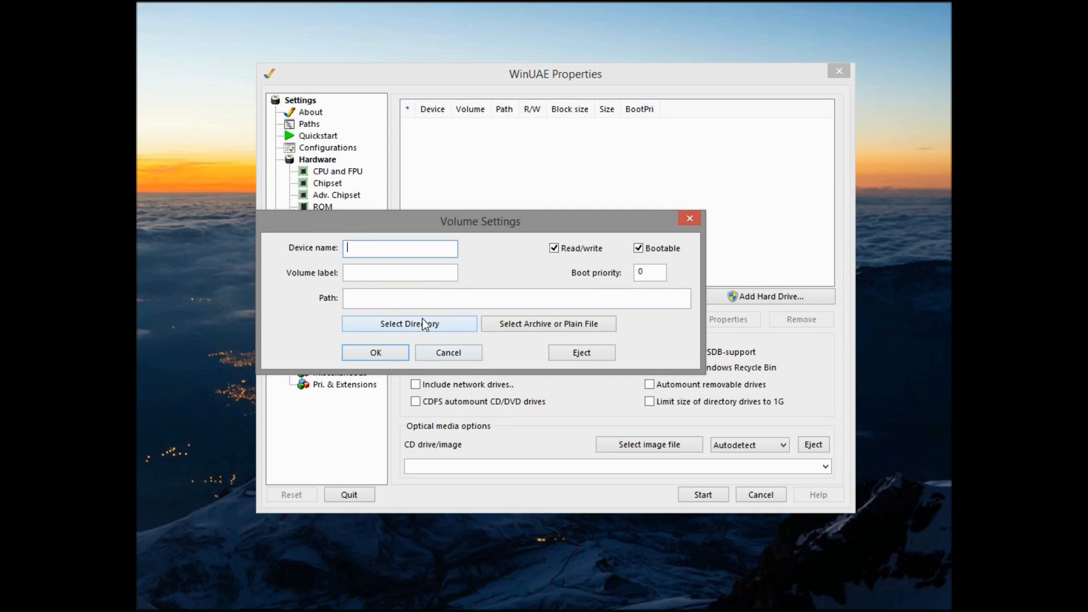
type("f")
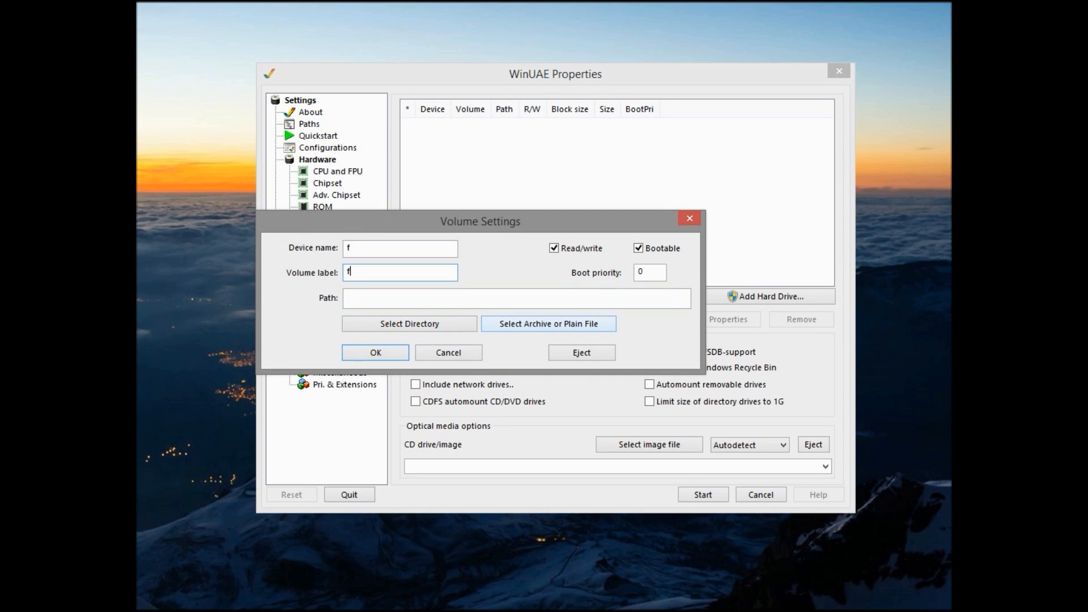
left_click(548, 324)
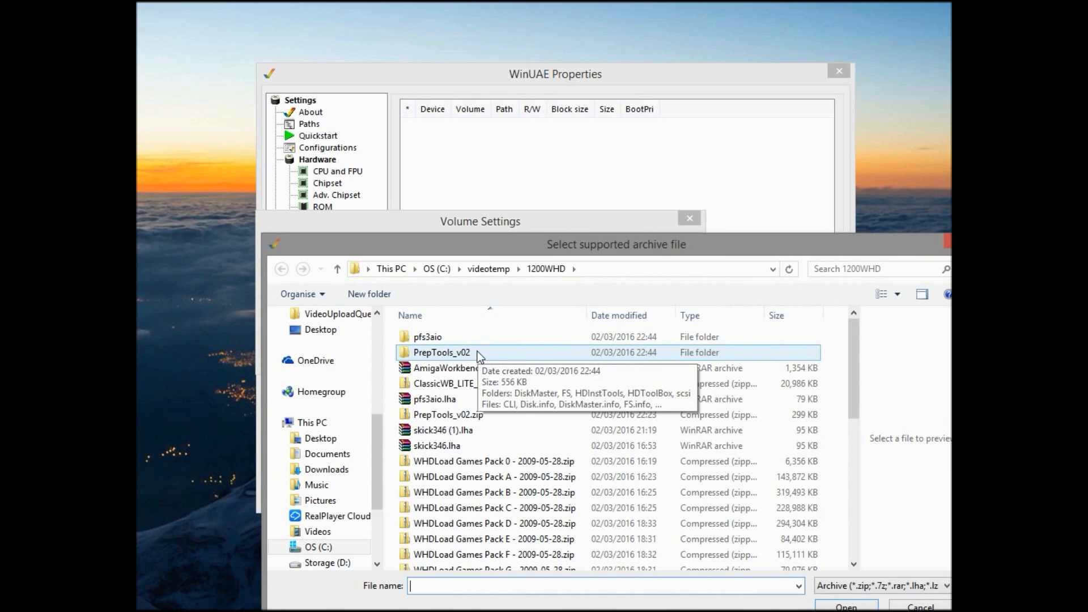
left_click(435, 399)
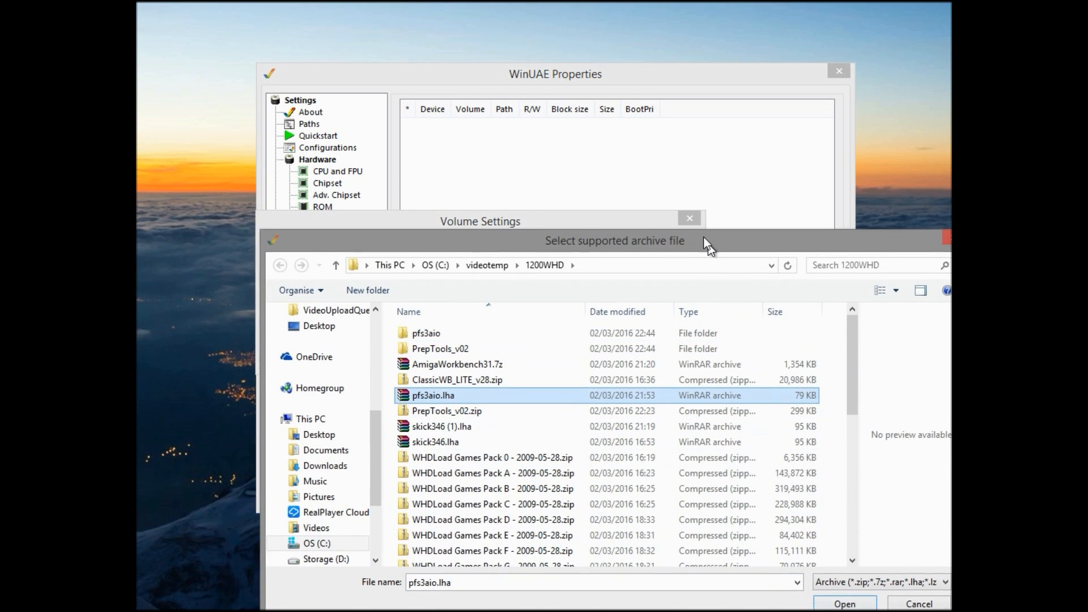
left_click(845, 604)
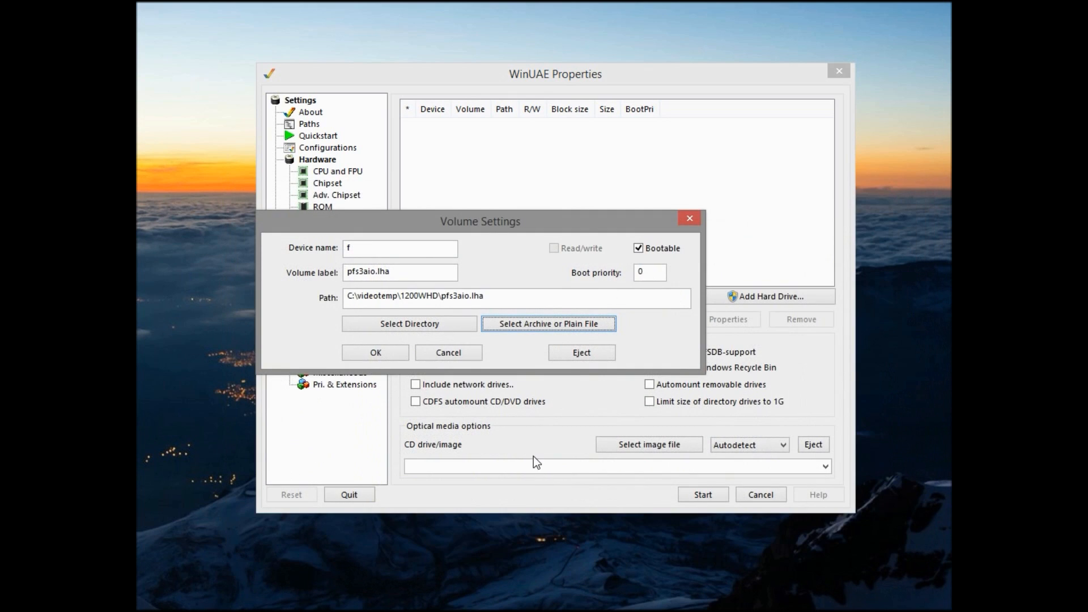
left_click(375, 351)
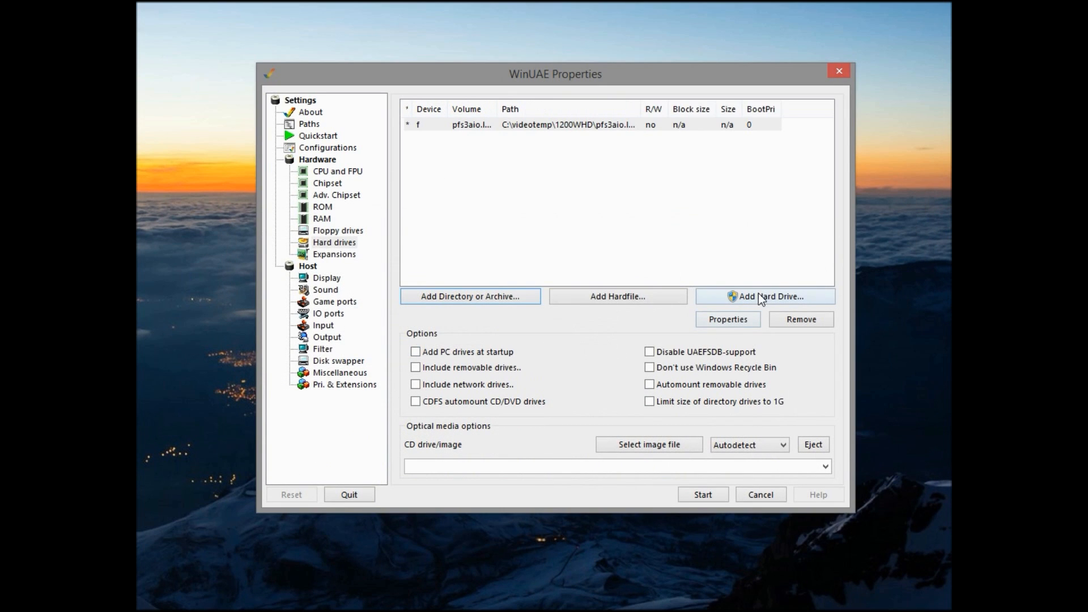
Step: Attach the 3.7 GB Generic USB CF Reader as a read/write IDE0 hard drive
left_click(765, 297)
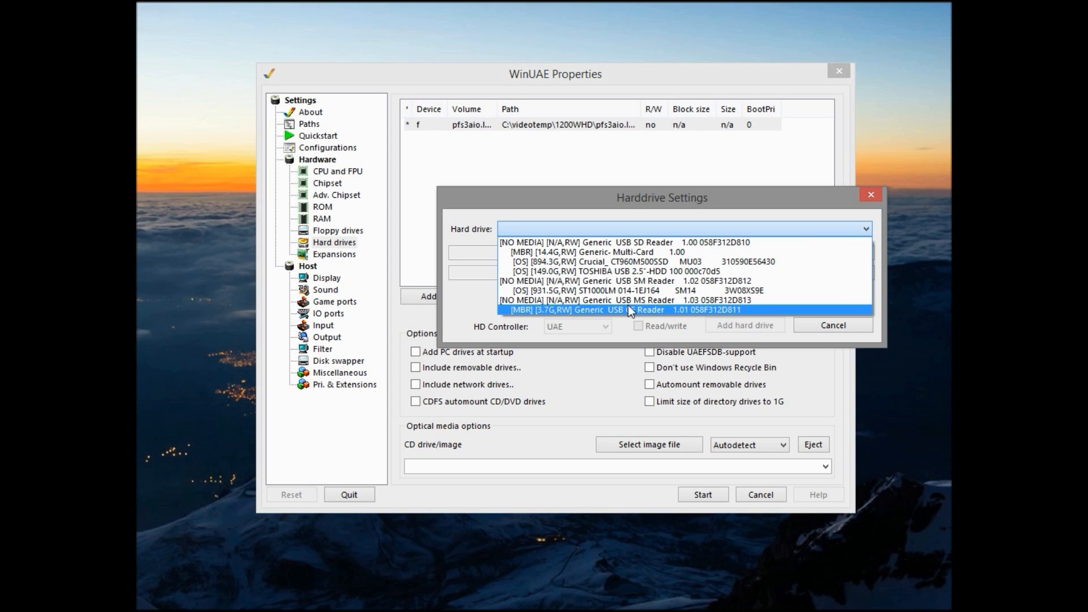
left_click(630, 309)
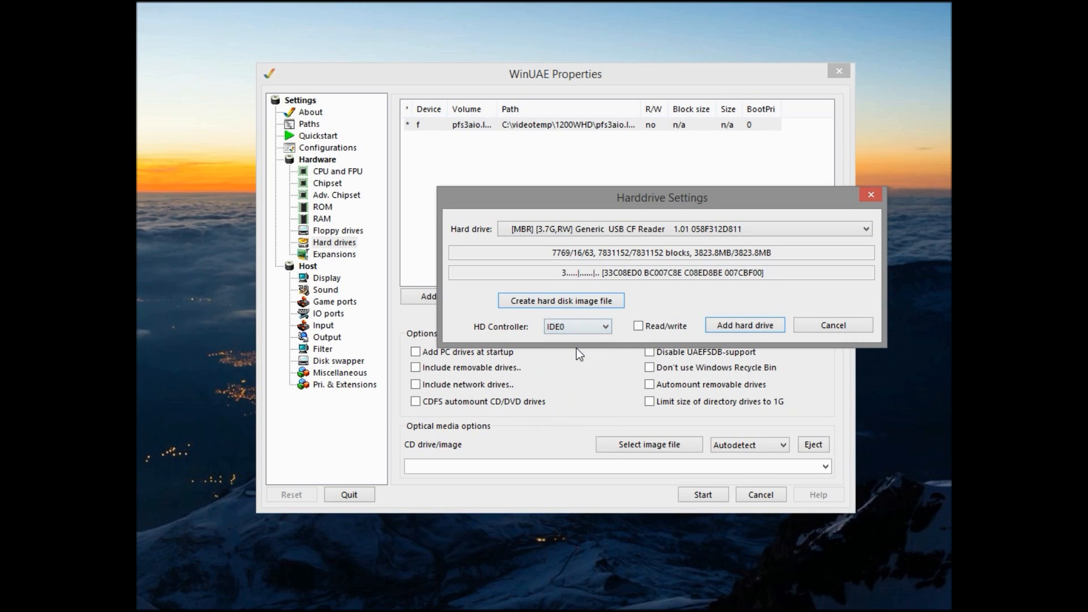
left_click(639, 326)
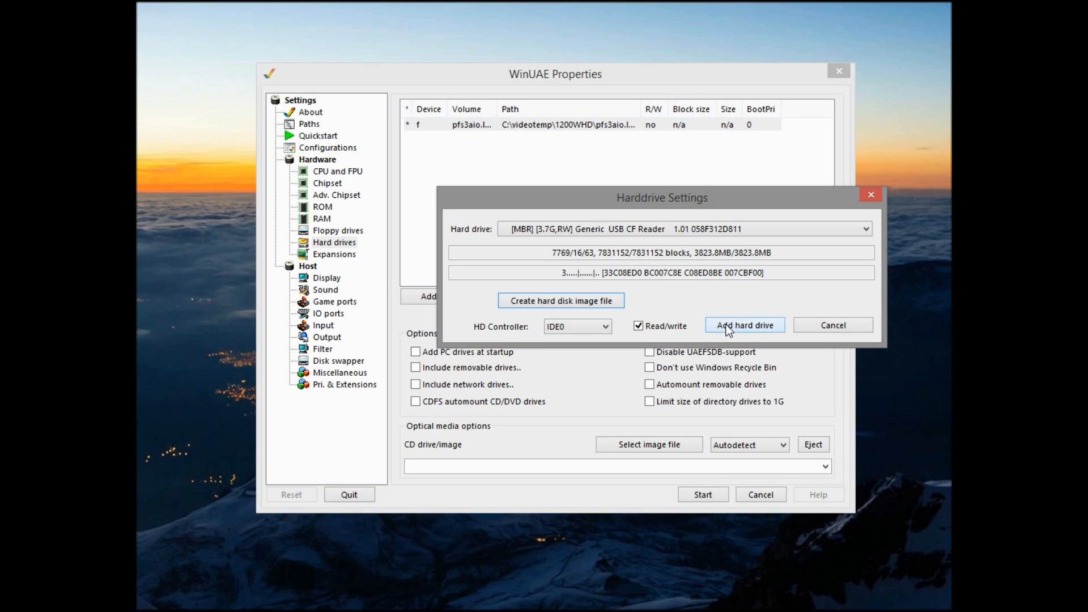
left_click(743, 324)
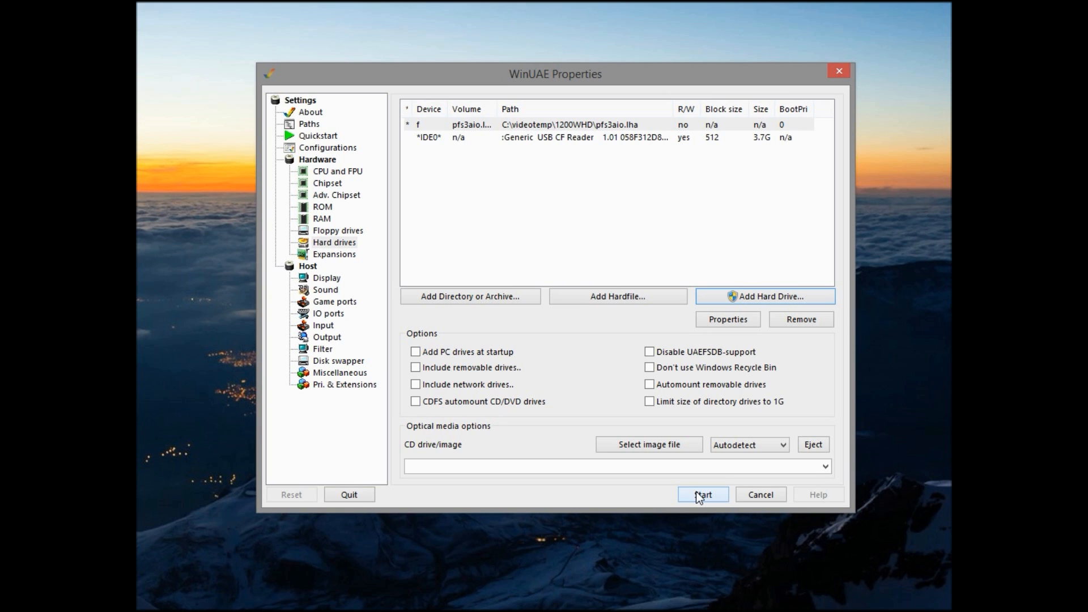
Step: Boot the emulated Amiga and launch HDToolBox from the Install3.1 HDTools drawer
left_click(703, 494)
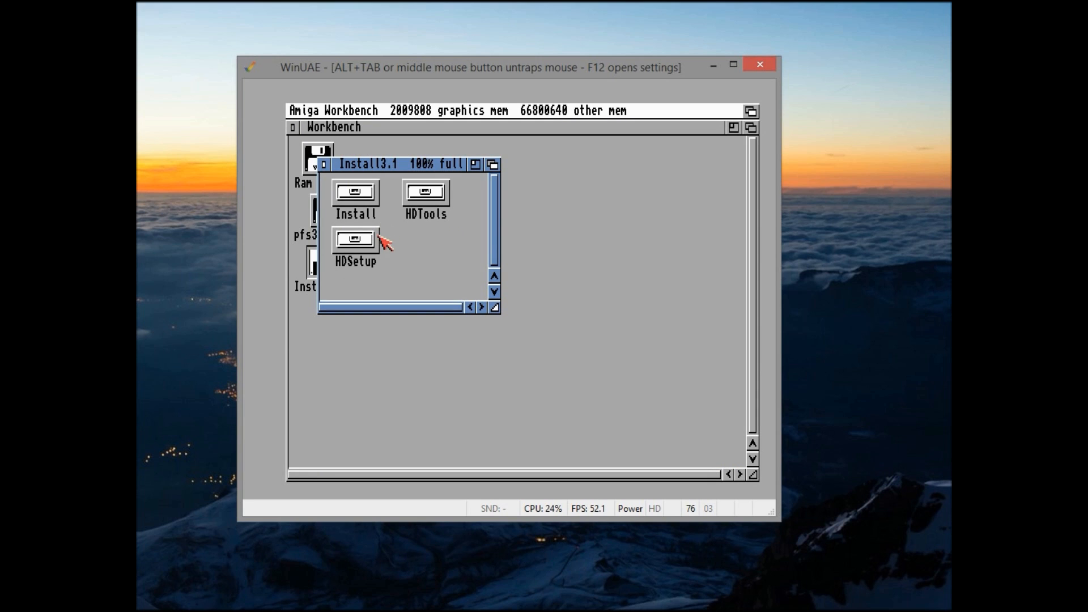
double_click(425, 194)
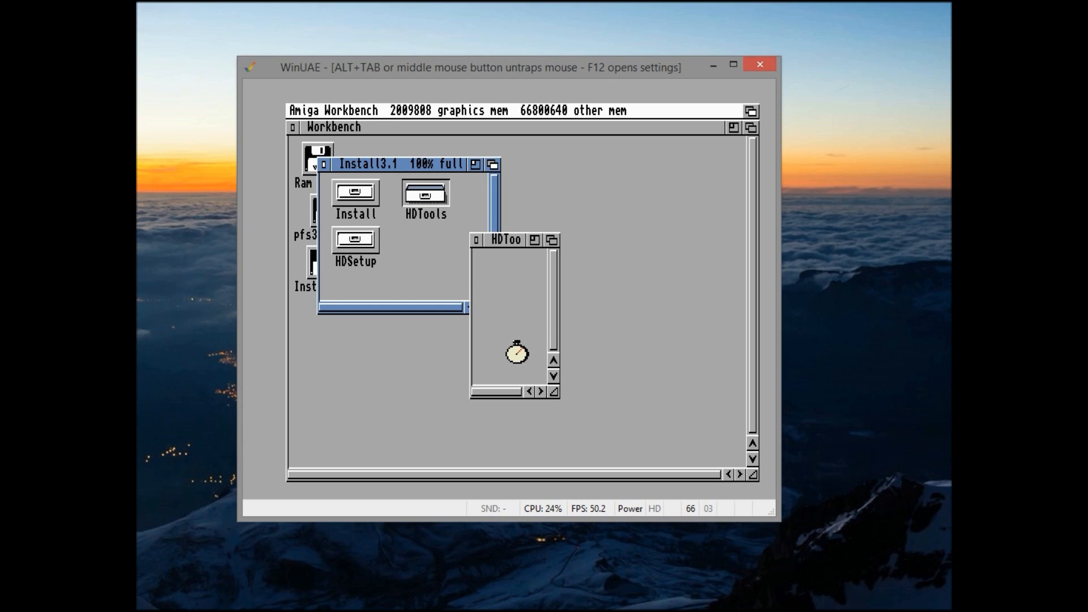
double_click(503, 344)
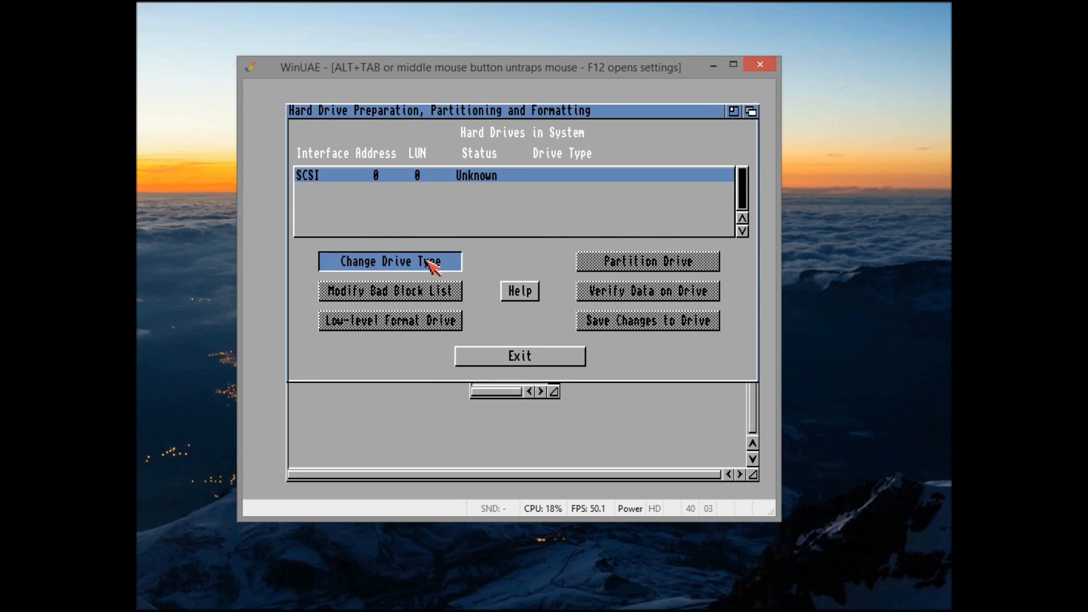
Step: Define a new UAE-IDE USB CF Reader drive type by reading the card's configuration, and apply it
left_click(390, 261)
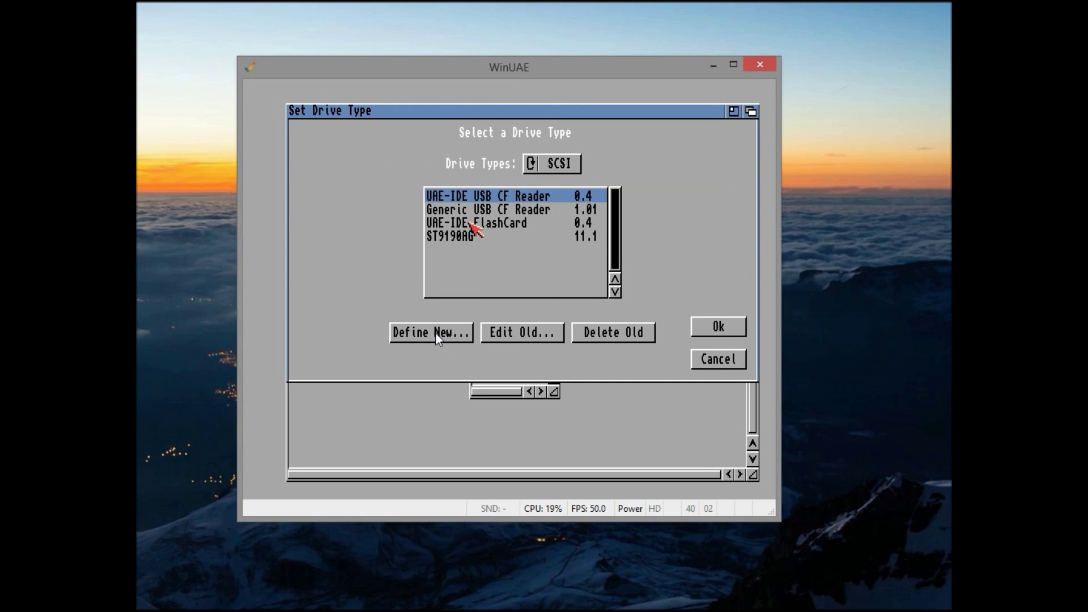
left_click(431, 332)
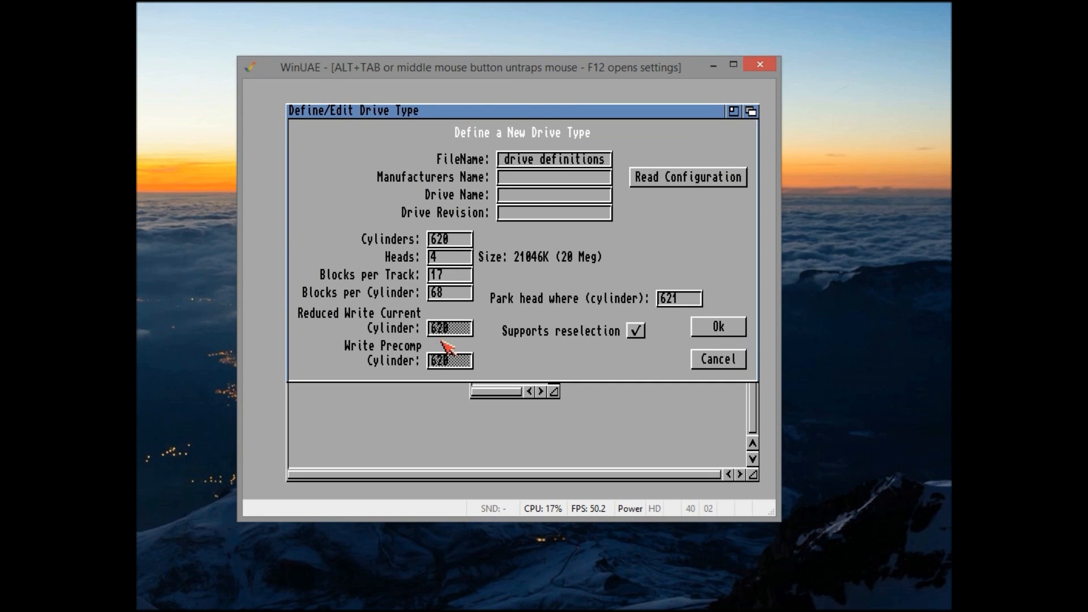
left_click(686, 177)
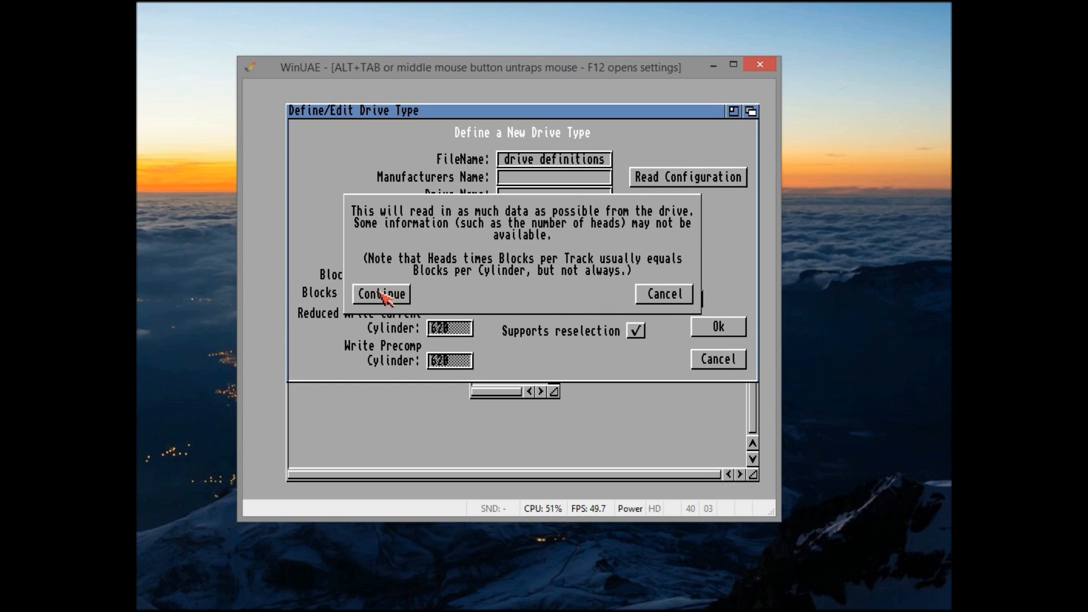
left_click(381, 295)
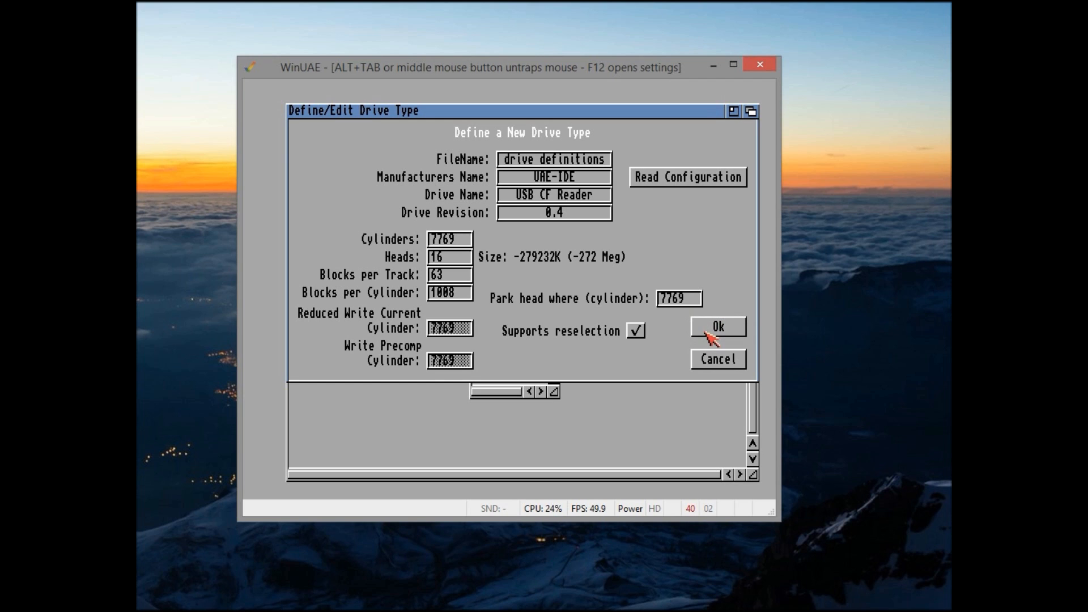
left_click(717, 327)
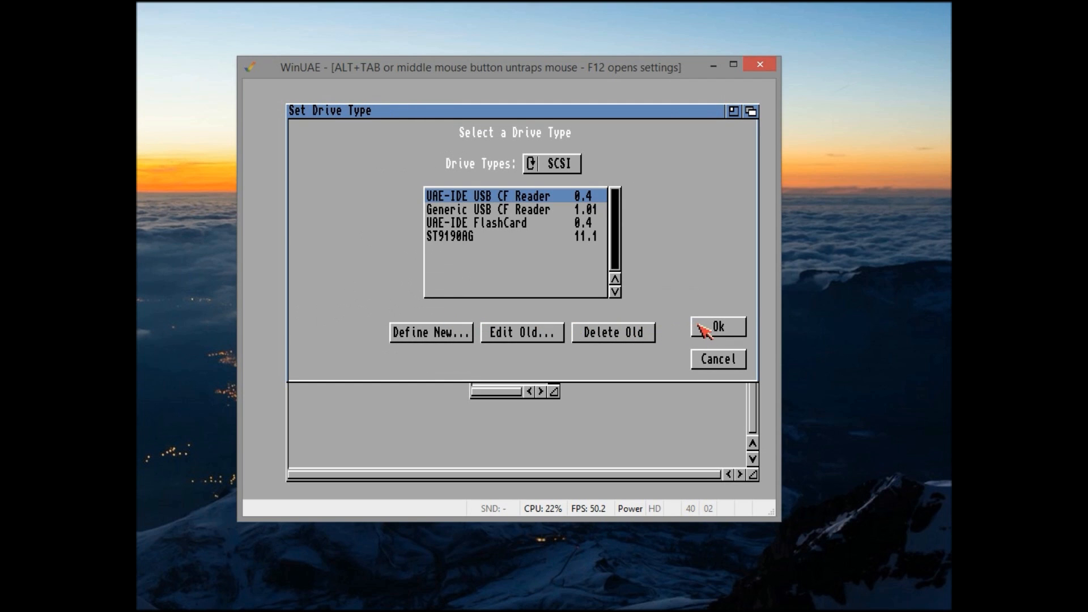
mouse_move(622, 333)
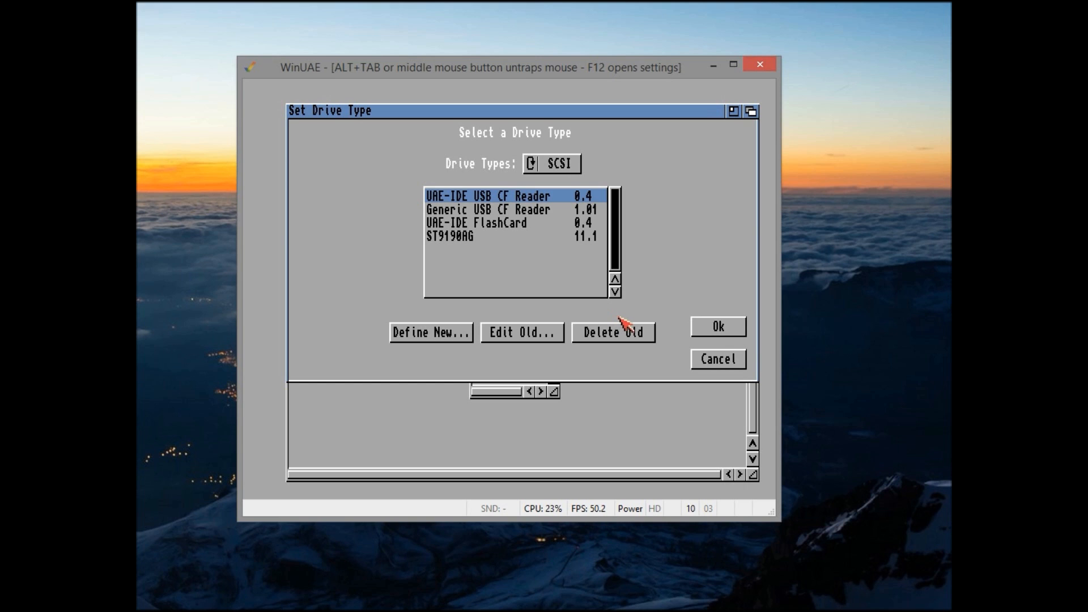
left_click(718, 326)
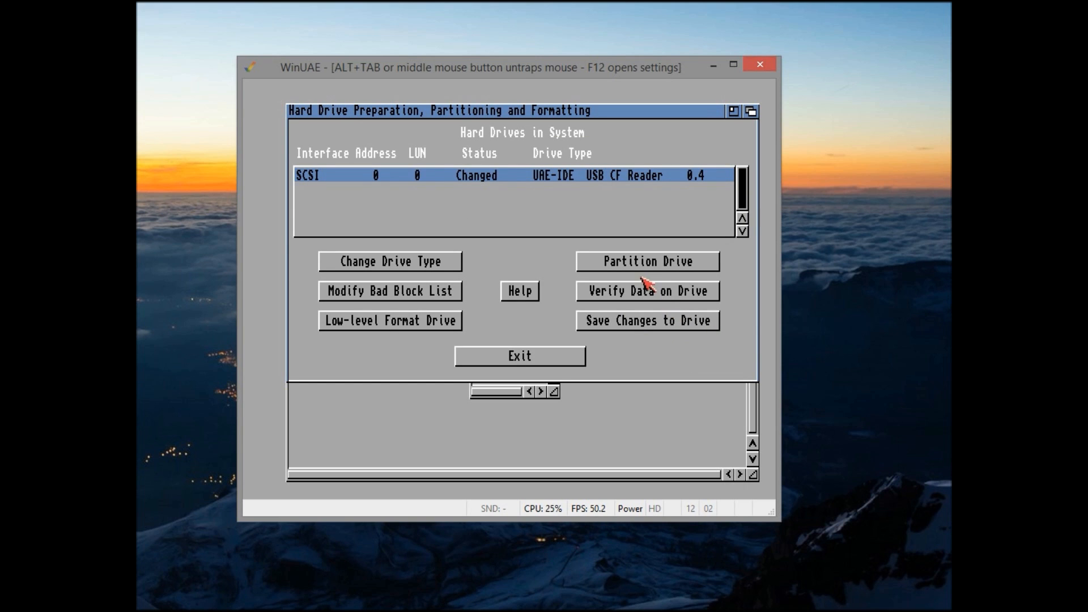
Step: Start partitioning the CF drive and bring up the Add New File System filename prompt
left_click(647, 260)
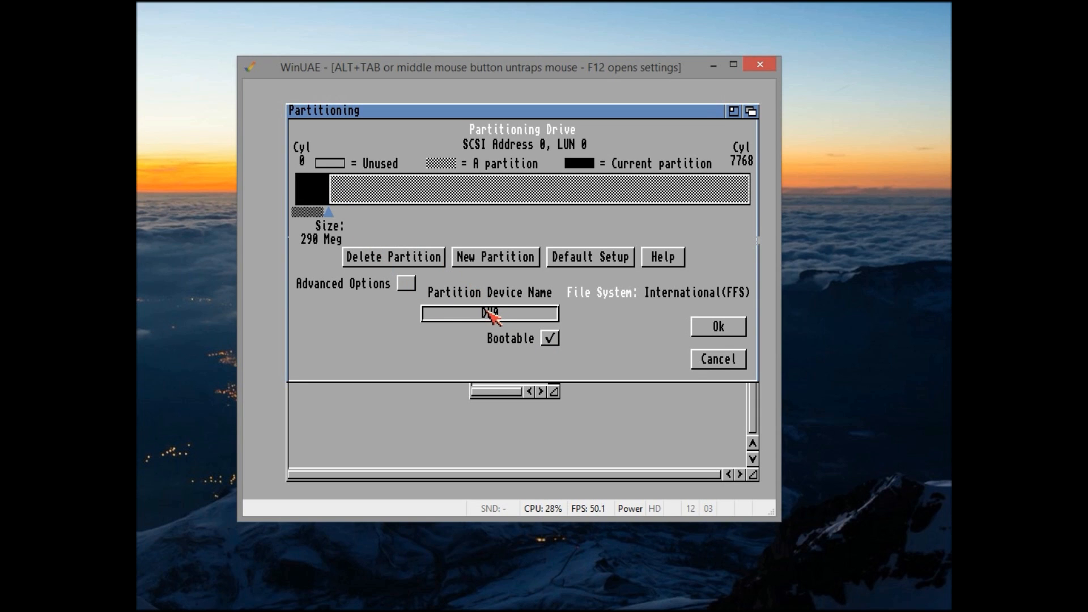
left_click(406, 283)
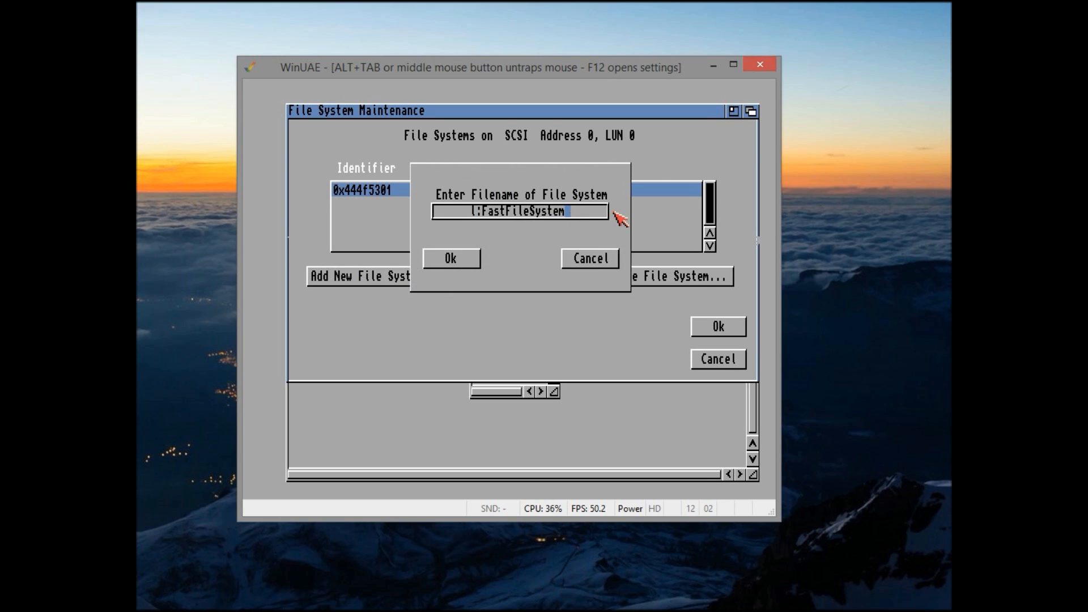
Step: Add a new file system from the handler file f:pfs3_aio-handler
type("f")
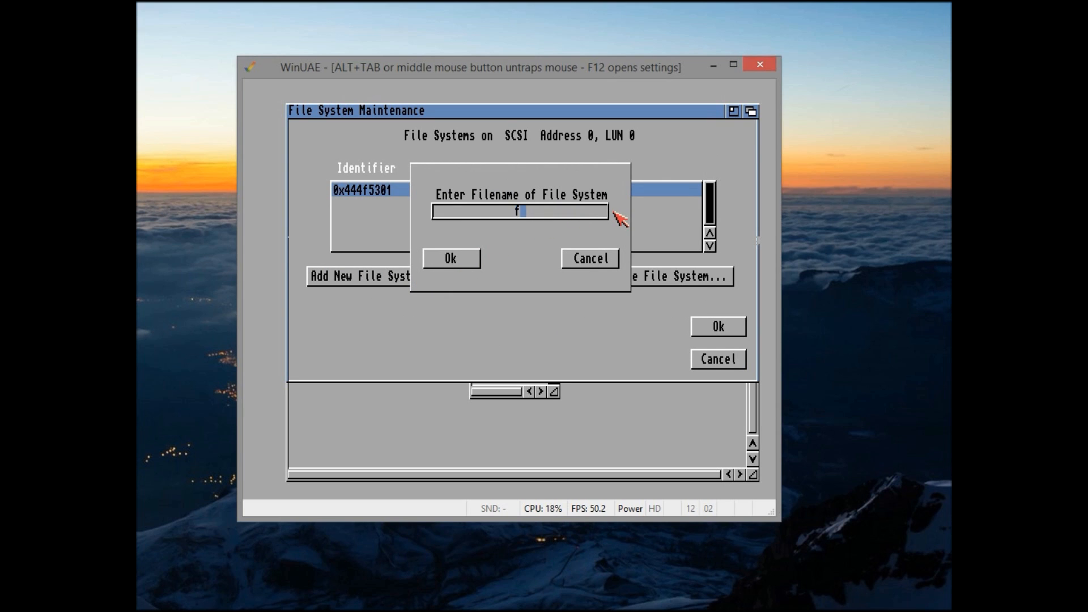
type(":p")
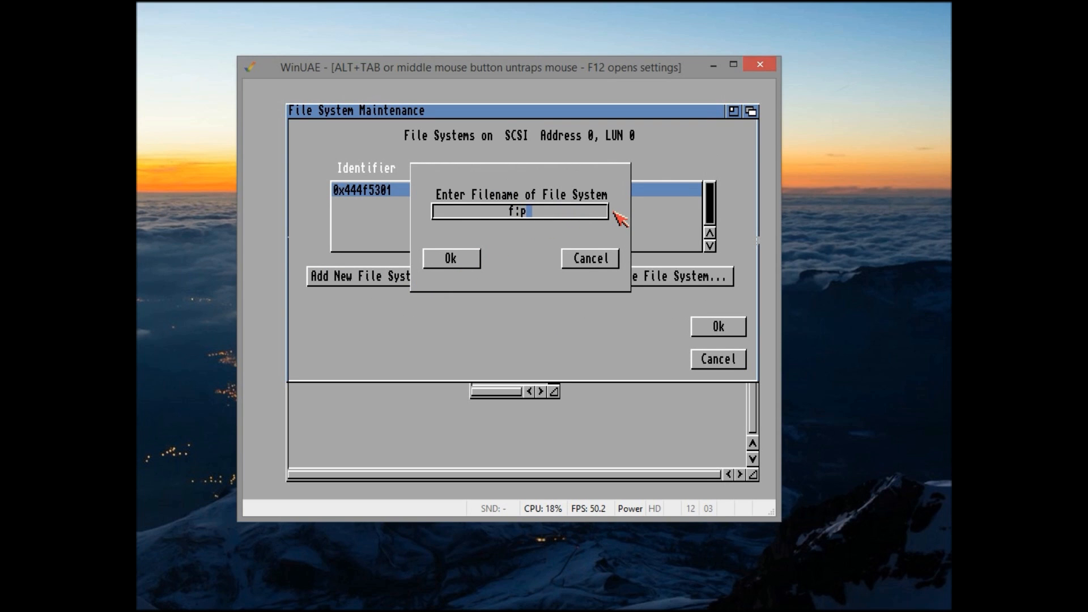
type("fs3")
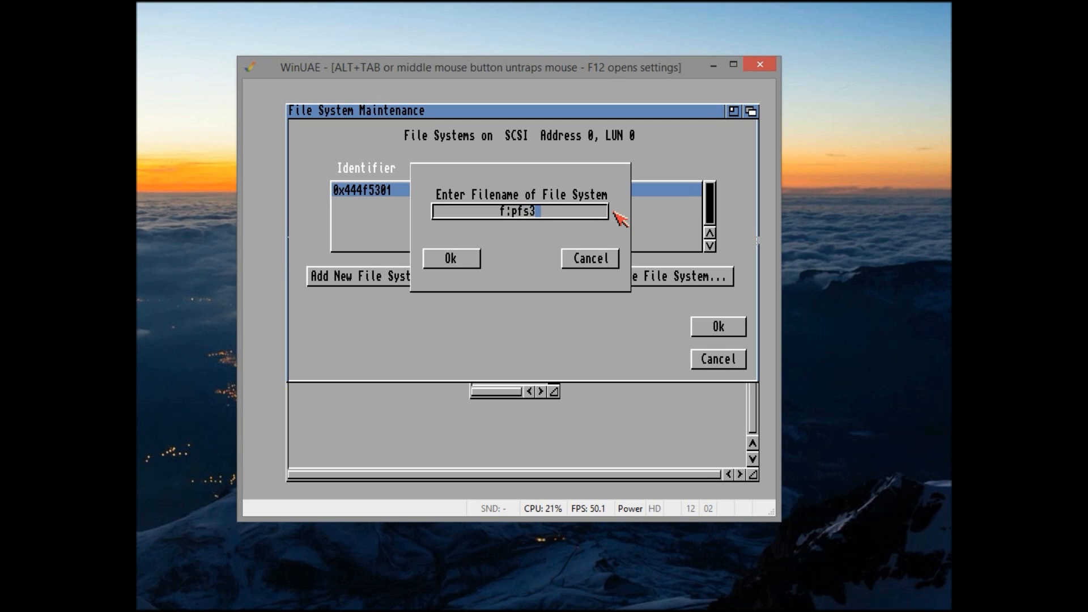
type("_aio-")
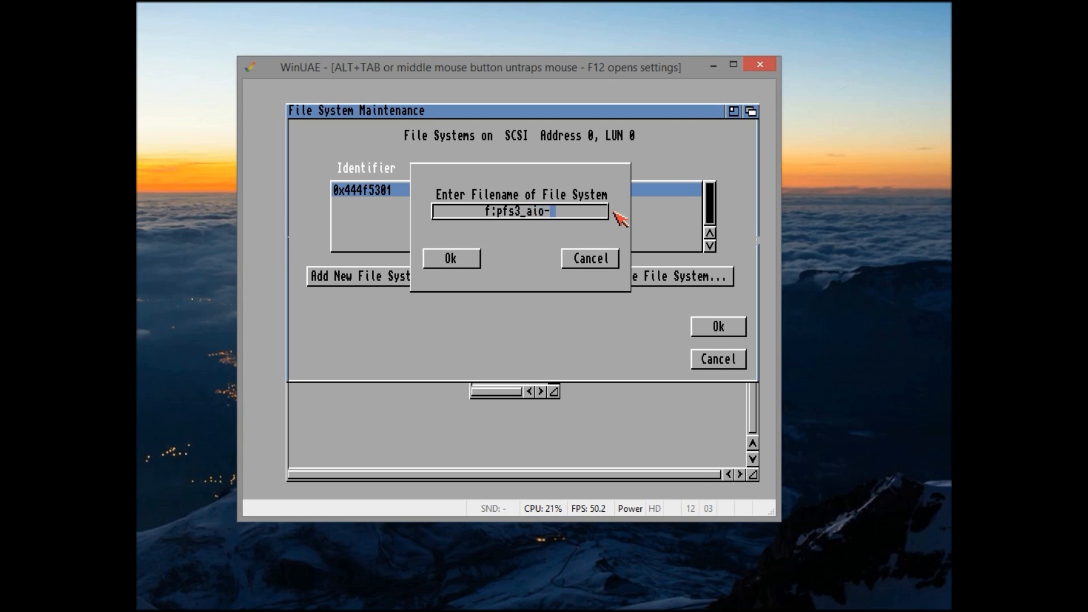
type("handler")
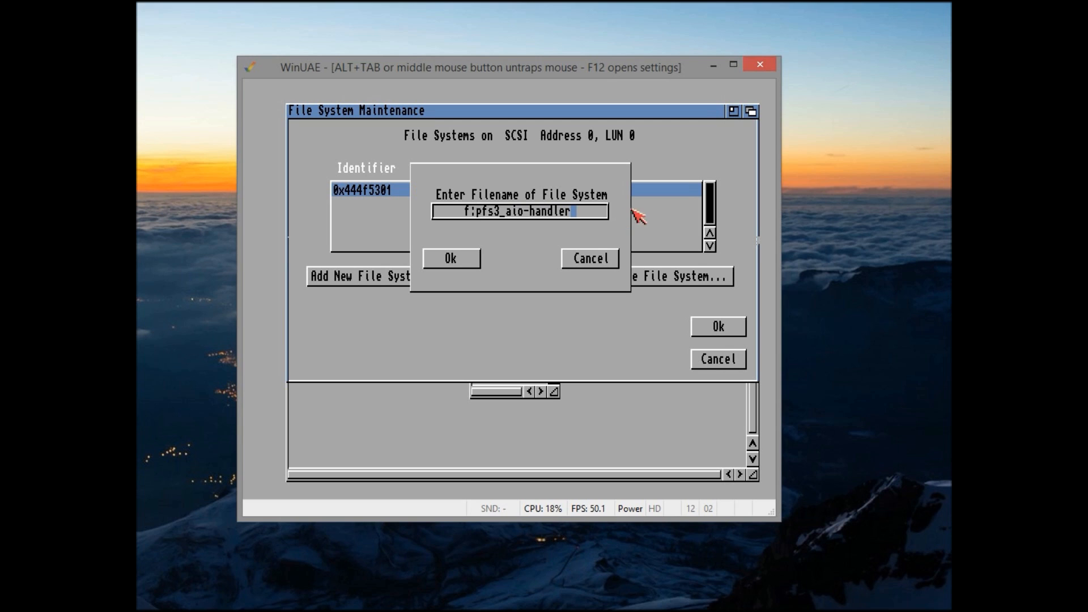
left_click(451, 258)
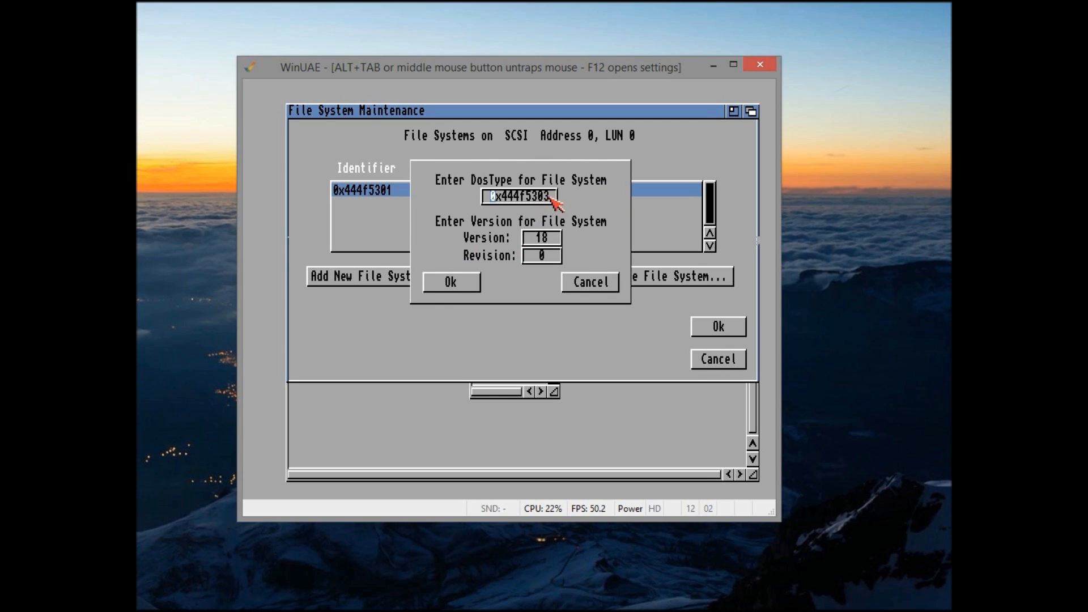
Step: Set the new file system's DosType to 0x50465303 and return to partitioning
key("BackSpace")
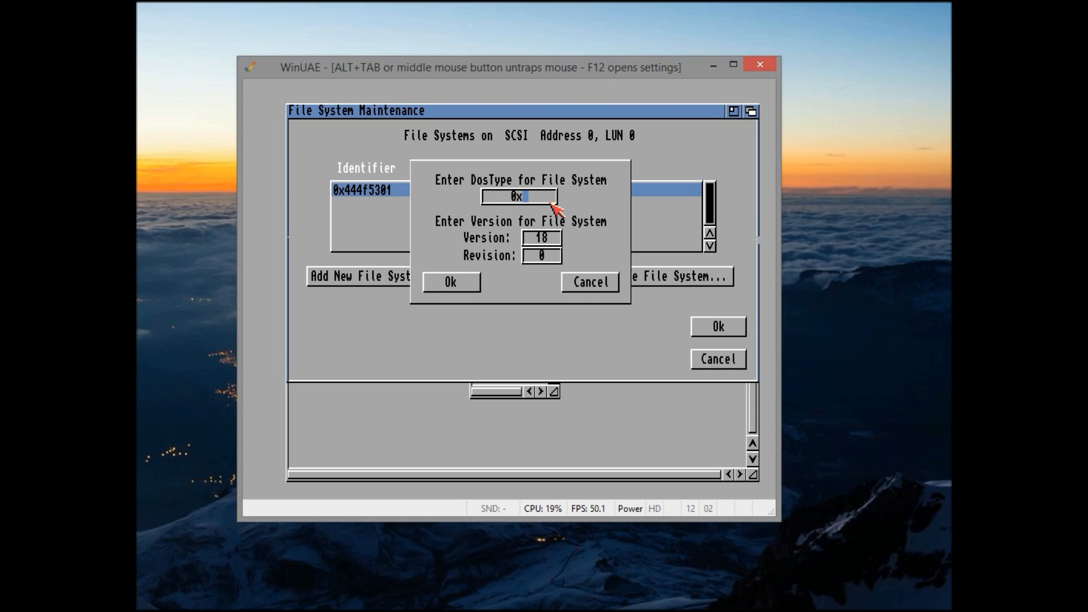
type("50465303")
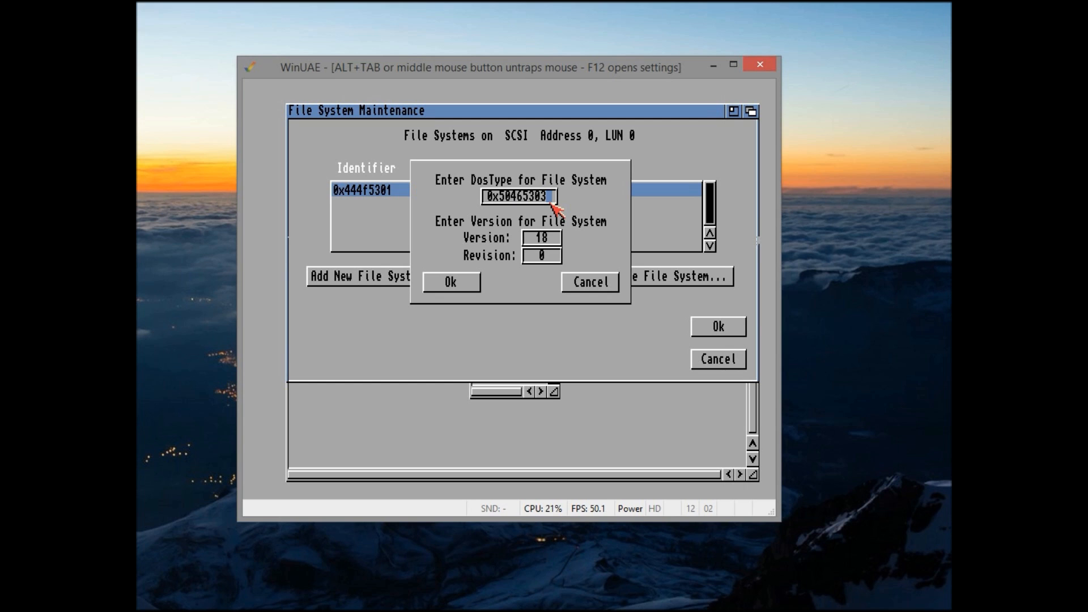
left_click(449, 283)
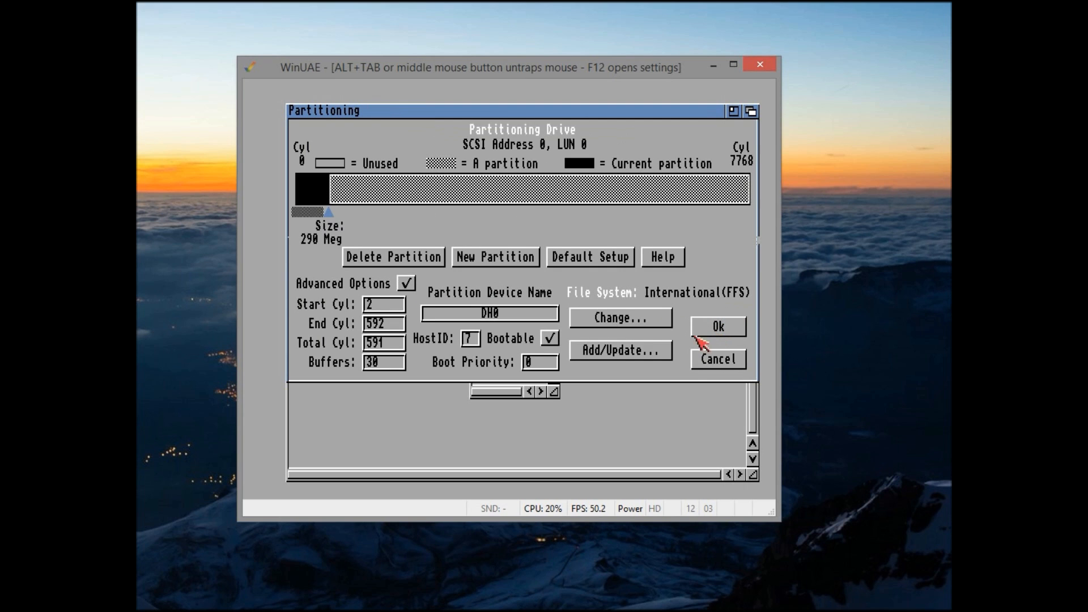
mouse_move(633, 323)
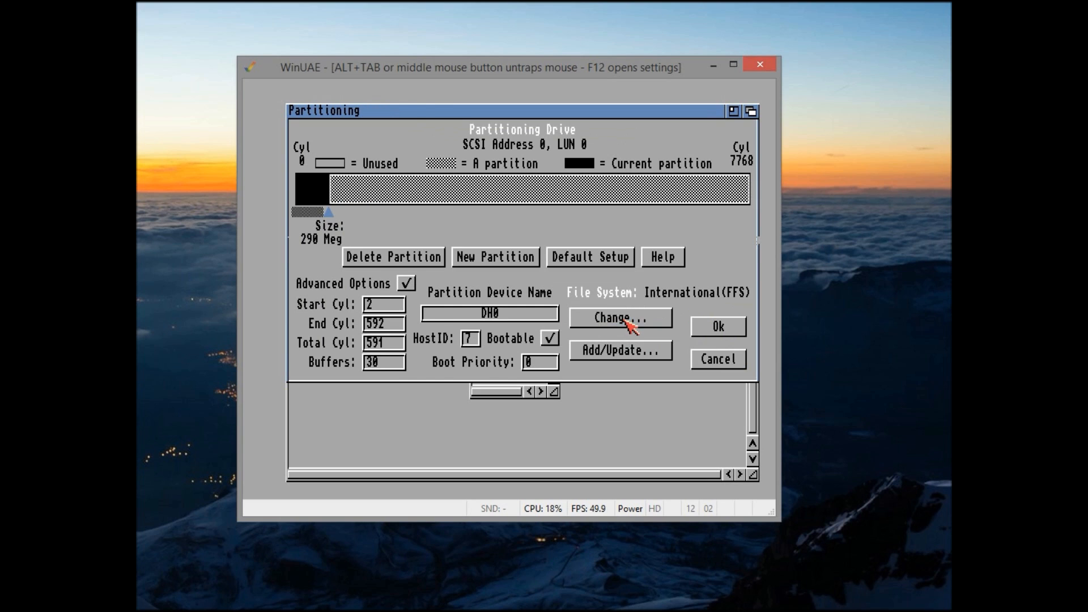
Step: Change DH0 to the PFS\03 file system with MaxTransfer 0x1fe00
left_click(621, 318)
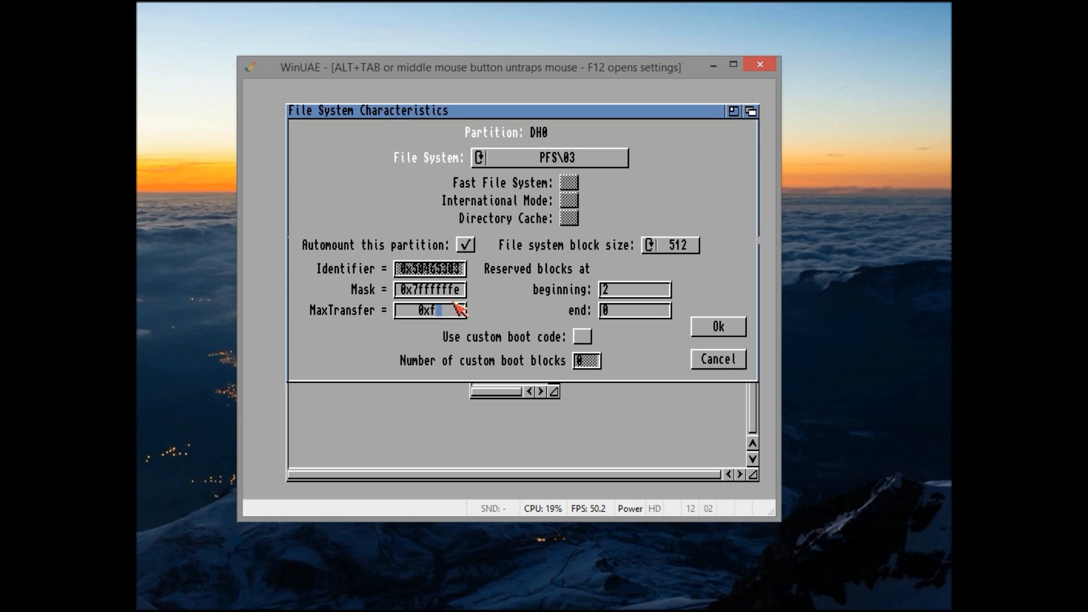
type("1fe00")
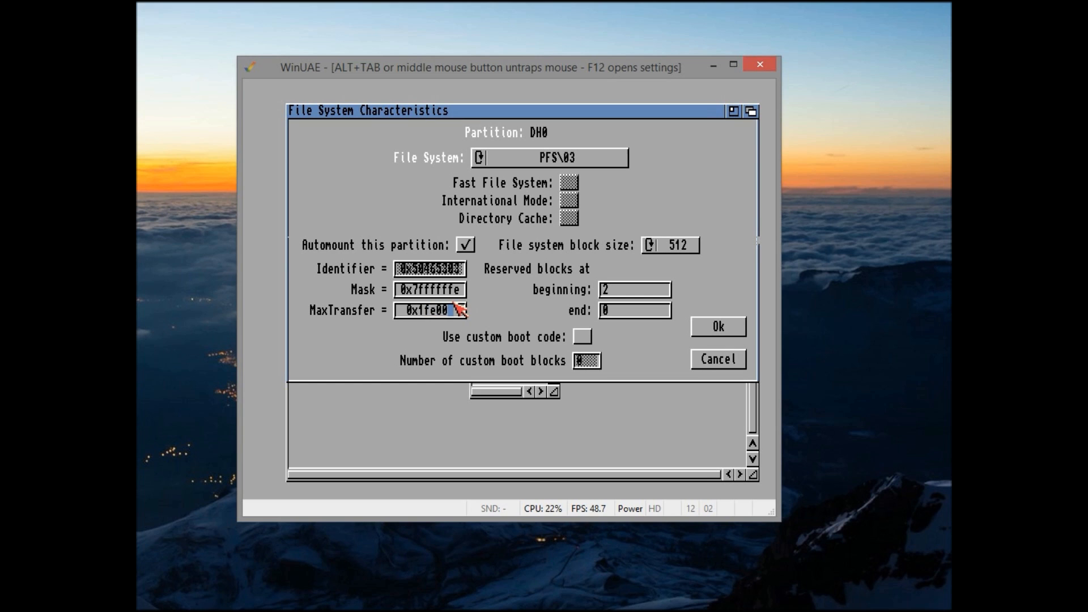
mouse_move(675, 354)
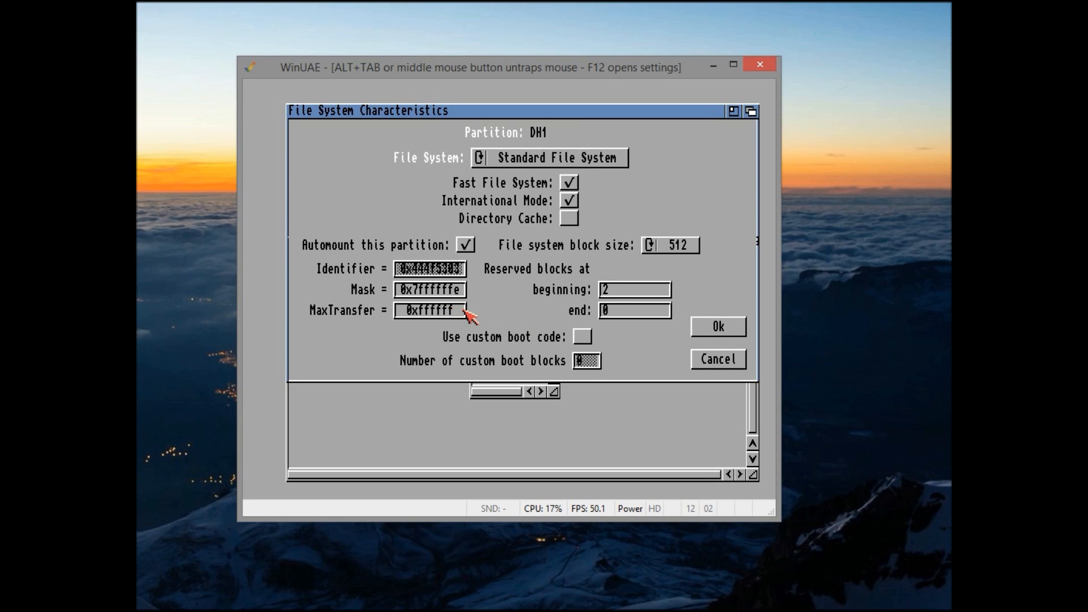
Step: Add the pfs3_aio-handler file system again for DH0
left_click(479, 157)
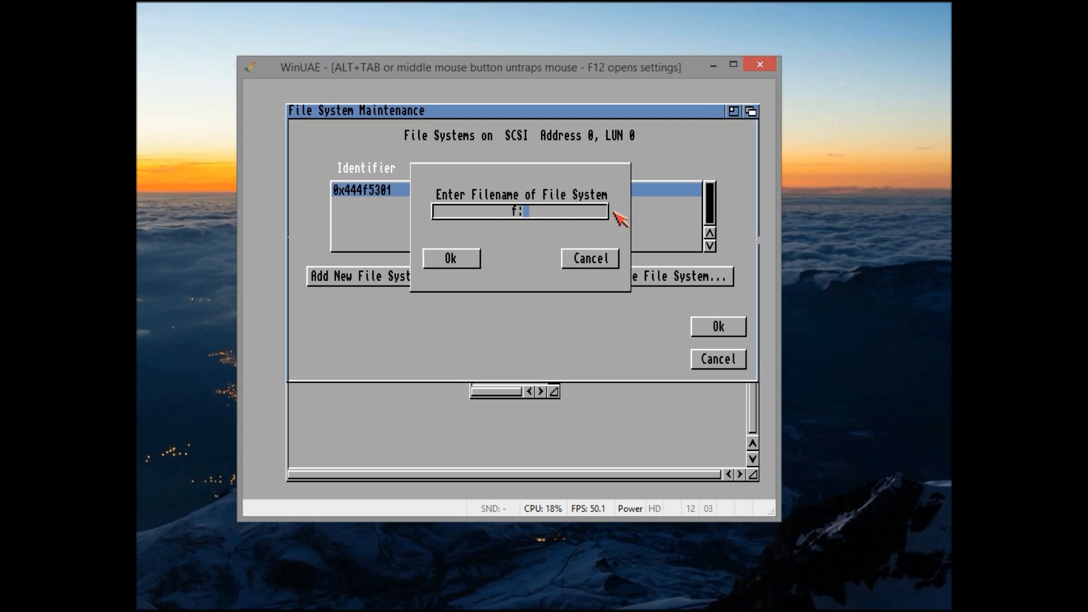
type("pf")
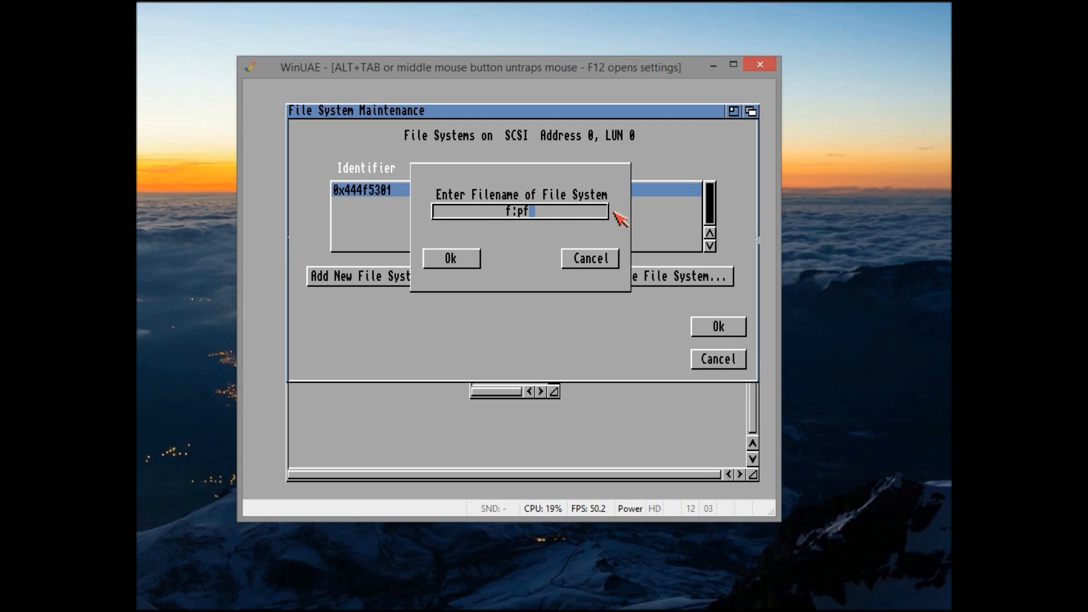
type("s3_aio-ha")
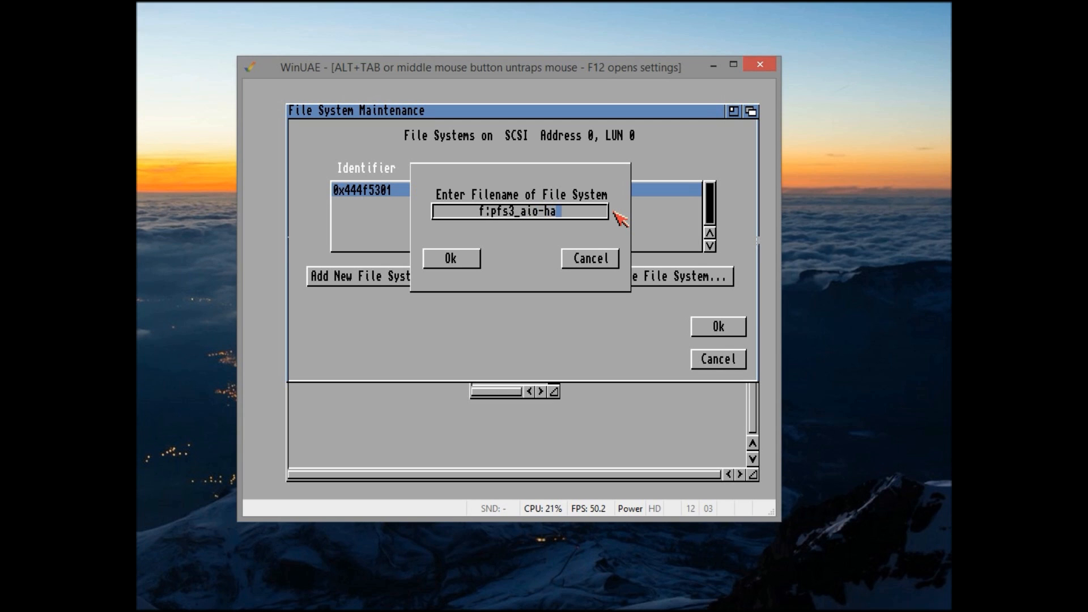
left_click(451, 259)
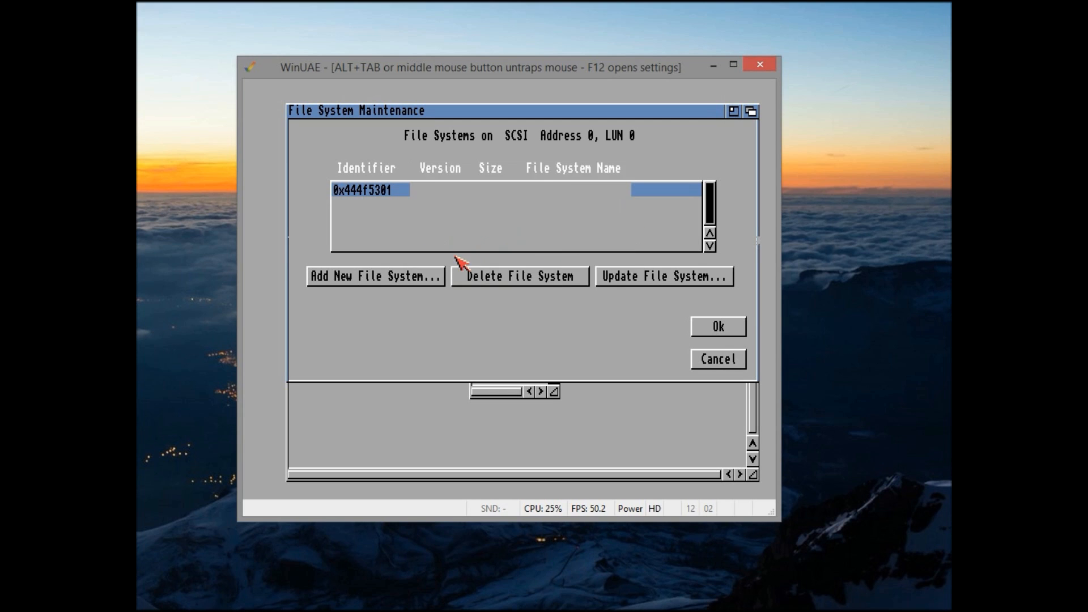
Step: Set its DosType to 0x50465303 so DH0 reads Custom File System
left_click(664, 276)
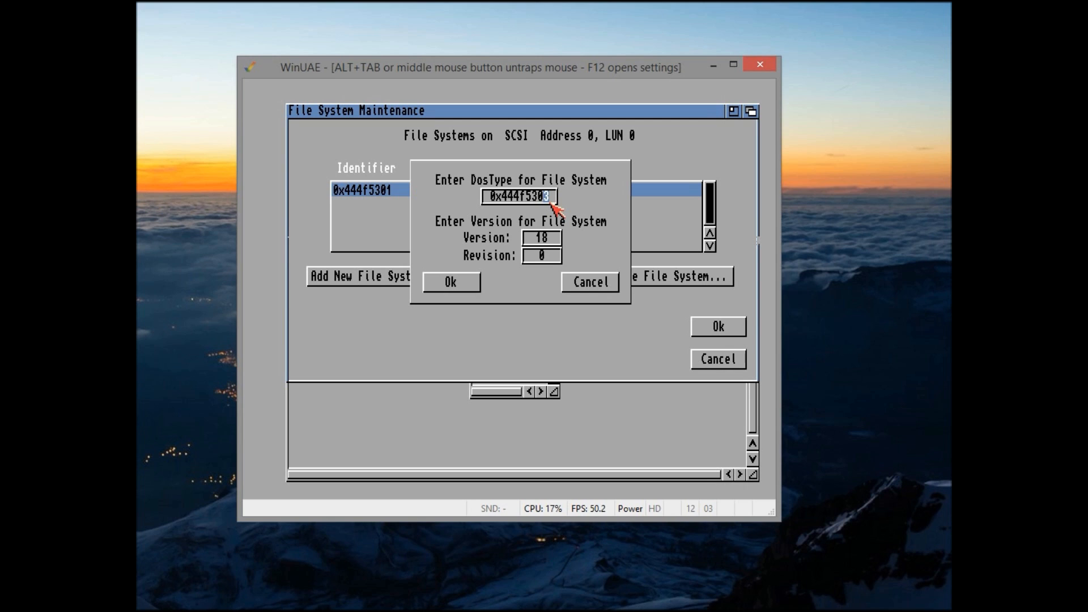
key("BackSpace")
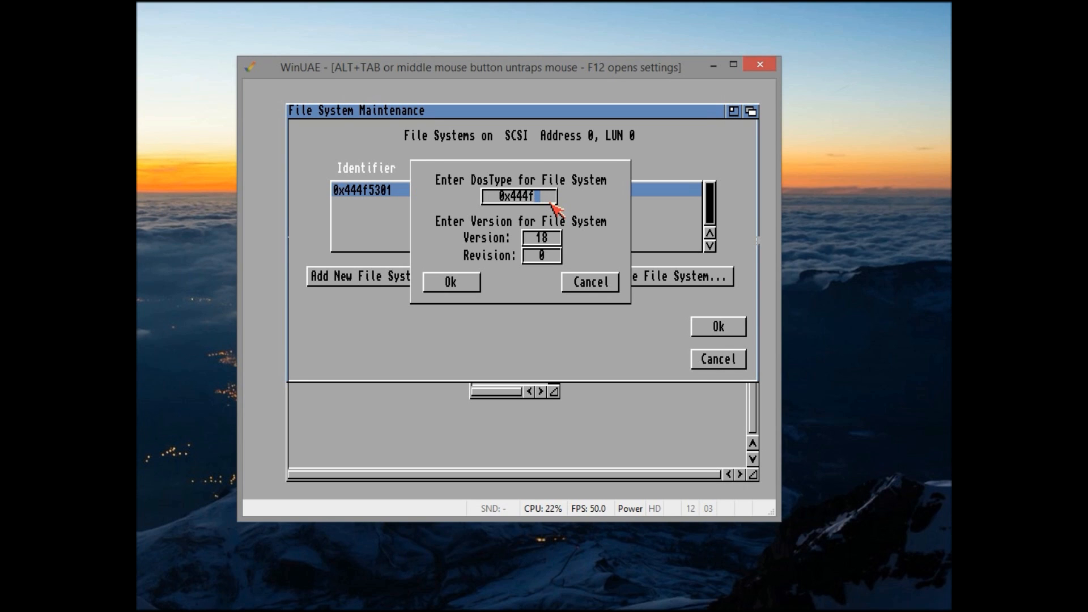
type("0x50465")
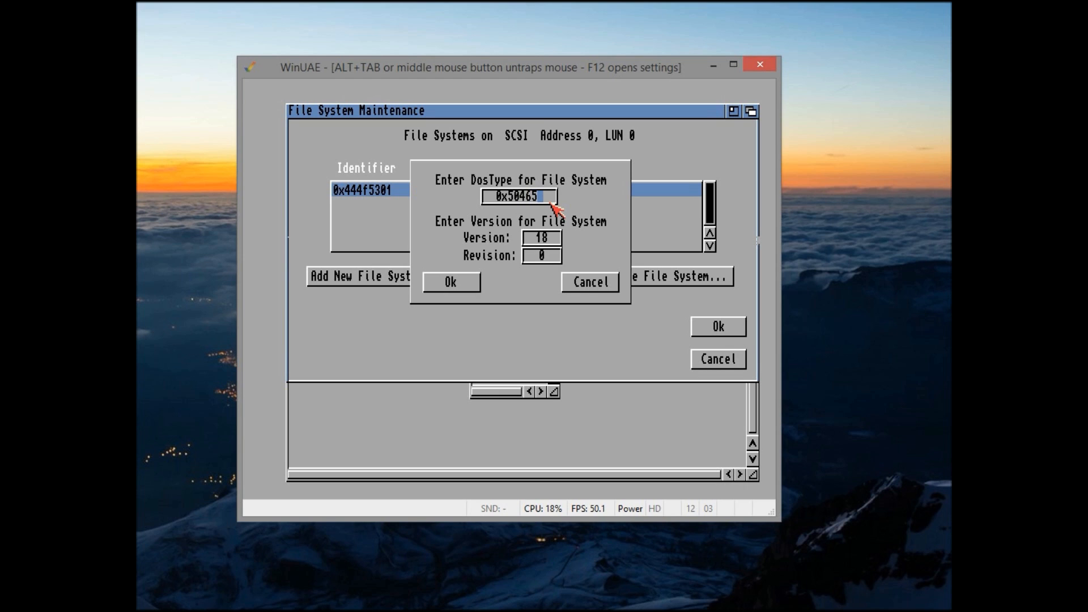
type("303")
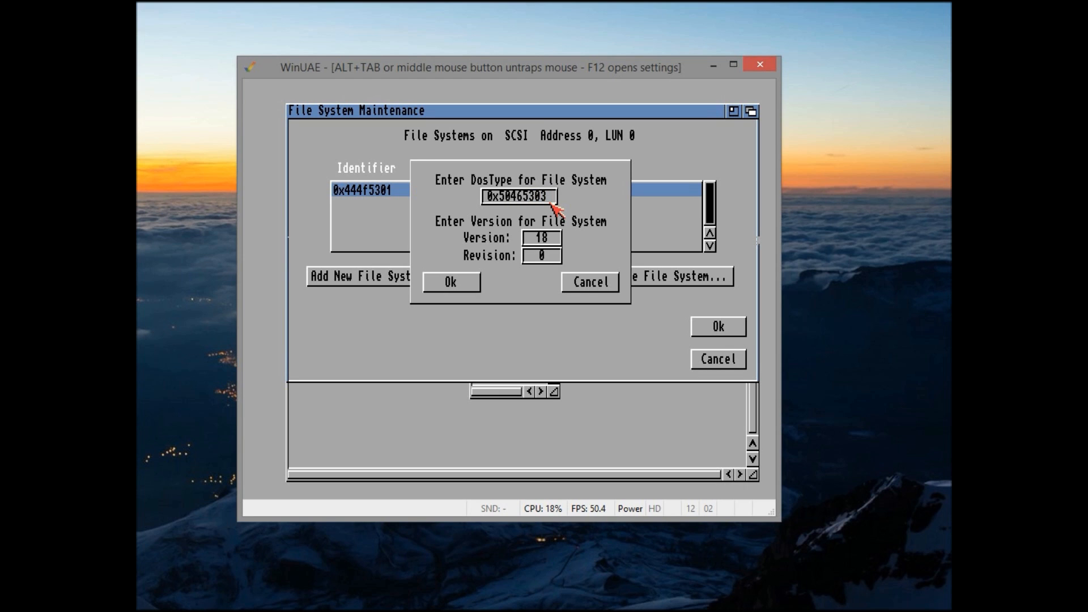
left_click(450, 282)
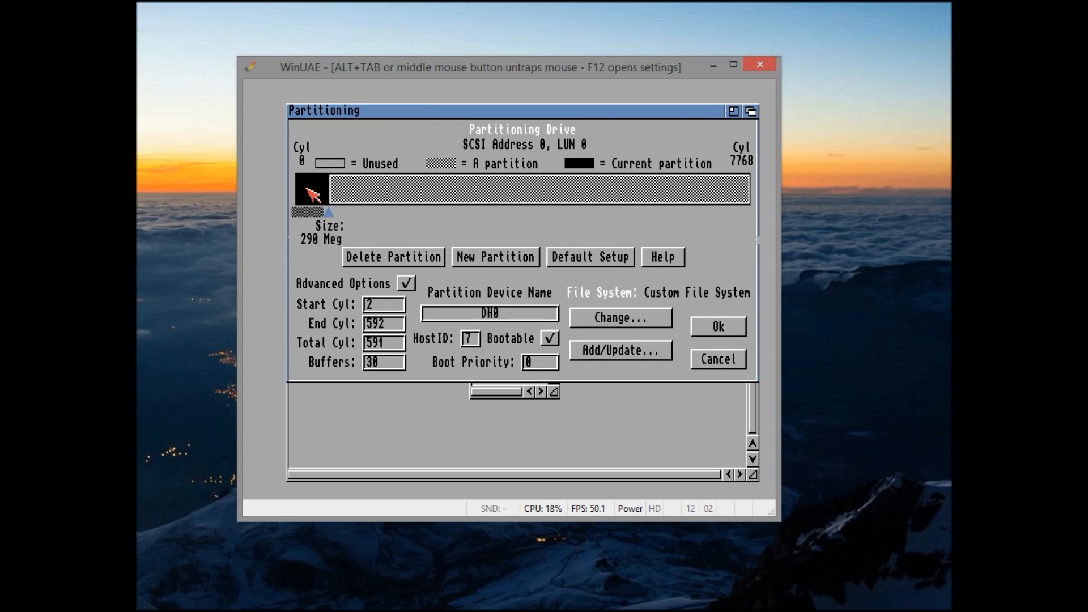
left_click(718, 327)
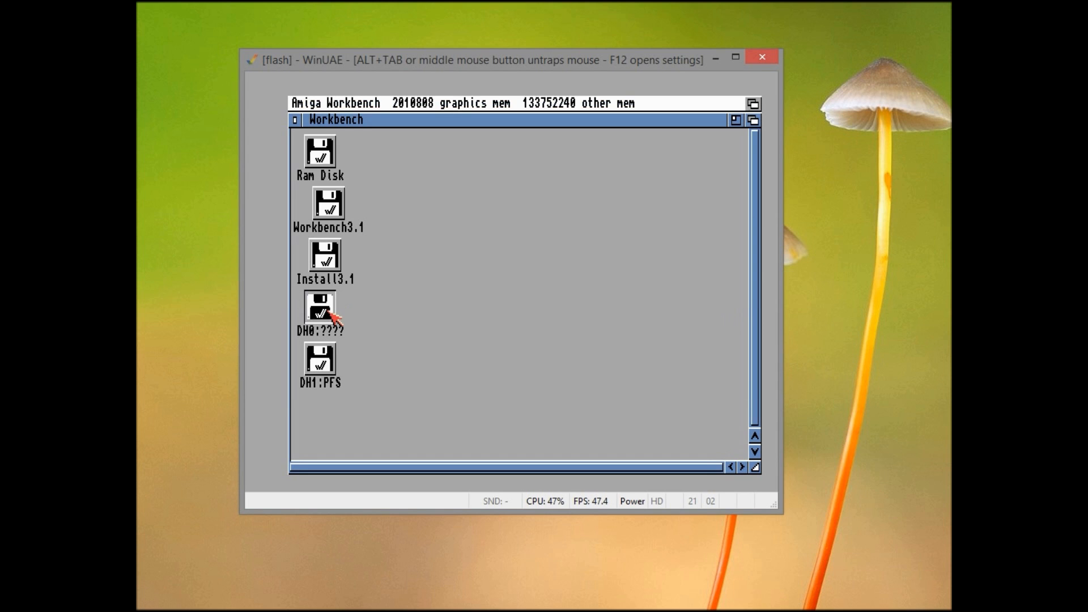
Step: Quick-format the DH0 drive as a volume named System, confirming the erase
left_click(421, 102)
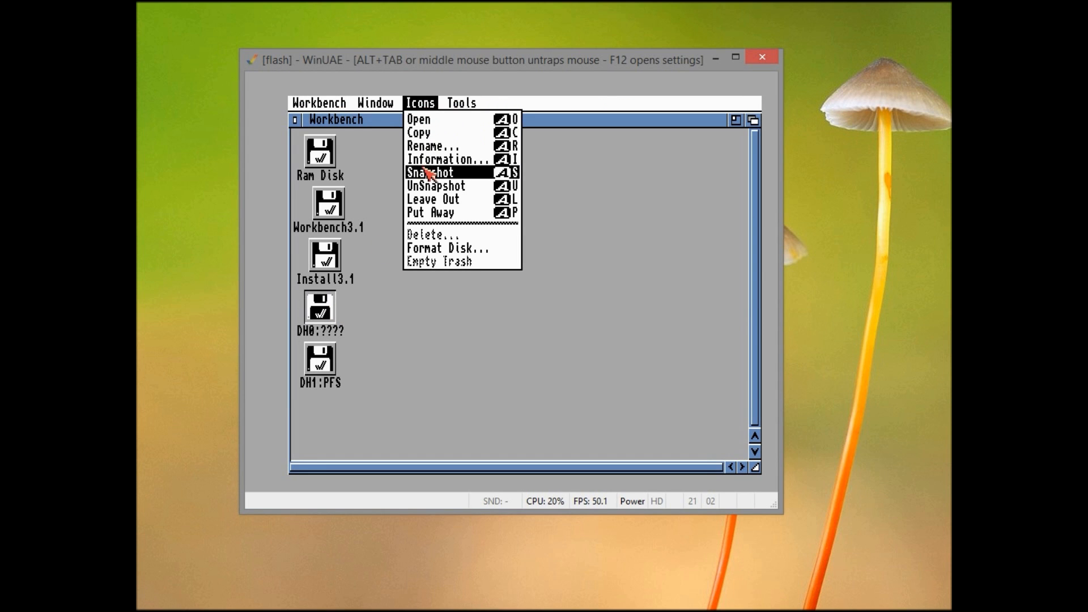
mouse_move(426, 252)
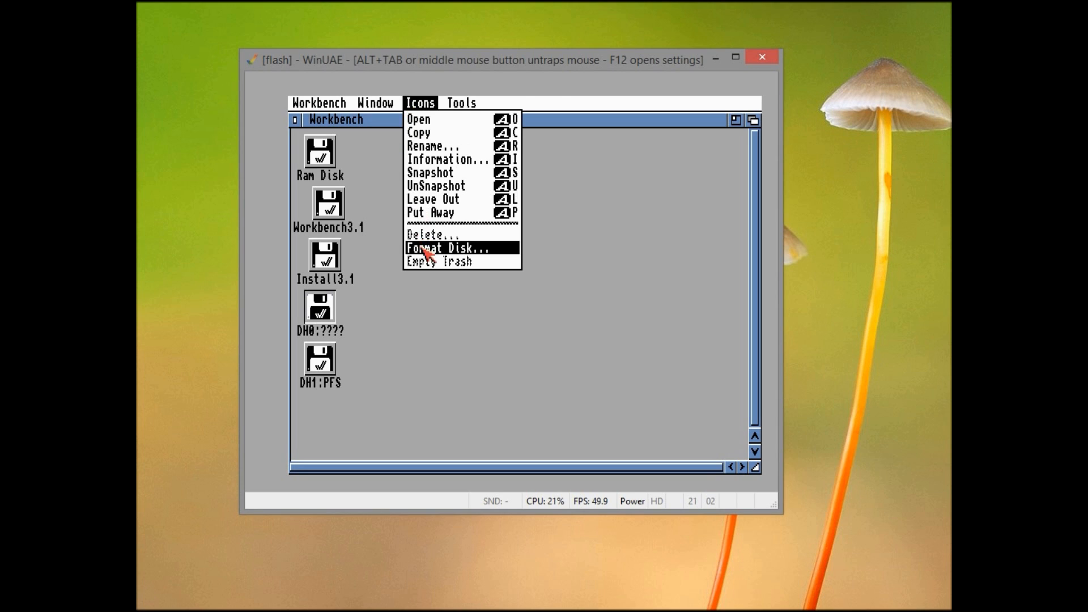
left_click(451, 247)
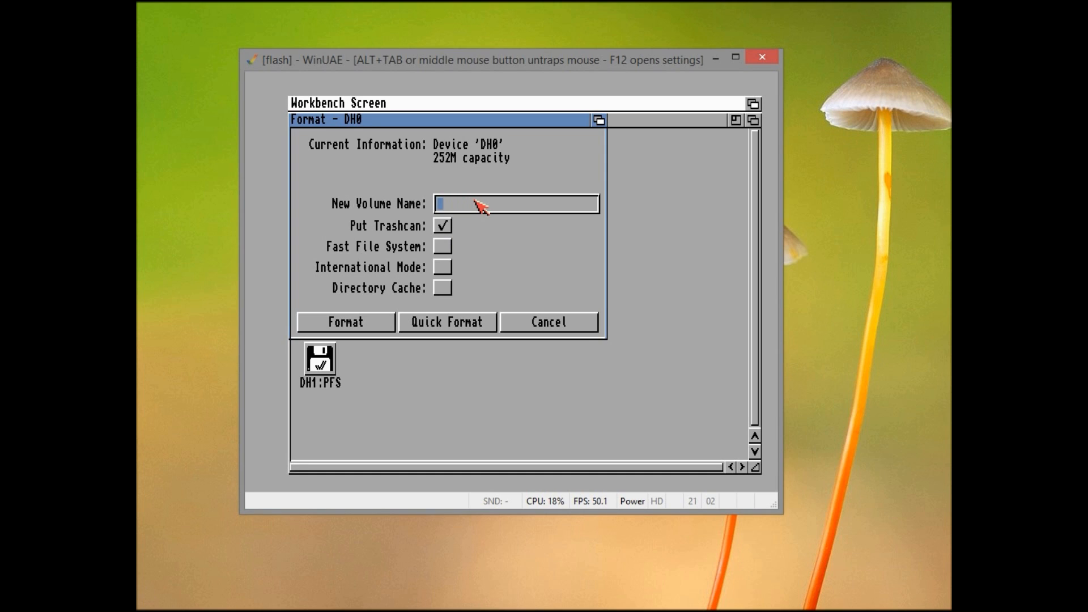
type("System")
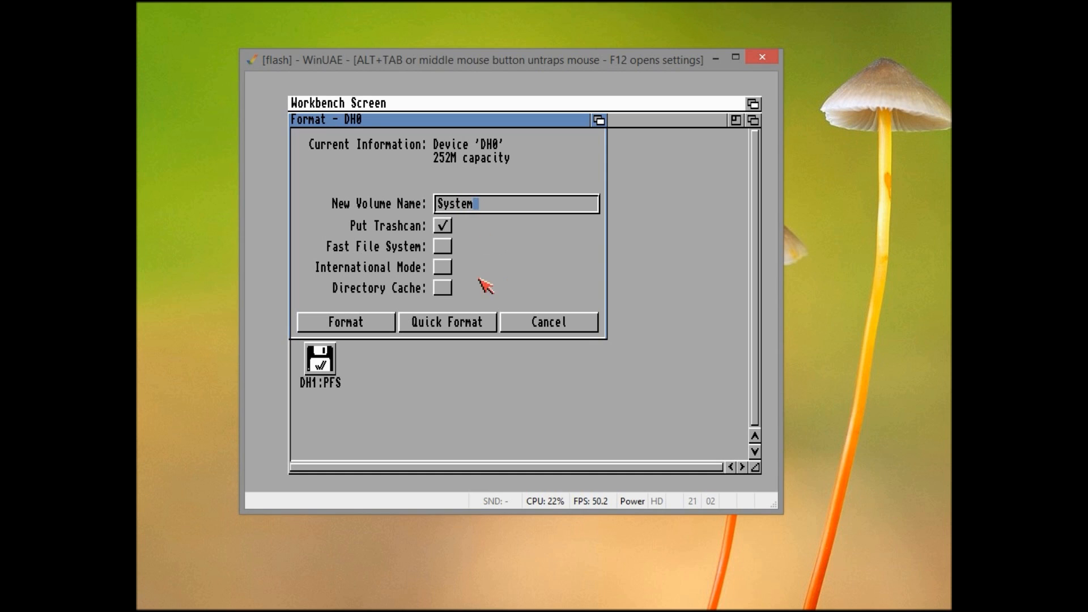
left_click(344, 322)
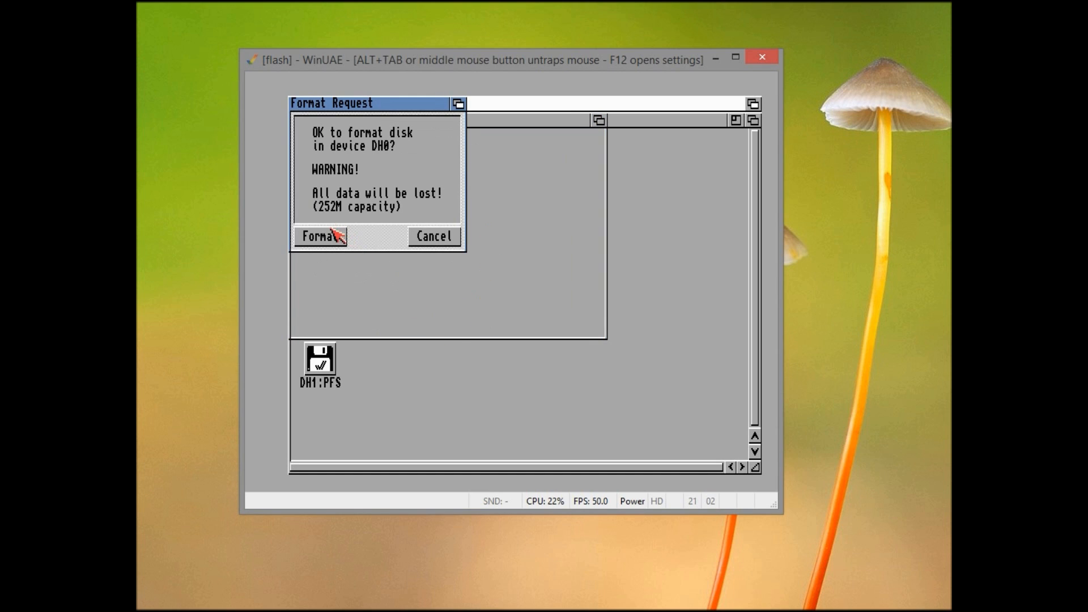
left_click(319, 237)
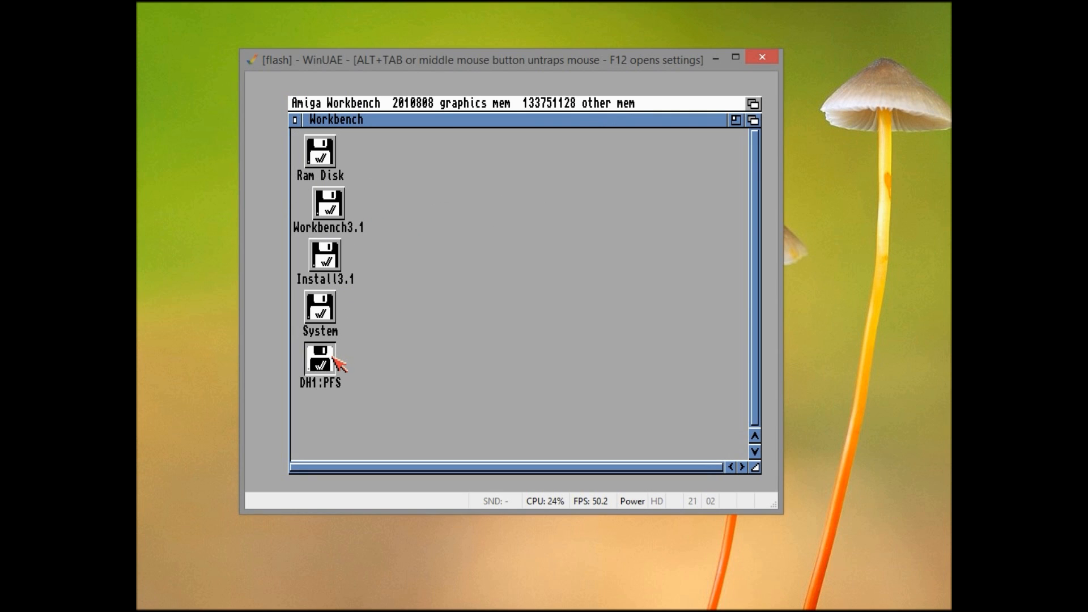
Step: Quick-format the DH1 drive as a volume named Games, confirming the erase
left_click(420, 102)
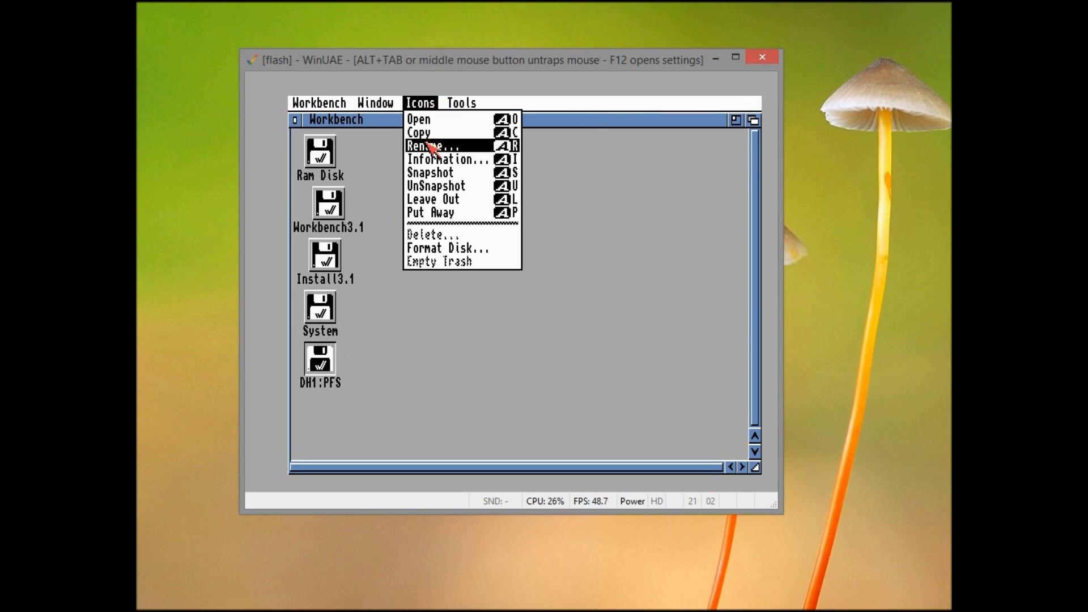
left_click(452, 248)
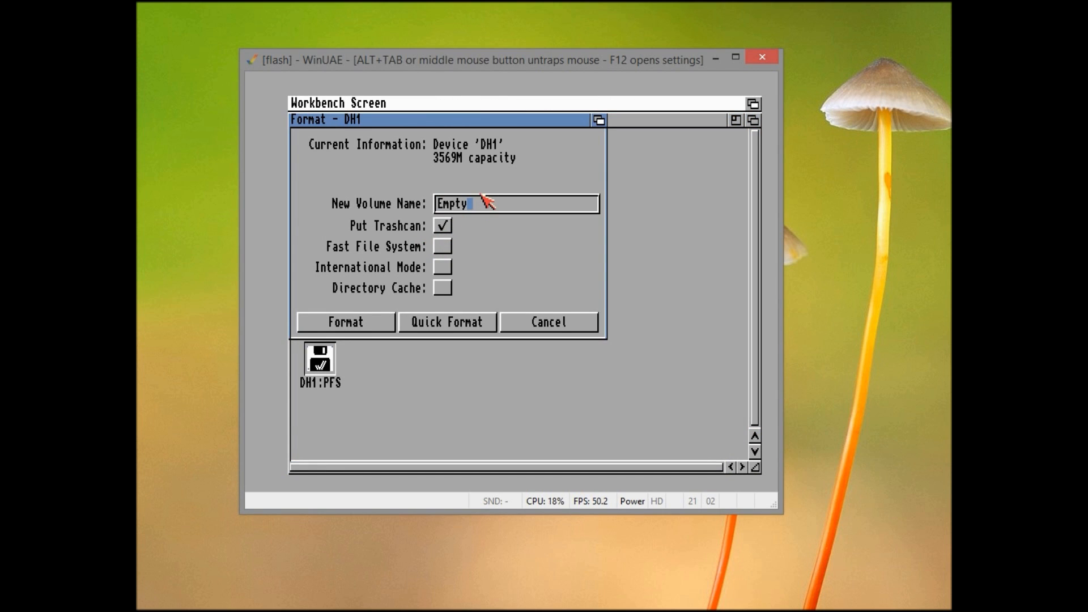
type("G")
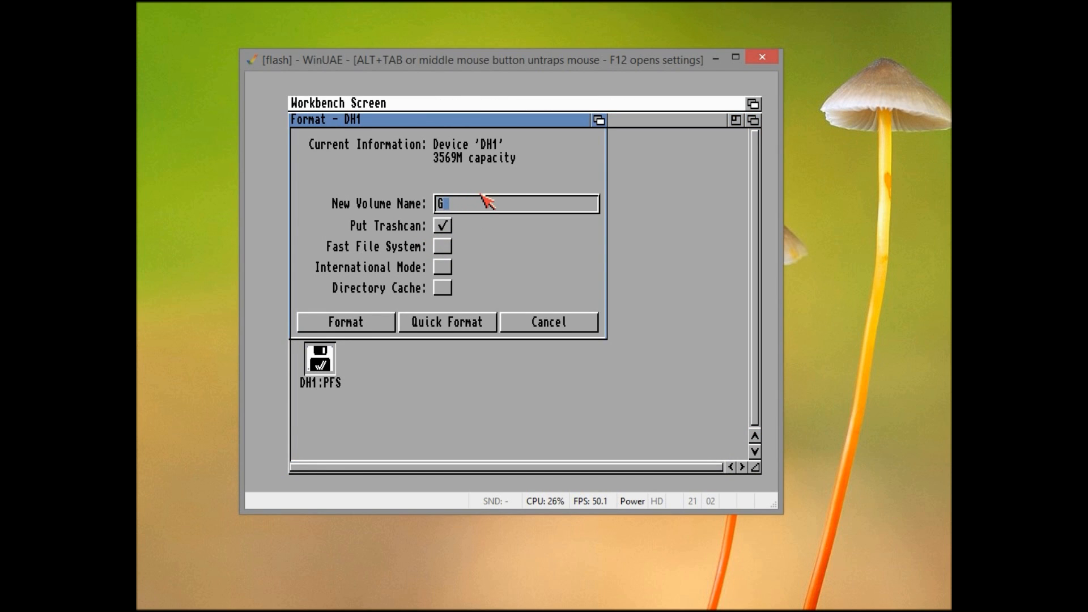
type("ames")
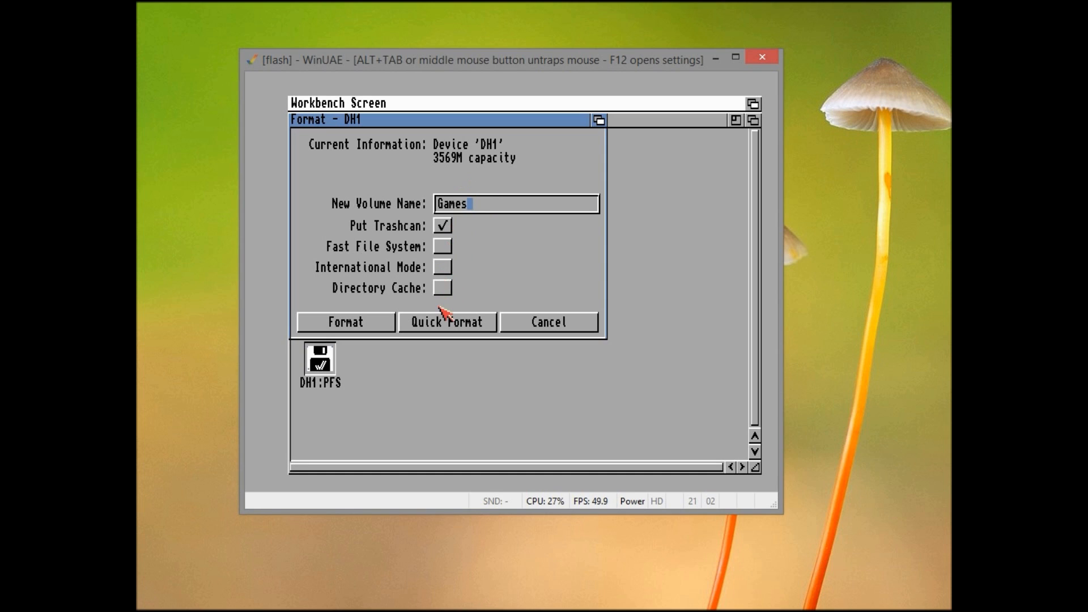
left_click(446, 322)
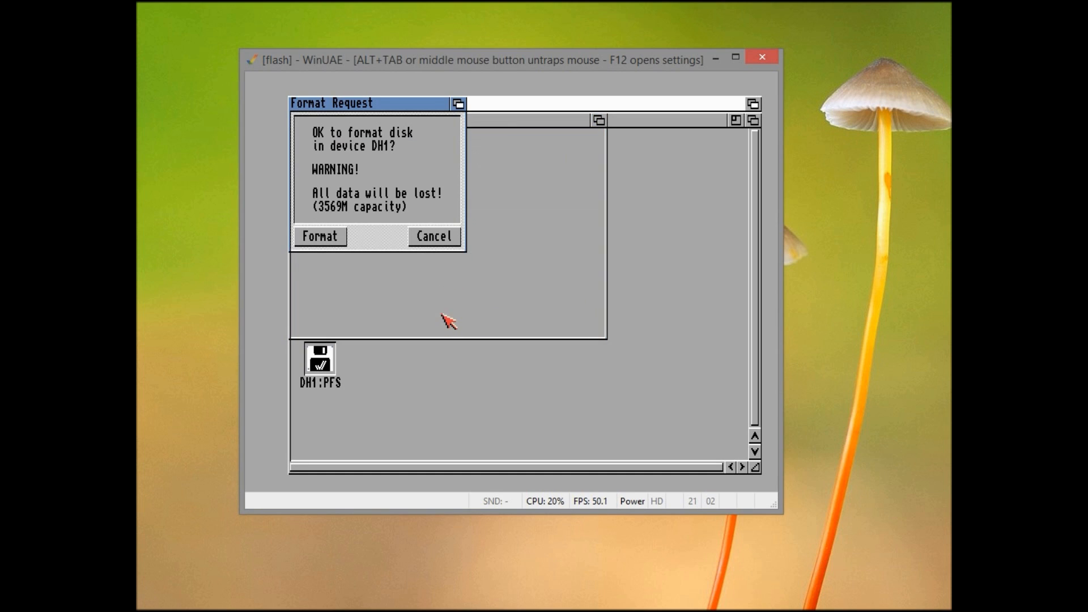
left_click(320, 236)
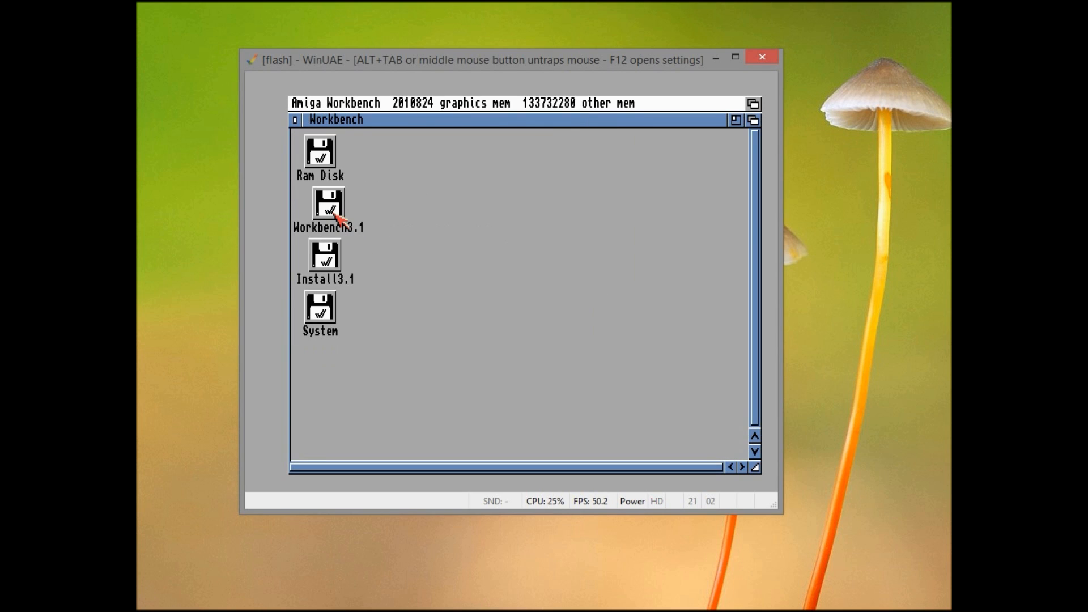
mouse_move(365, 300)
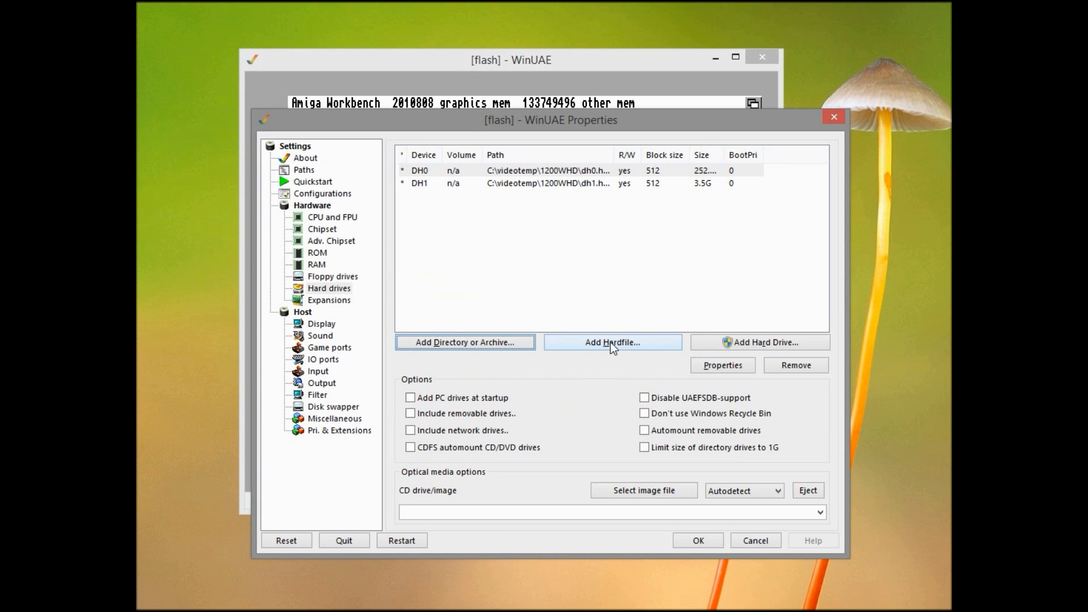
Step: Add the ClassicWB_LITE_v28 System.hdf hardfile as a hard drive in Properties
left_click(612, 342)
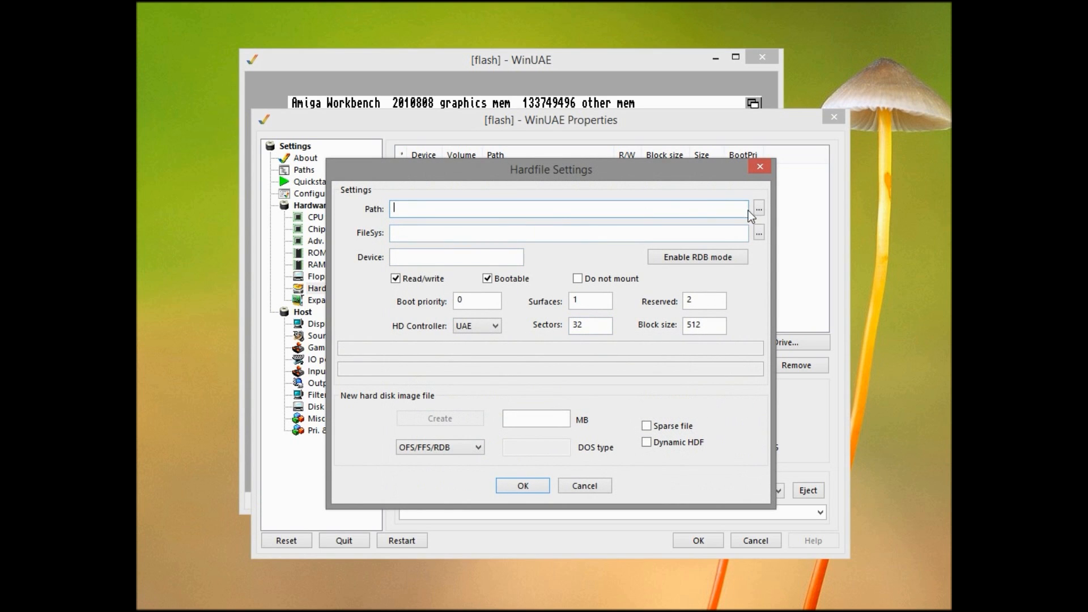
left_click(757, 208)
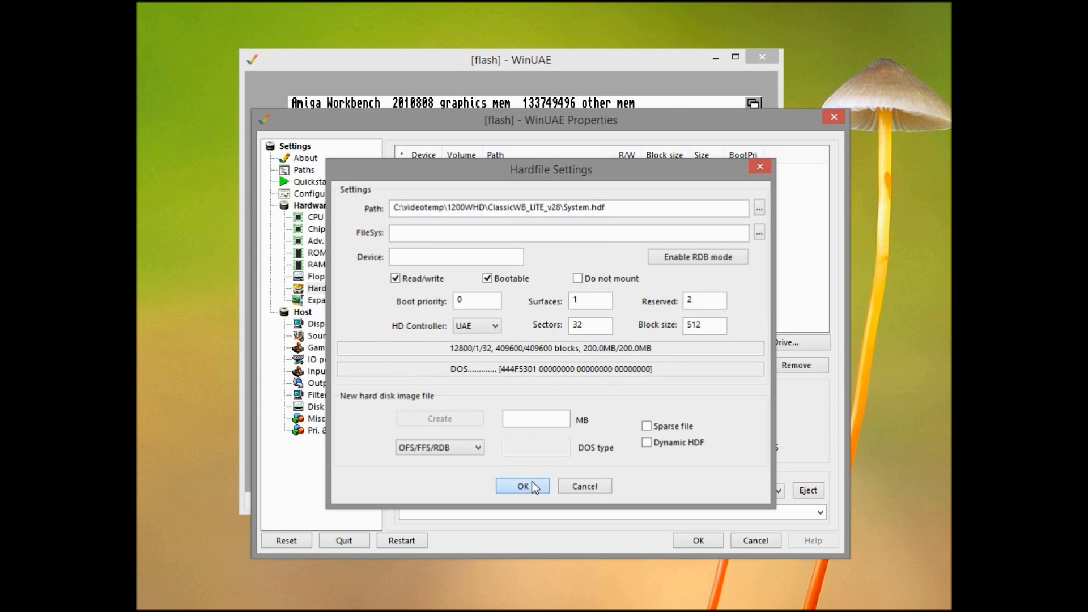
left_click(522, 485)
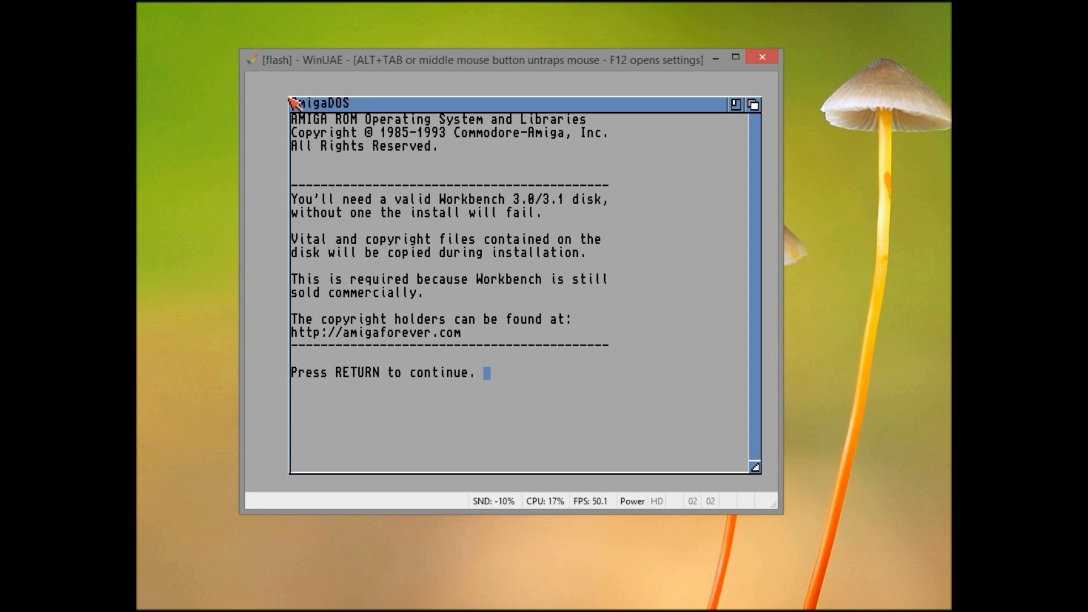
mouse_move(415, 293)
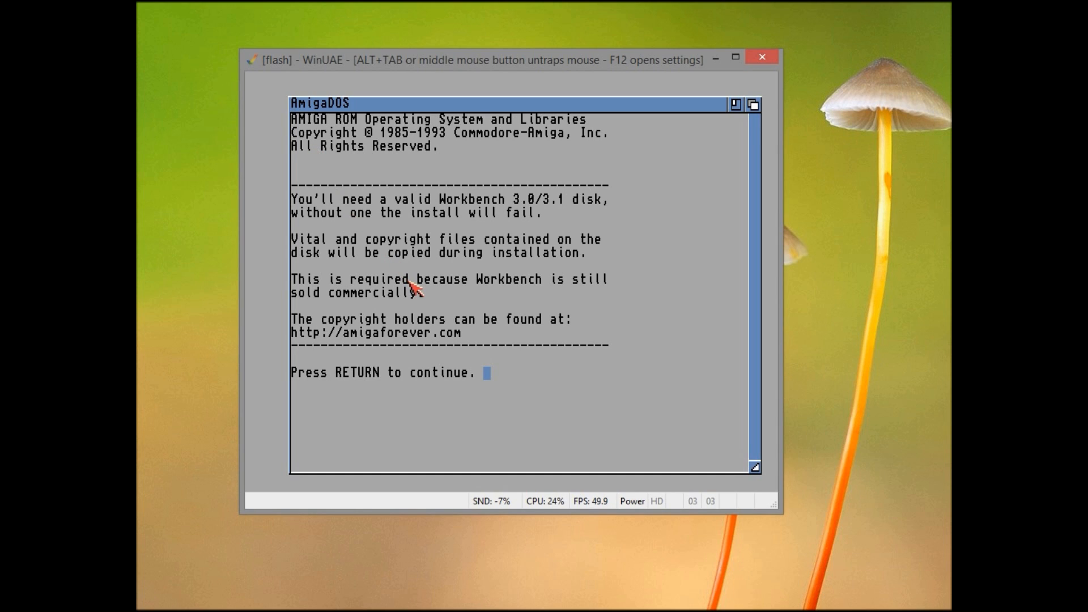
Step: Continue past the ClassicWB installer's copyright notice and welcome screen
key("Return")
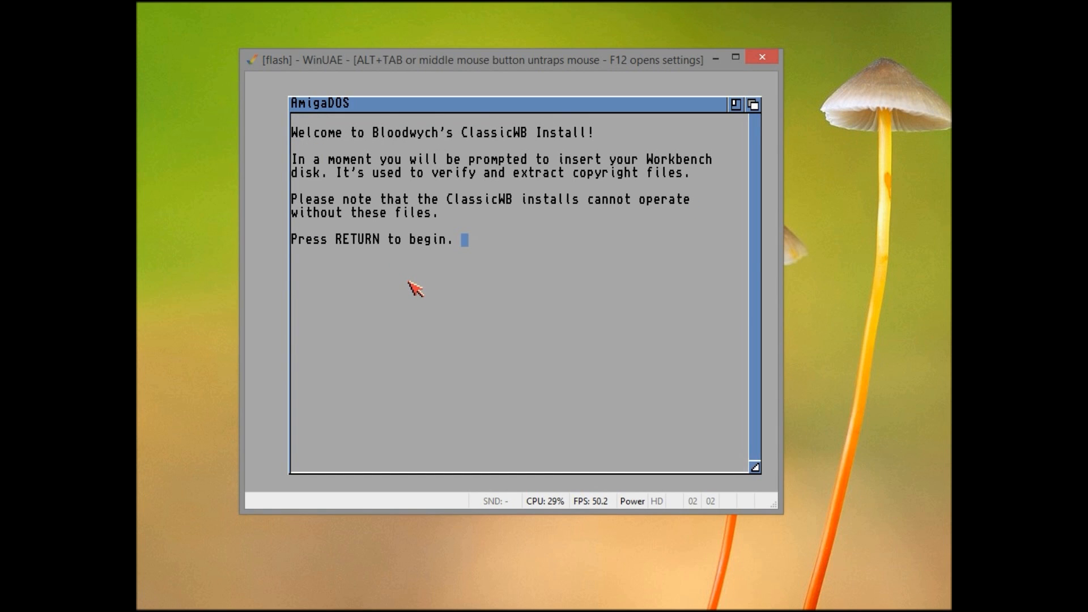
key("Return")
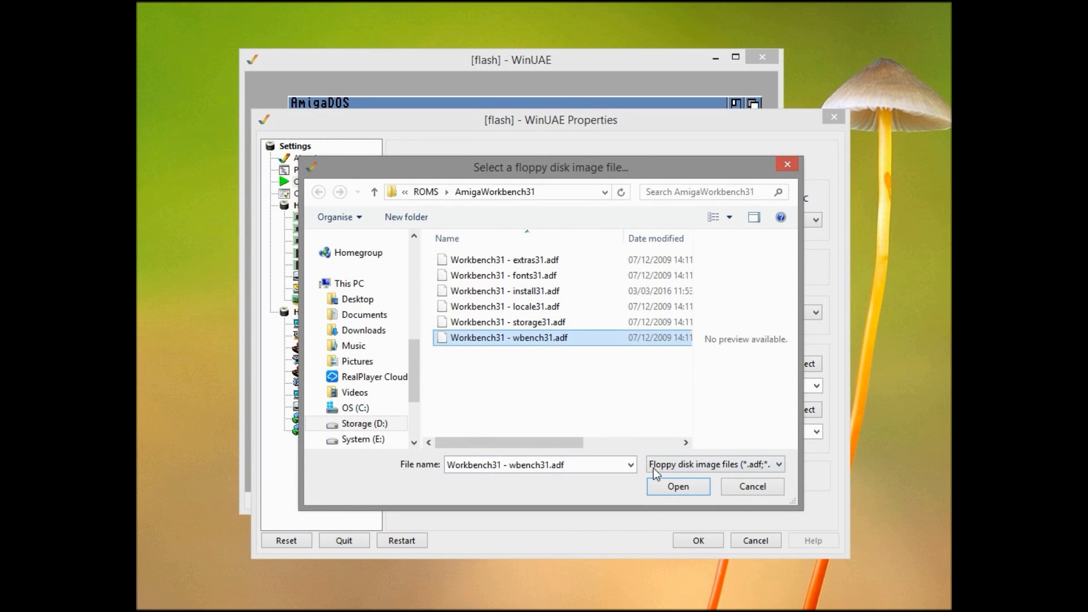
Step: Insert the Workbench31 wbench31.adf disk image into DF0 and resume the installer
left_click(677, 486)
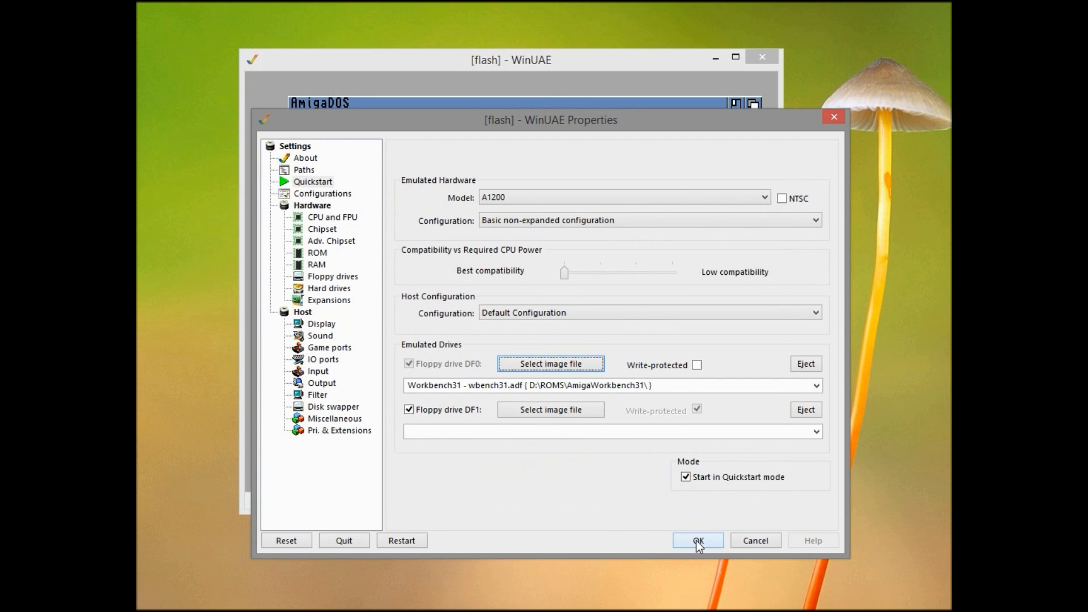
left_click(698, 539)
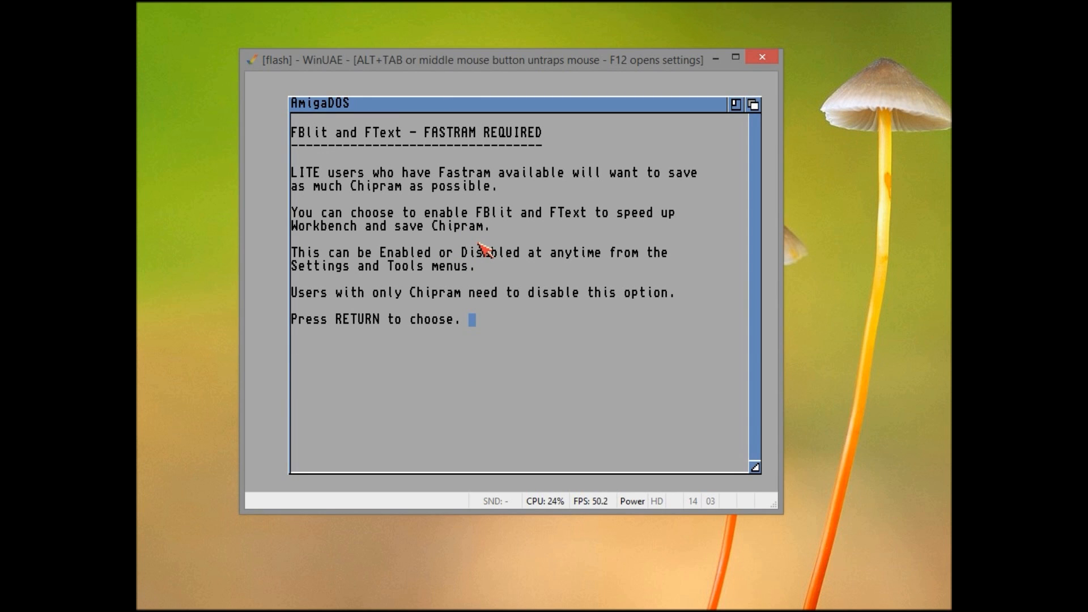
Step: Accept the installer's FBlit/FText, StackAttack and Hard Drive ENV defaults
key("Return")
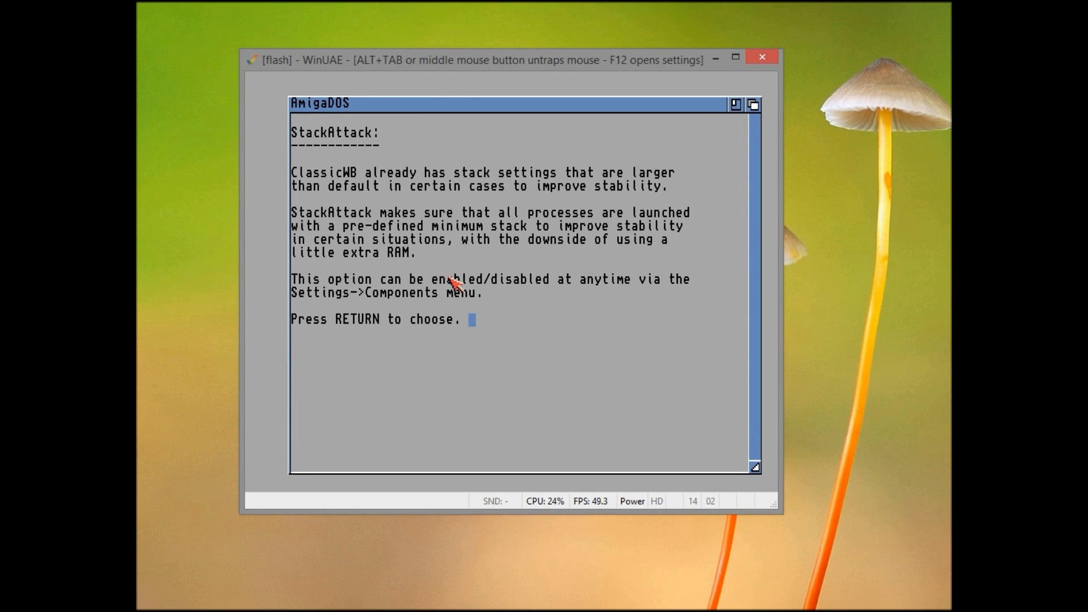
key("Return")
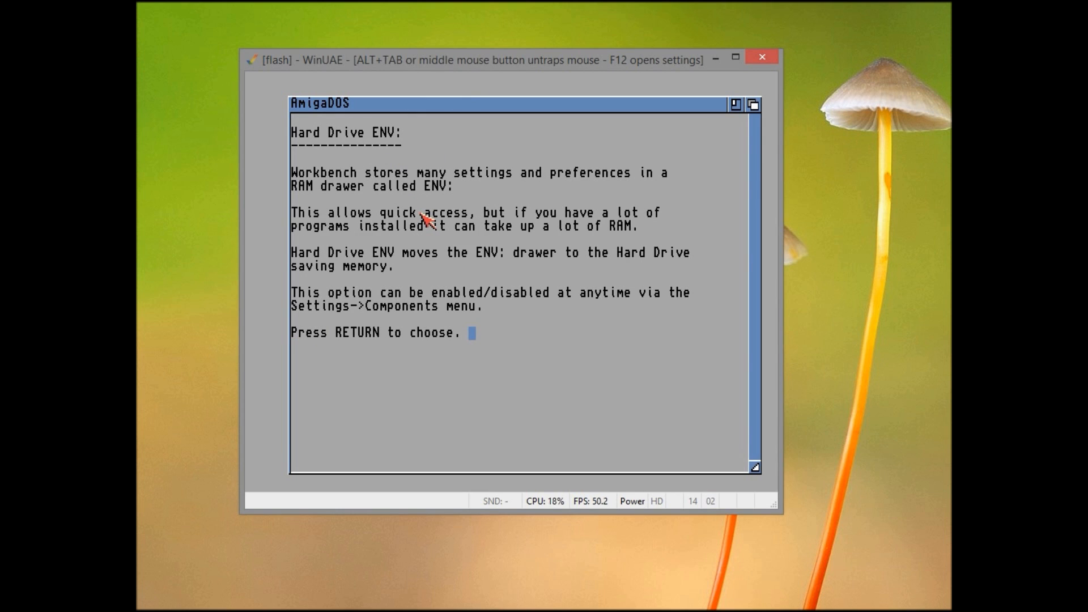
key("Return")
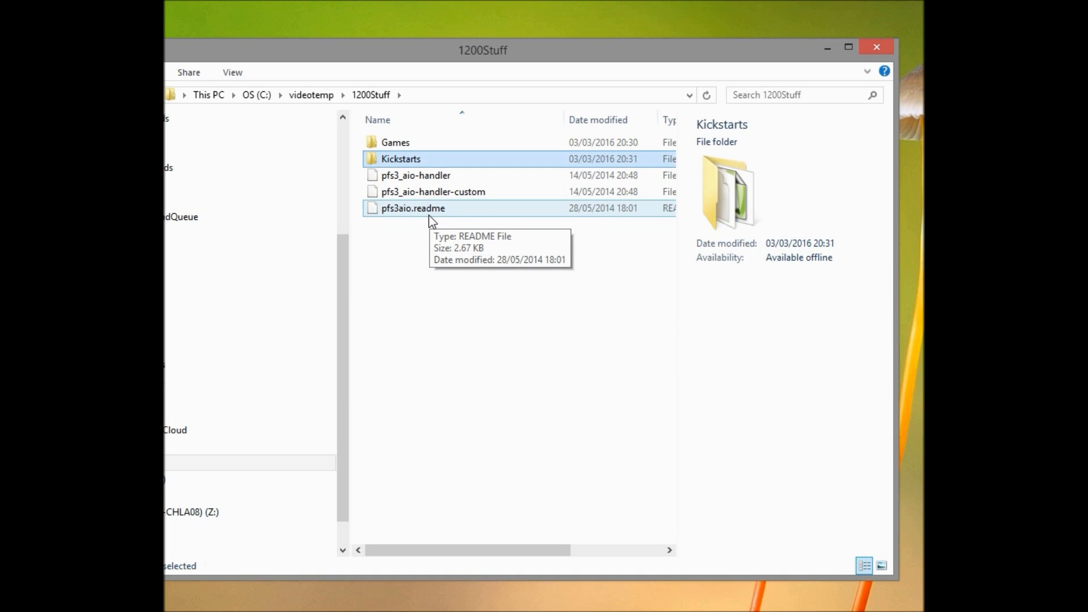
Step: Enter the 1200Stuff\Games folder in File Explorer
double_click(396, 143)
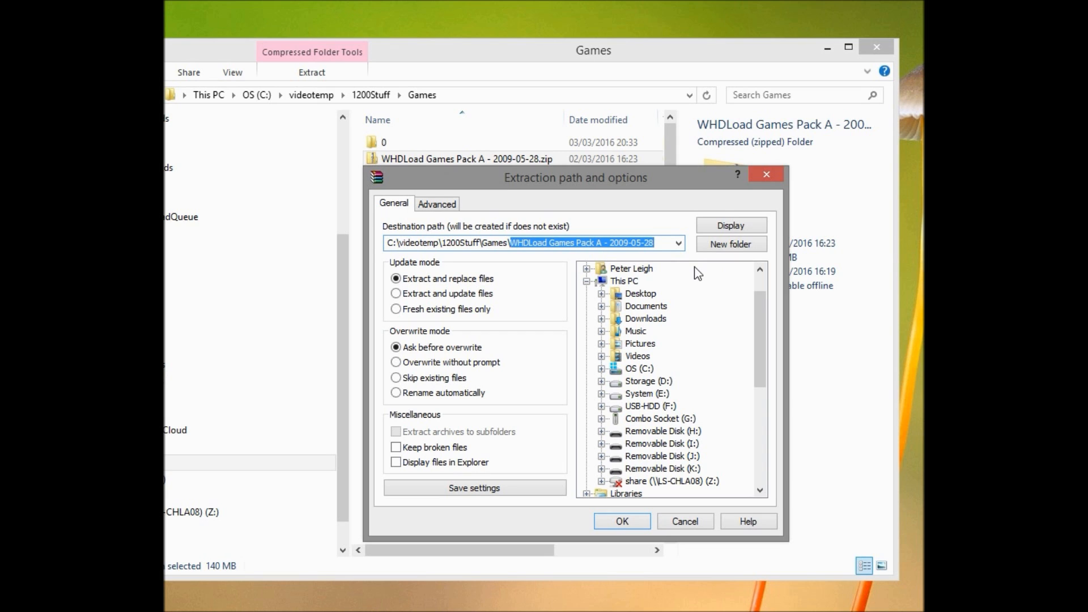
Step: Extract WHDLoad Games Pack A into the Games folder
left_click(621, 520)
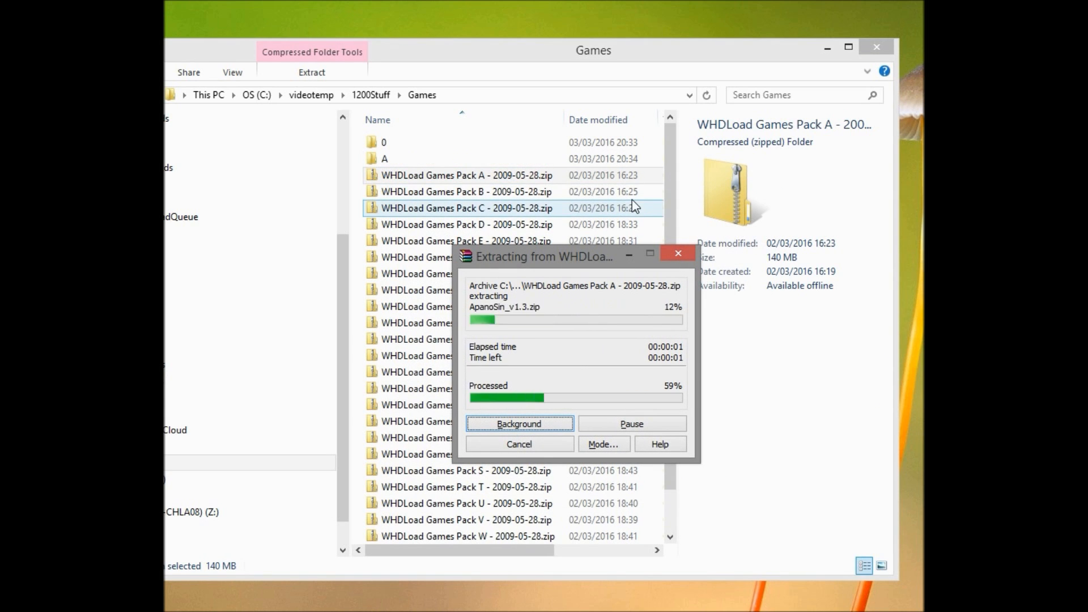
Step: Extract WHDLoad Games Pack B into the Games\B destination folder
right_click(465, 175)
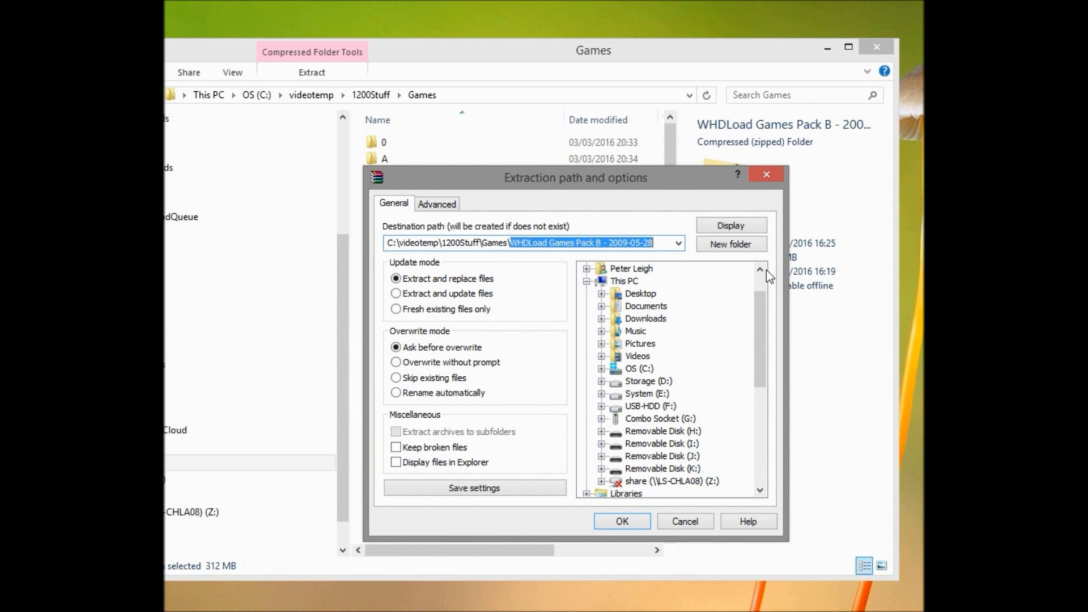
type("\\B")
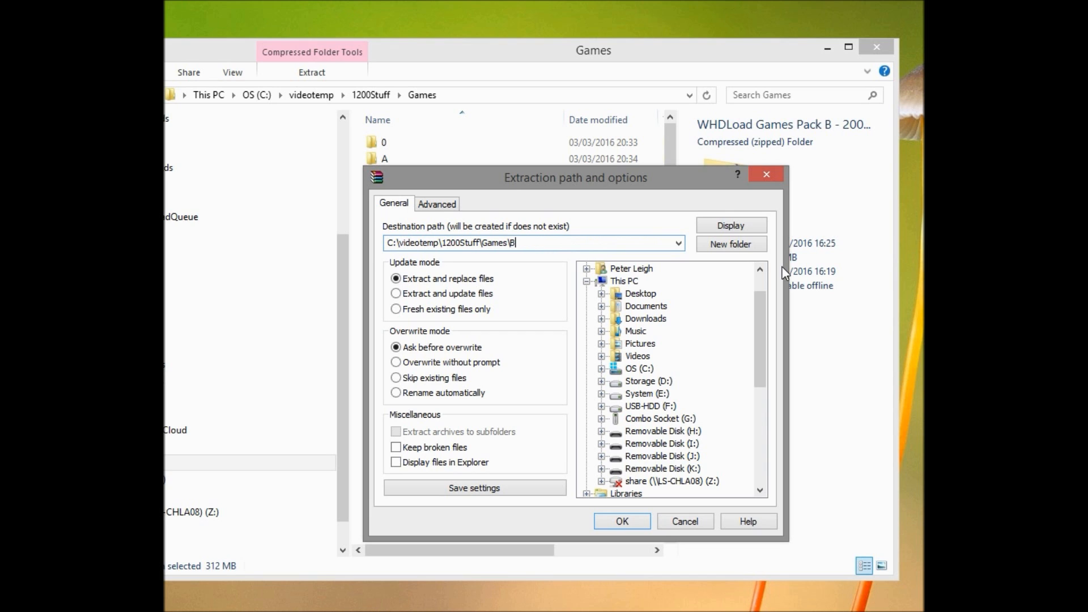
left_click(621, 520)
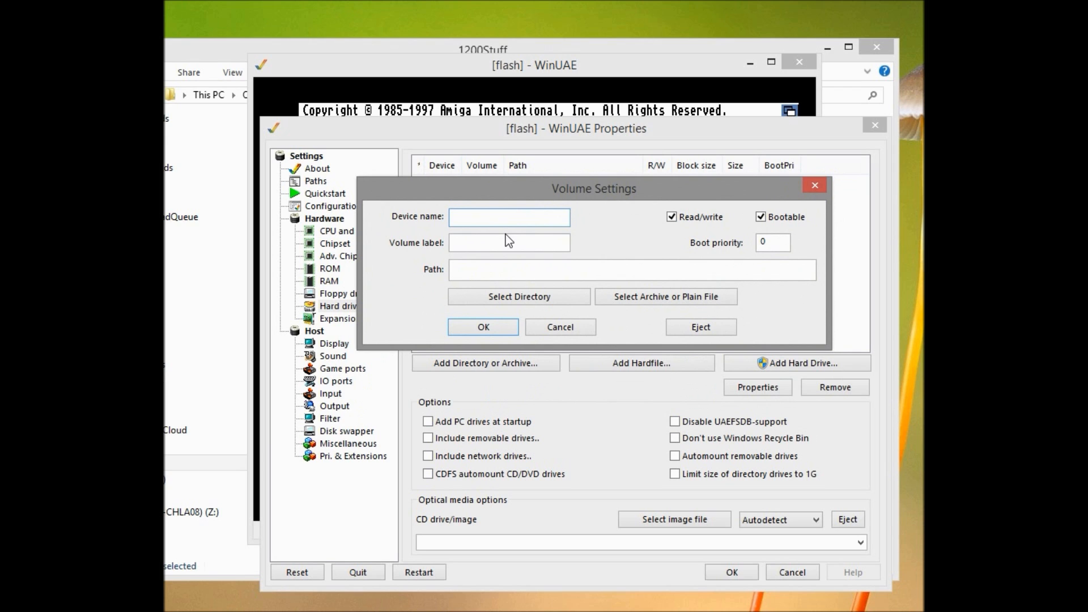
Step: Add the 1200Stuff directory as a non-bootable drive with device name and volume label PC
left_click(519, 296)
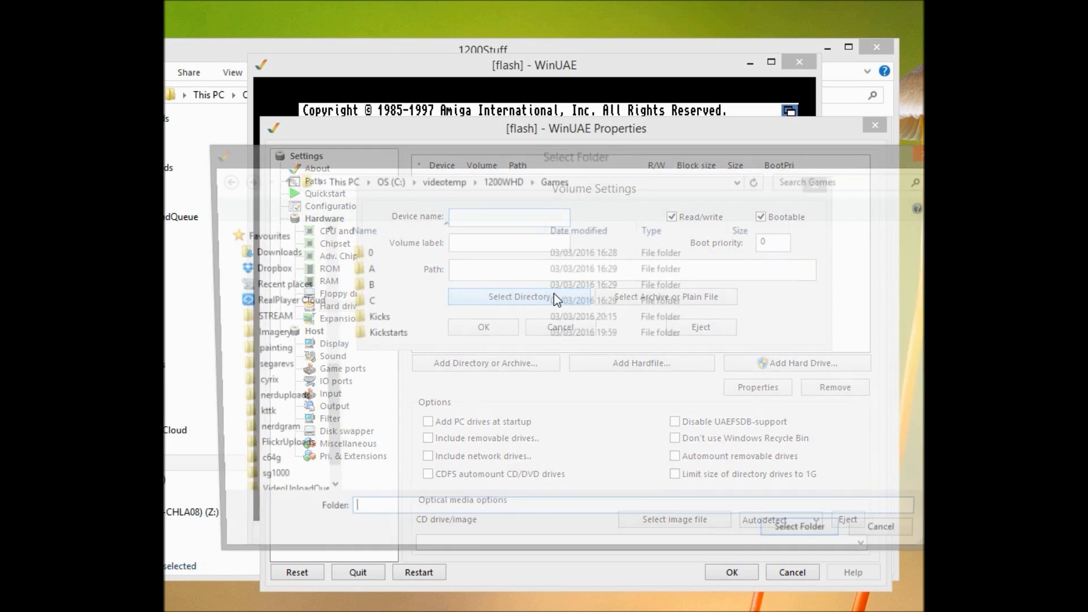
left_click(519, 297)
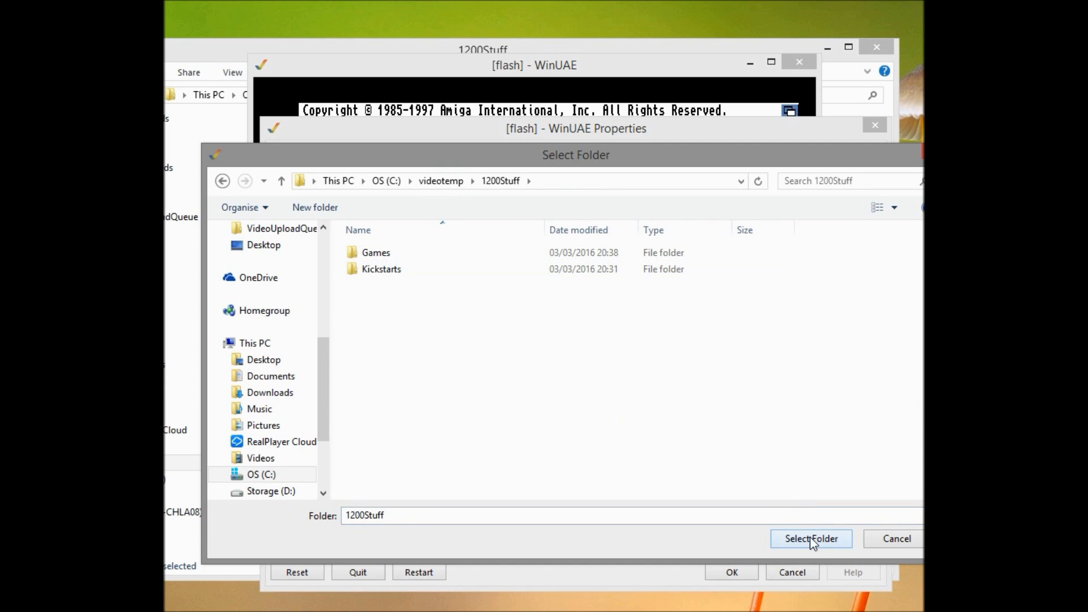
left_click(810, 539)
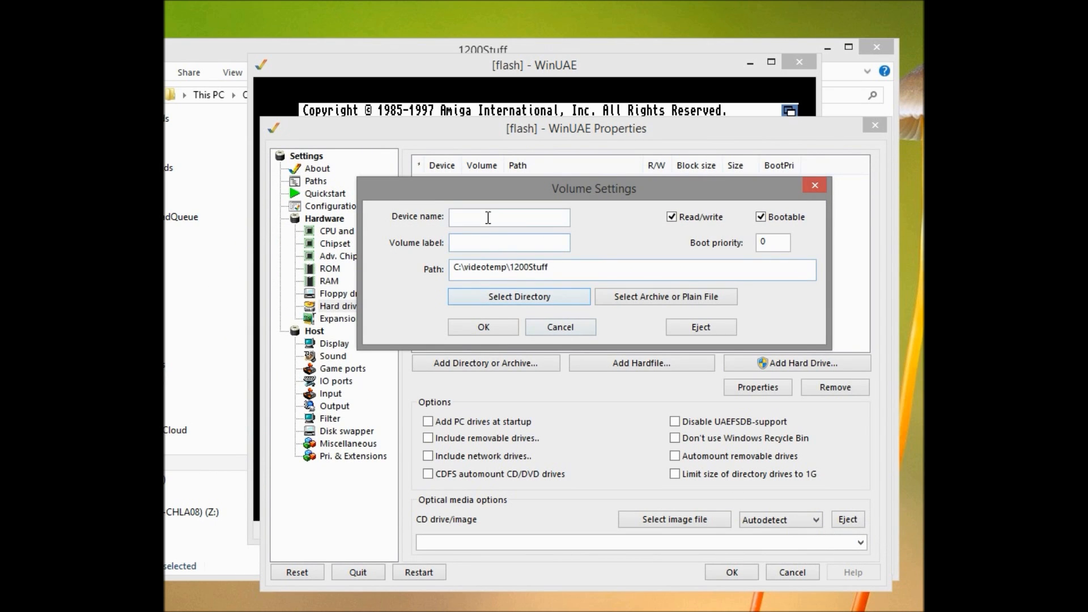
left_click(507, 217)
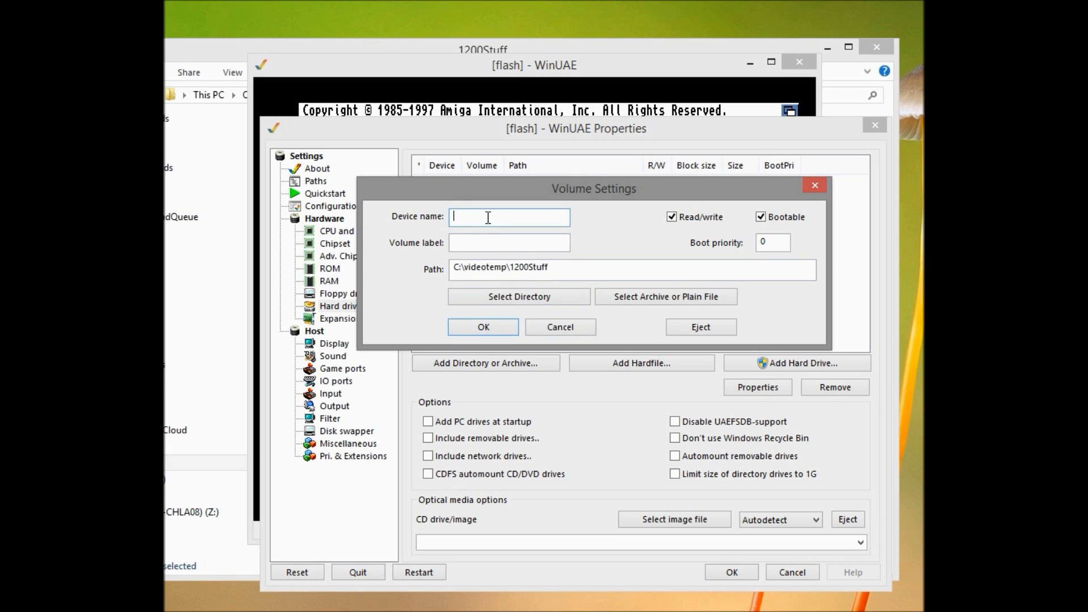
type("PC")
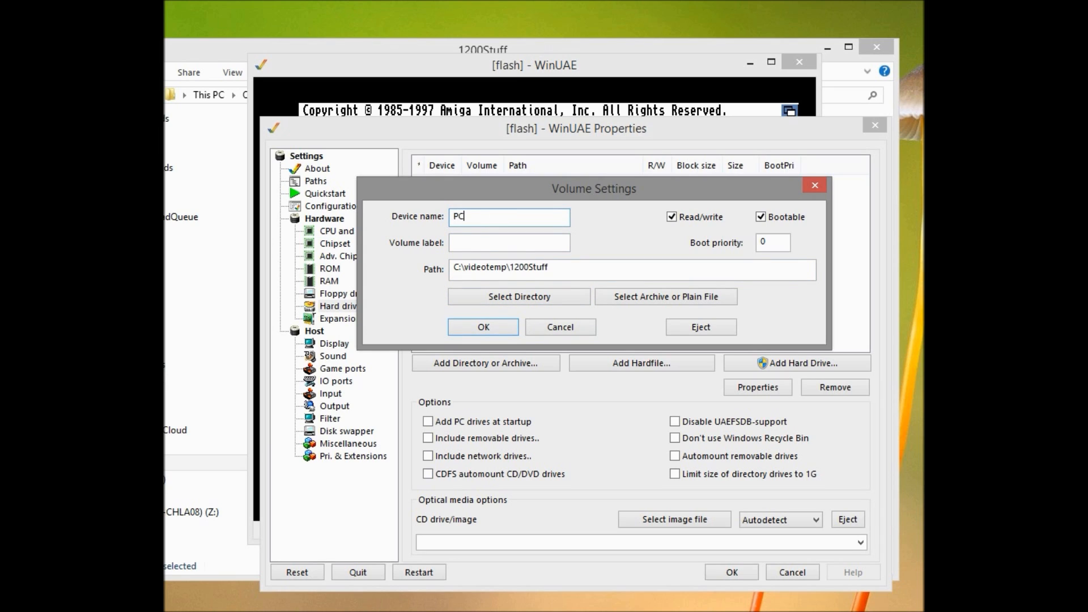
type("PC")
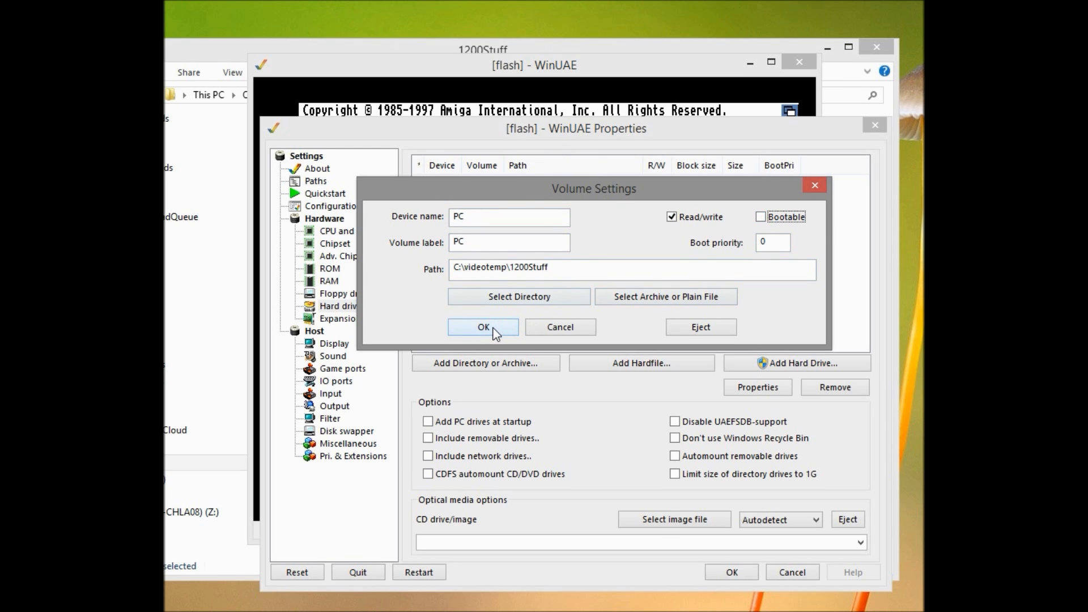
left_click(483, 326)
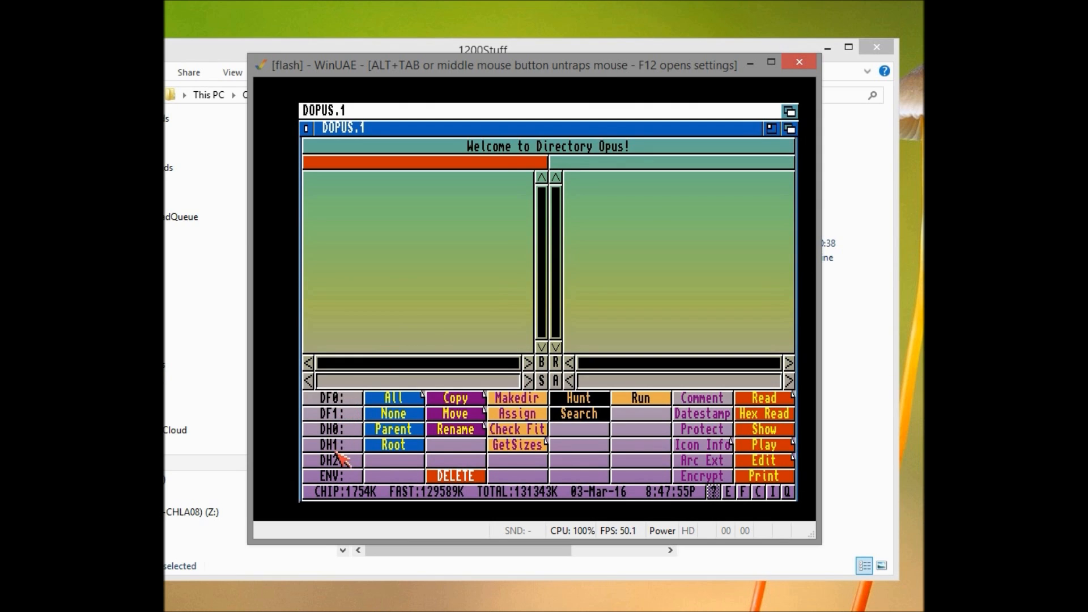
Step: List the PC volume in the left lister and the DH0 system drive in the right
left_click(330, 460)
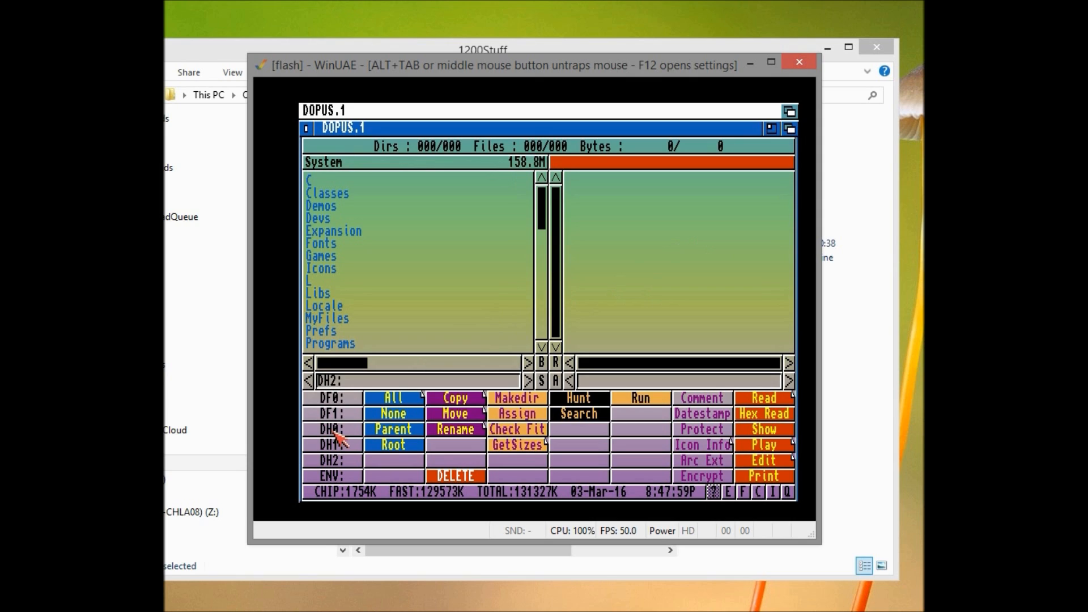
left_click(333, 428)
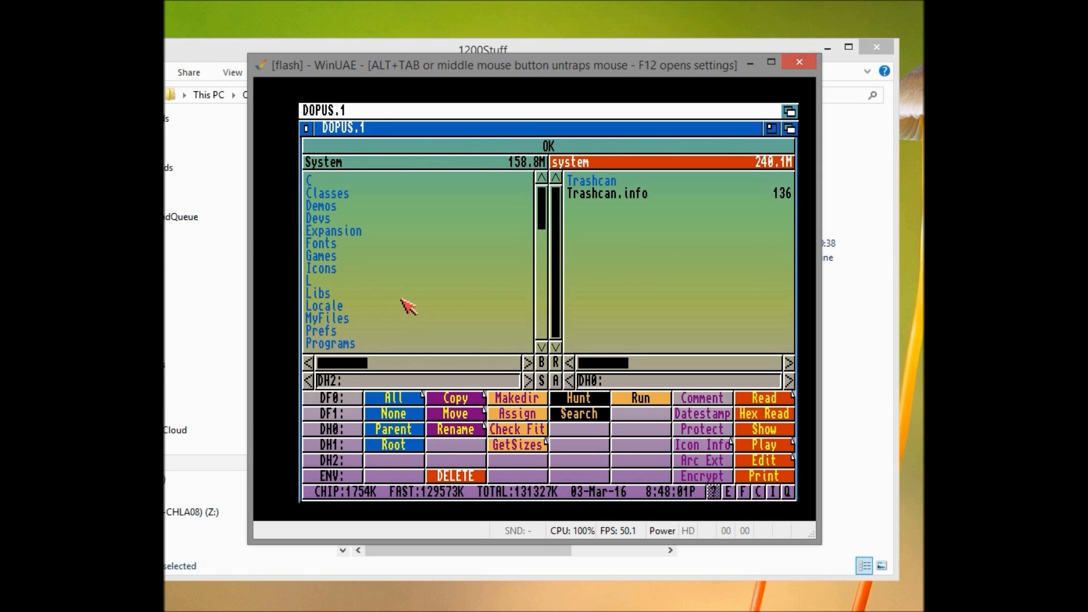
left_click(394, 398)
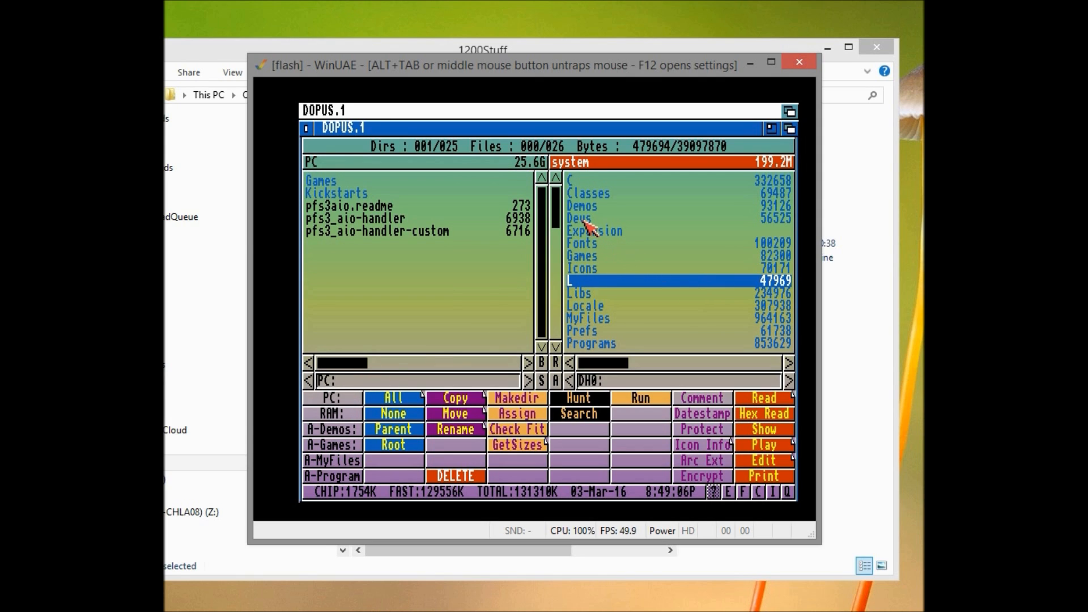
Step: Copy the PC kickstart files into the system drive's Devs/Kickstarts drawer
double_click(579, 218)
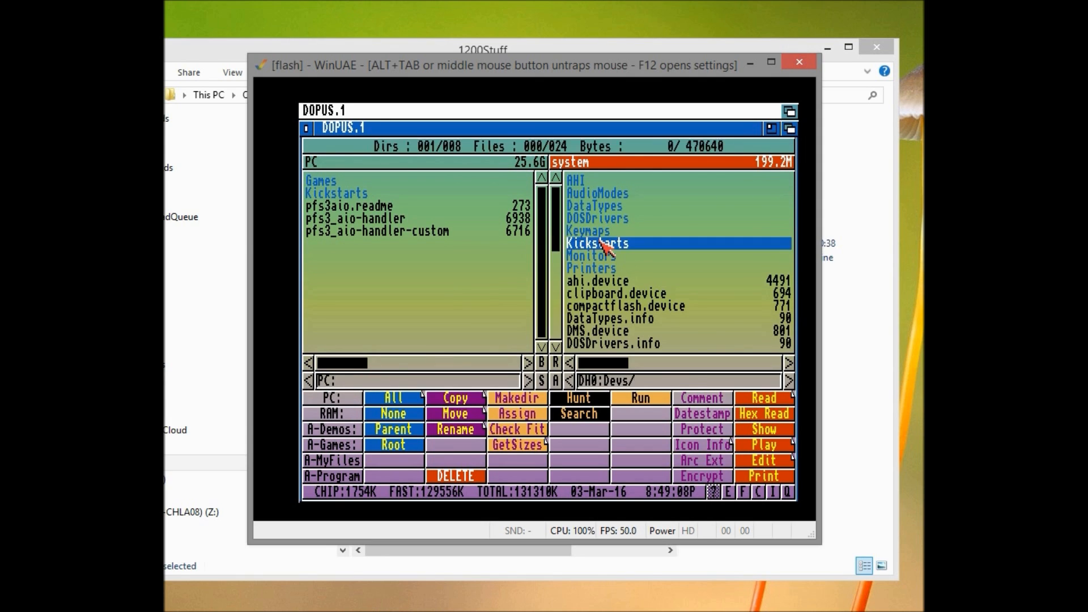
double_click(605, 242)
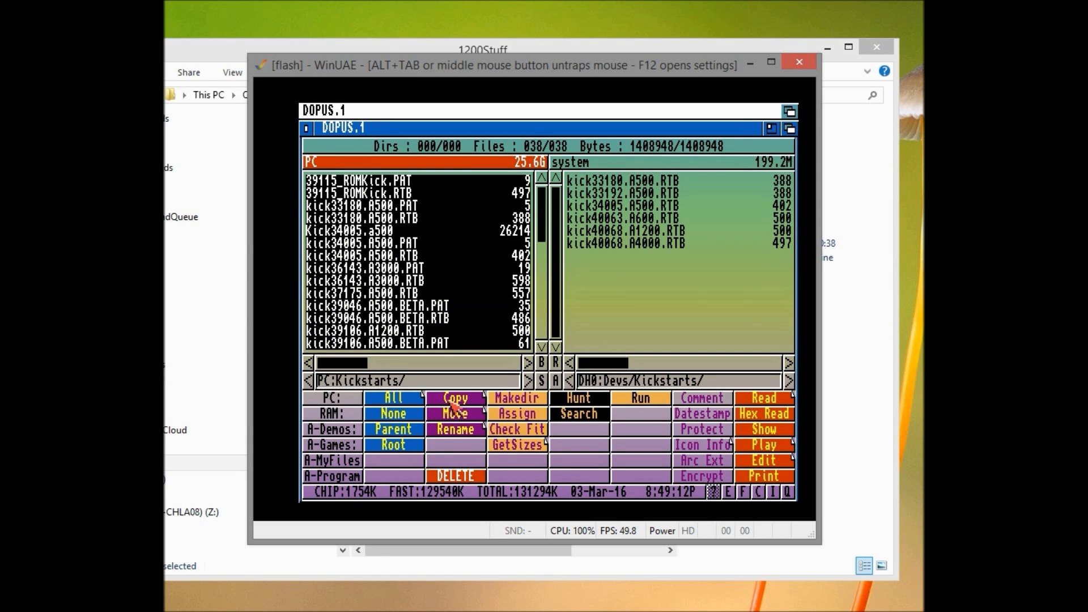
left_click(456, 397)
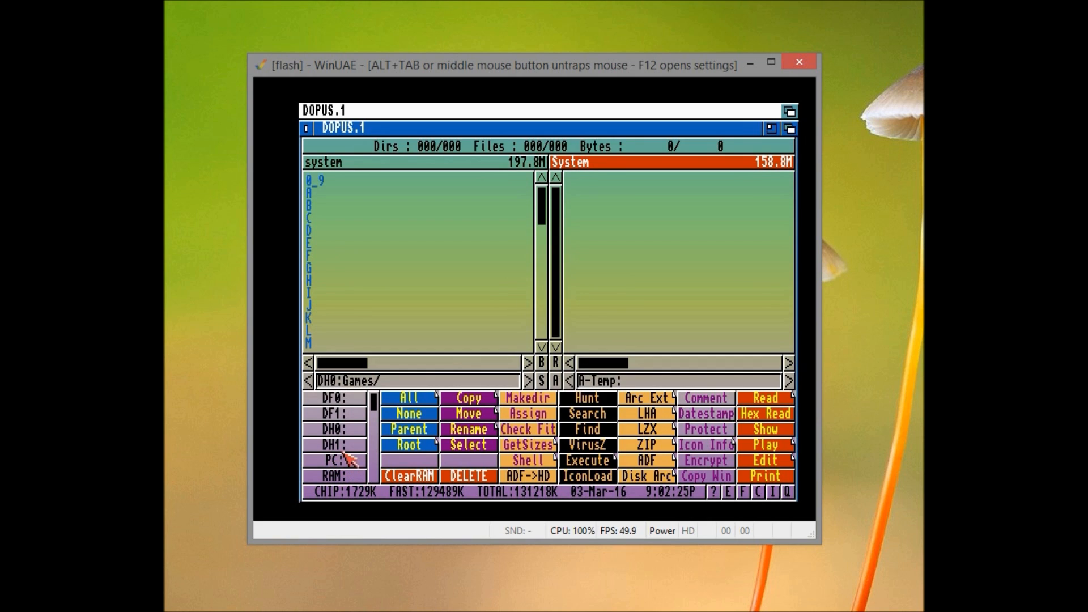
Step: Copy all Games letter folders onto DH1, then list PC:Games on the left
left_click(333, 444)
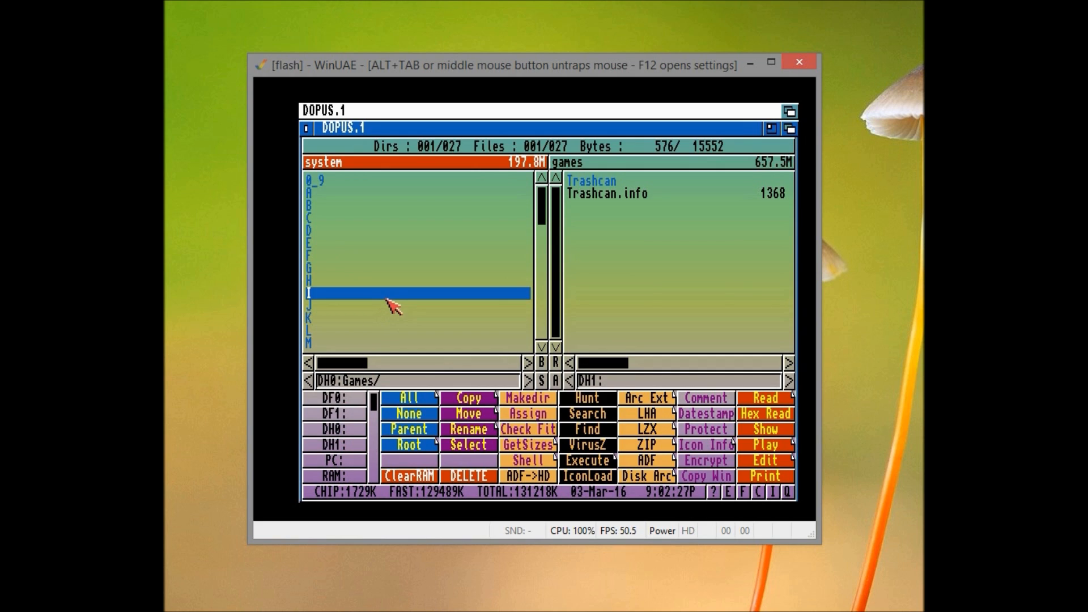
left_click(408, 398)
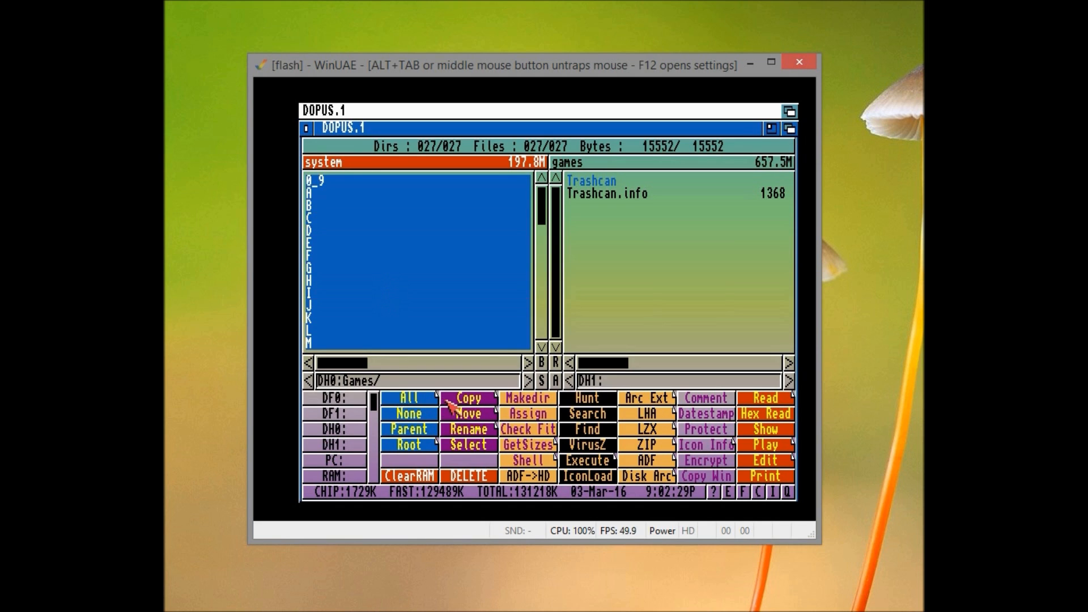
left_click(469, 398)
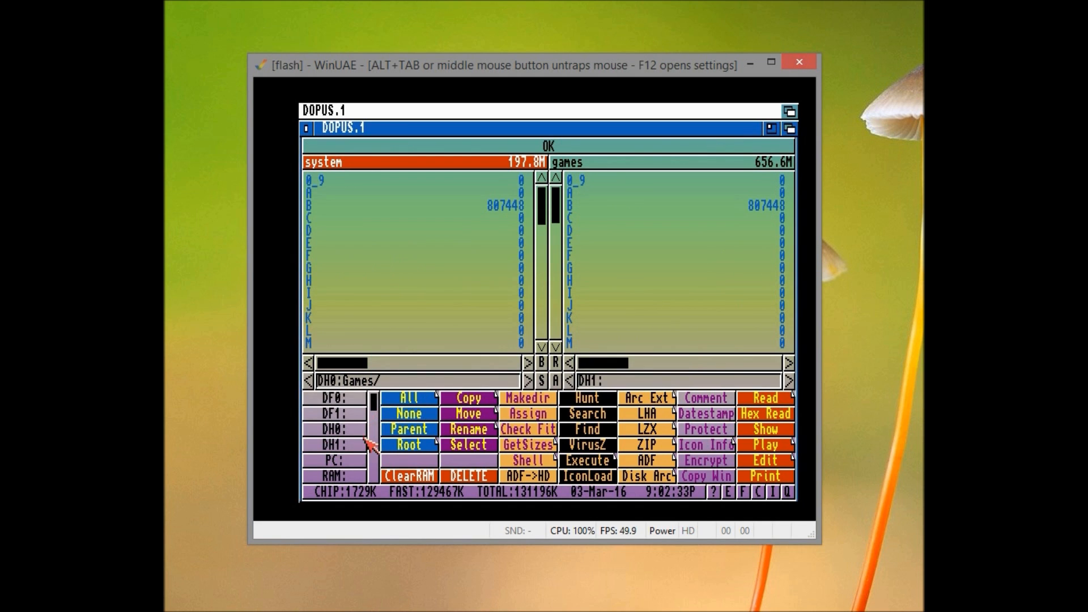
left_click(336, 460)
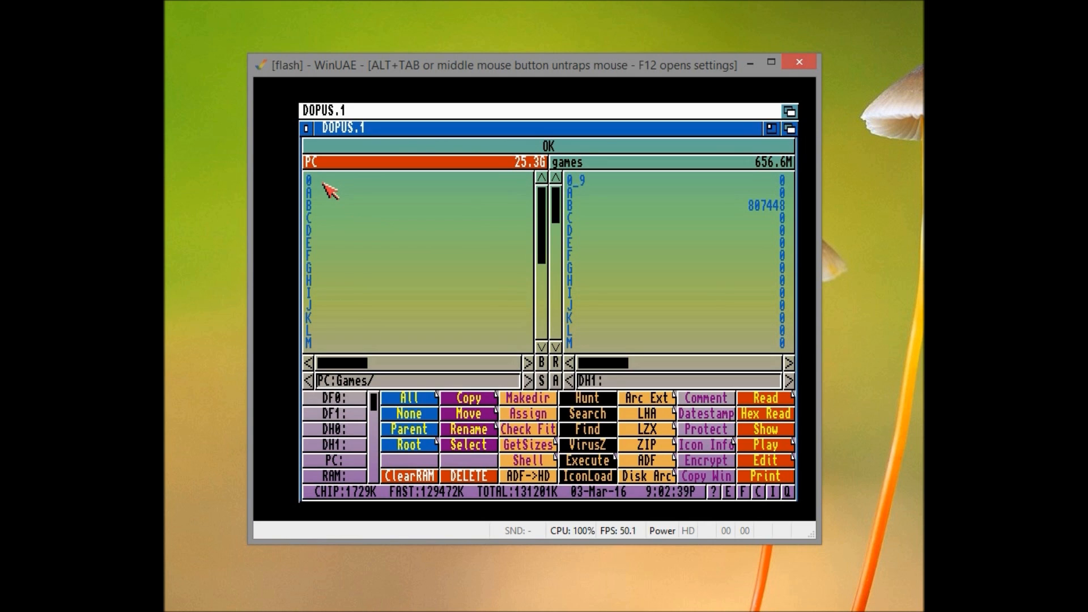
Step: Arc Ext all zips from PC Games folder 0 into DH1:0_9, then enter folder A
double_click(576, 180)
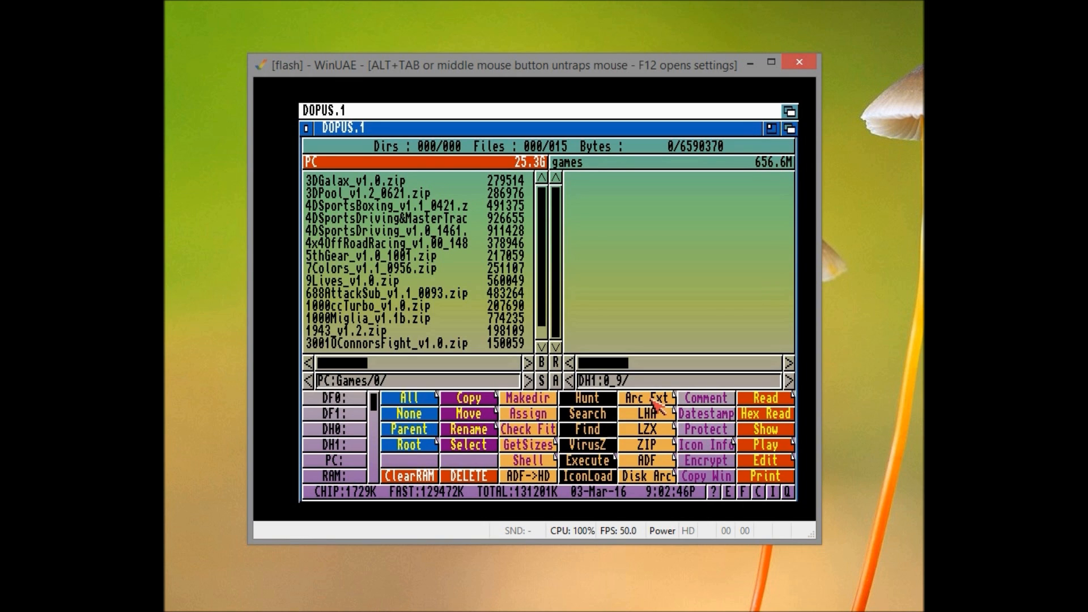
left_click(408, 397)
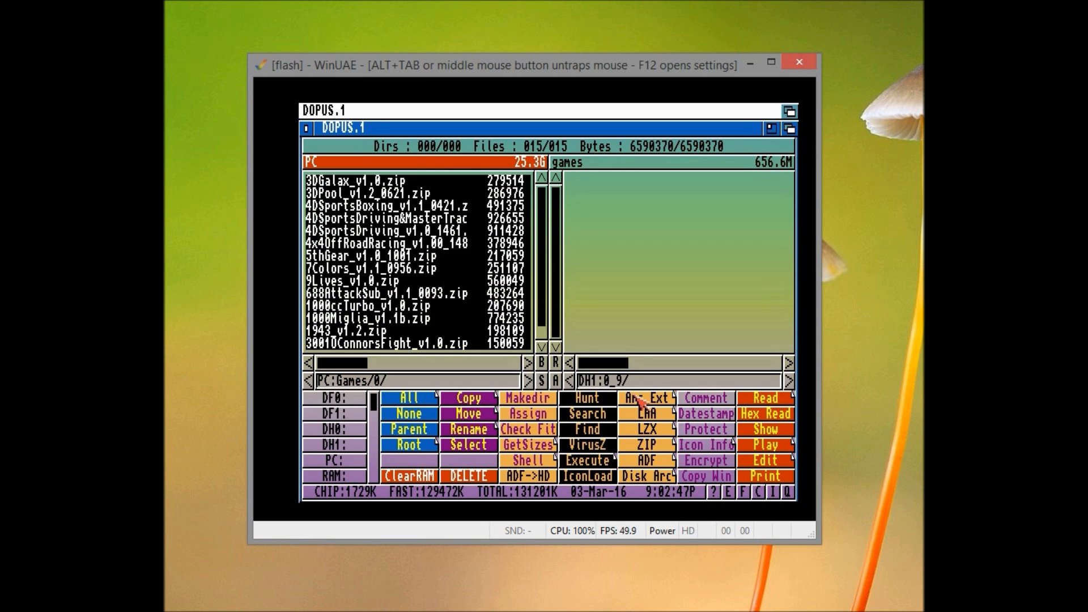
left_click(647, 399)
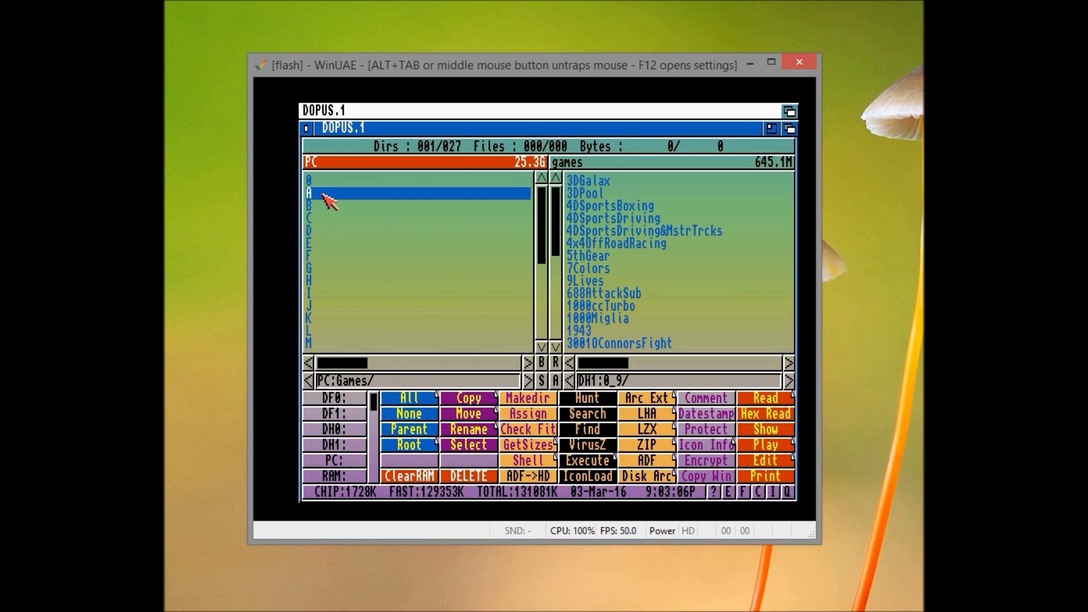
double_click(309, 195)
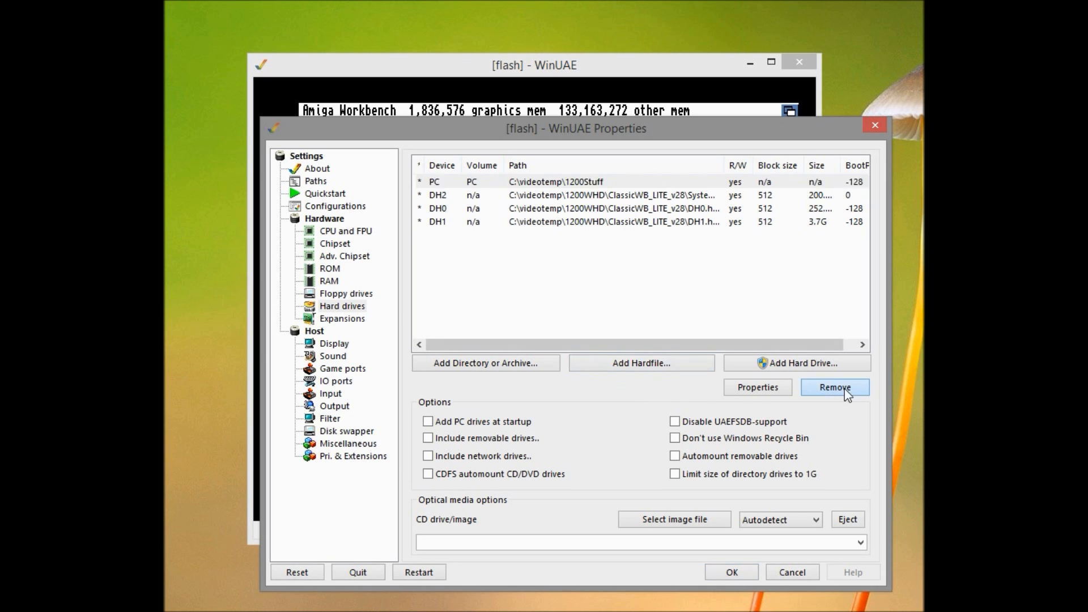
Step: Leave the hard drive properties and load Assign-Startup from the Startup ButtonMenu
left_click(834, 387)
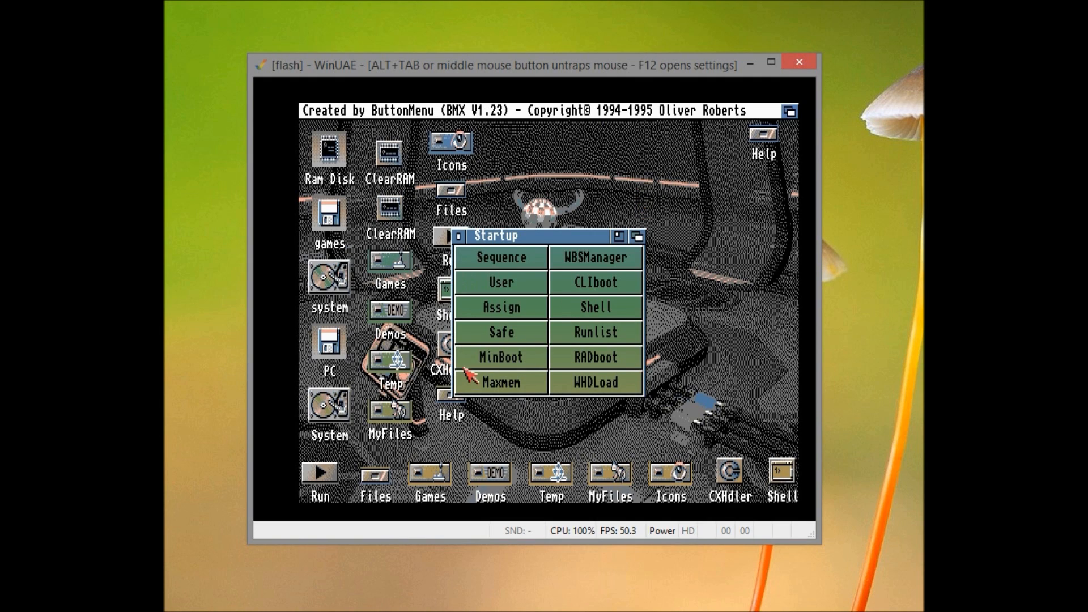
left_click(501, 308)
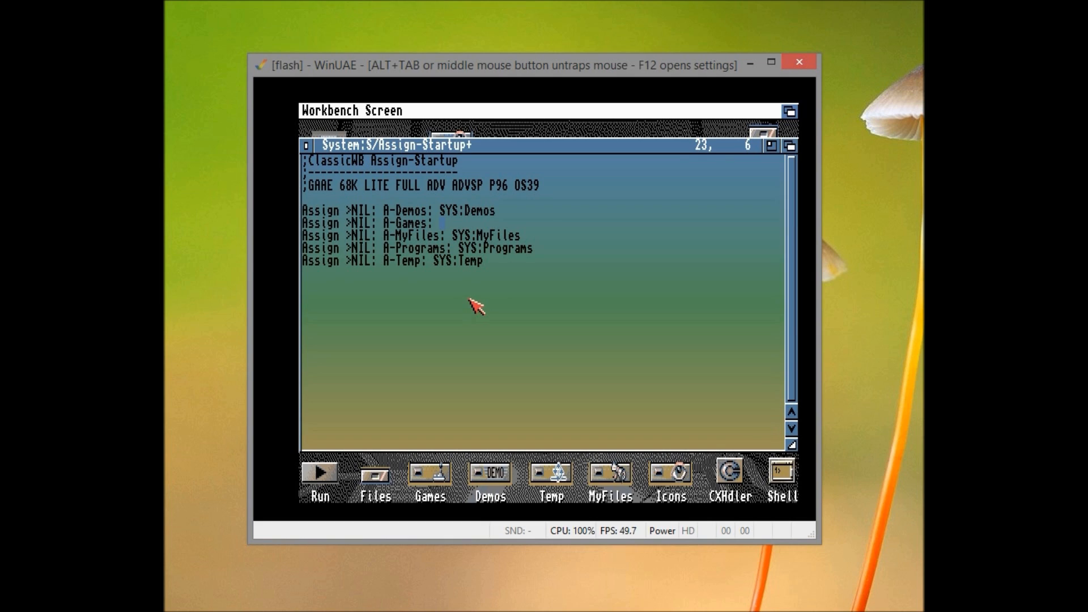
Step: Enter DH1 after A-Games: so the assign points to the games drive
type("DH1")
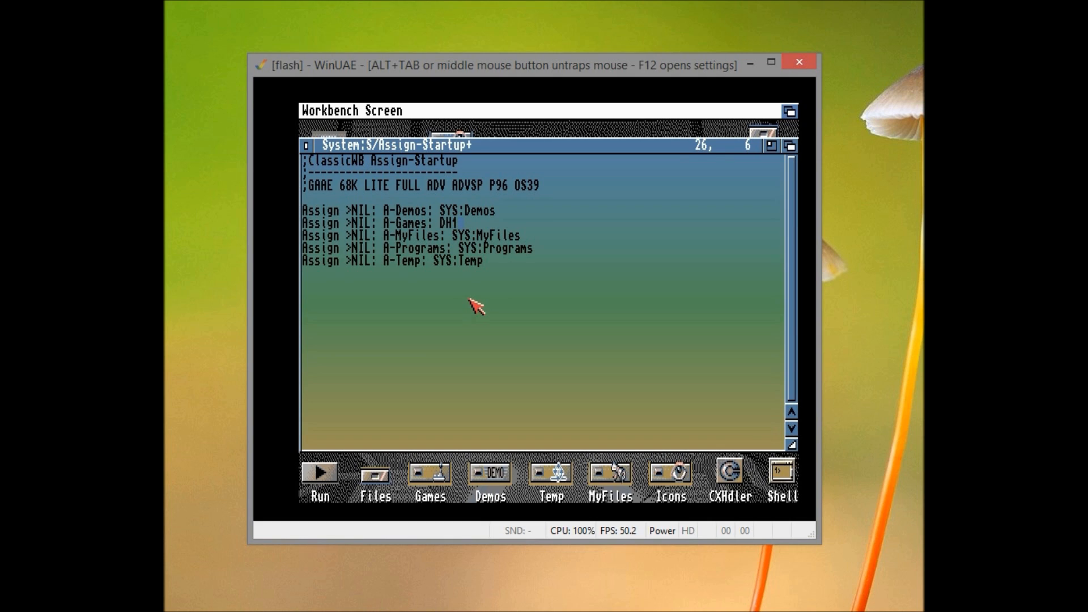
mouse_move(474, 306)
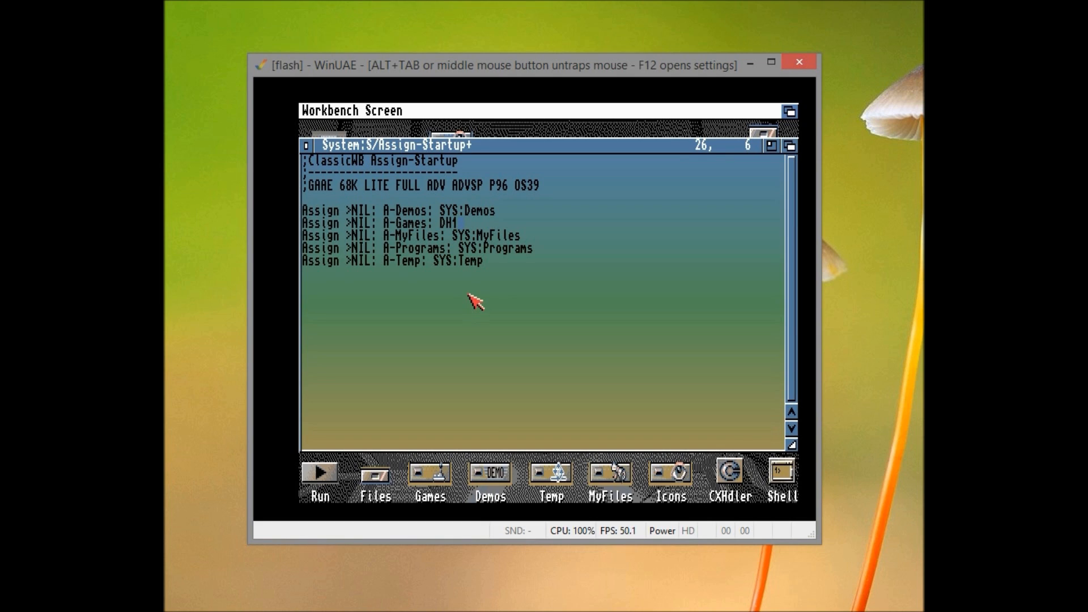
mouse_move(449, 339)
type(":")
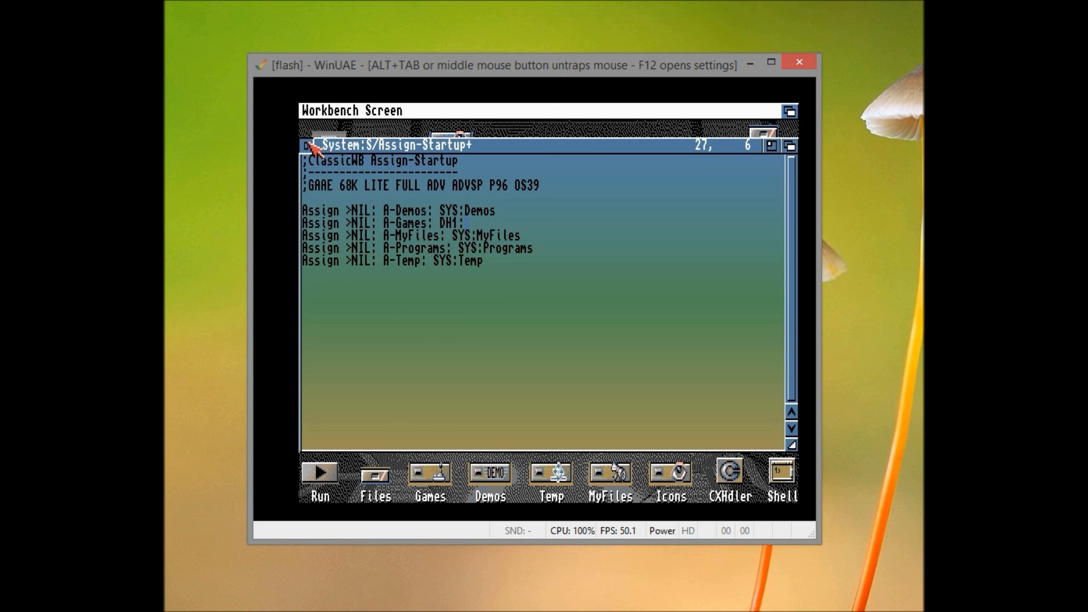
Step: Reset the Amiga via F12, then enter the Files drawer and a menu tool inside it
key("F12")
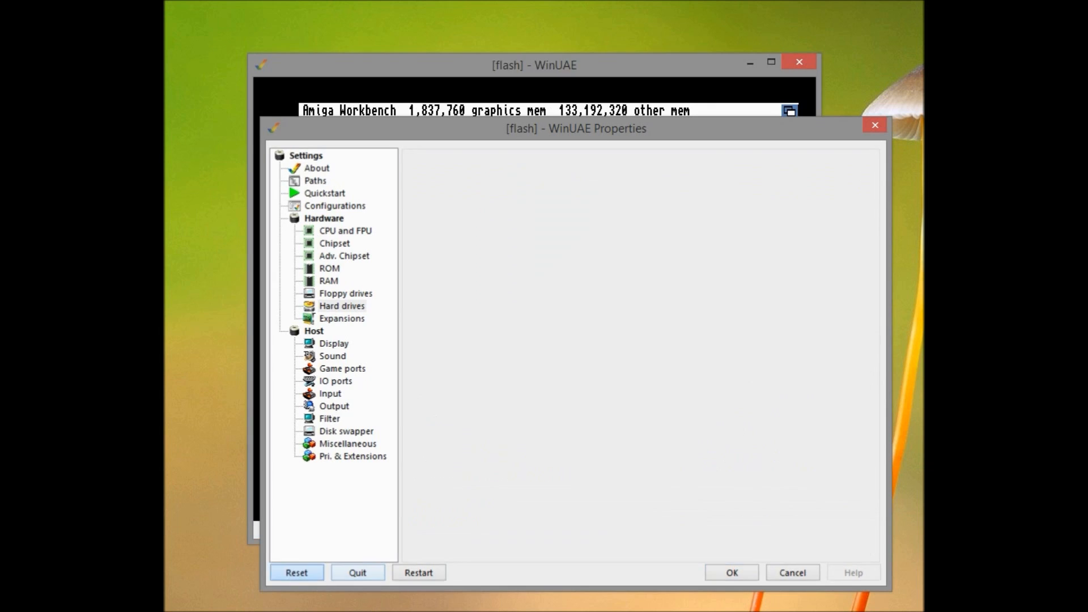
left_click(732, 572)
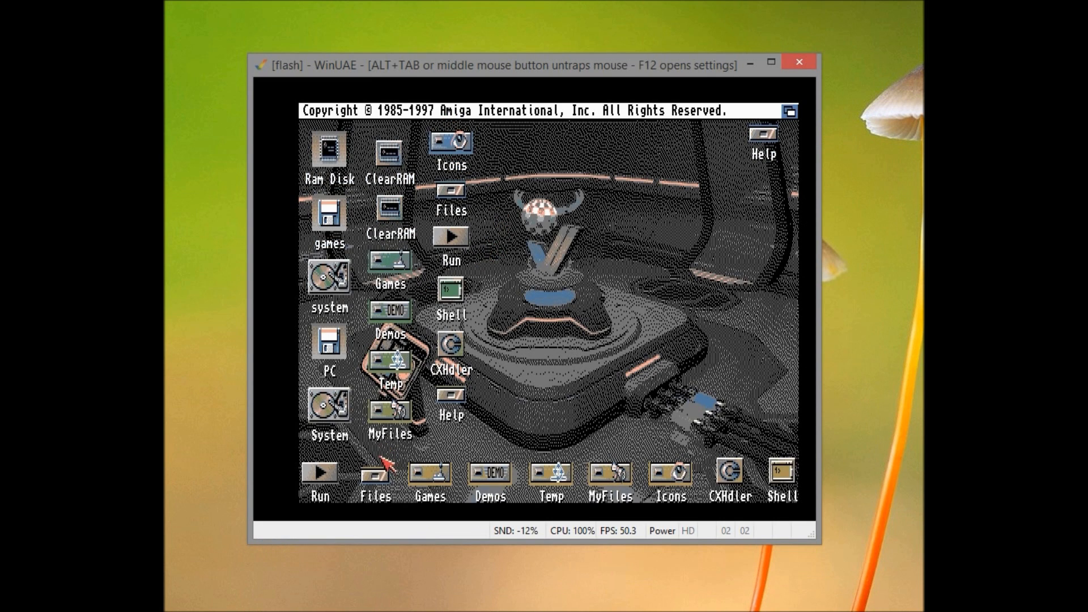
double_click(374, 476)
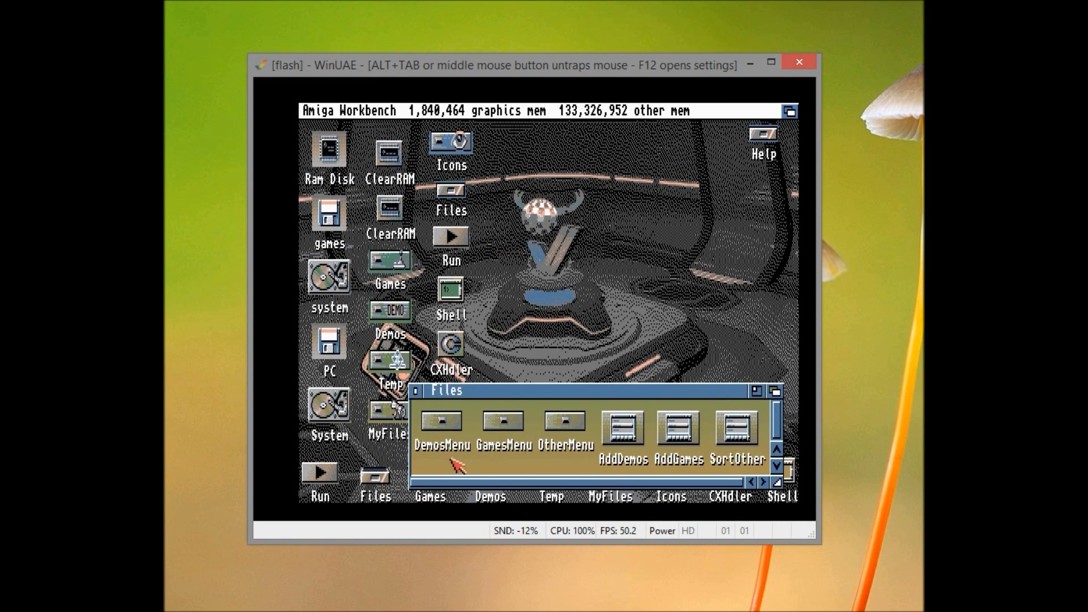
double_click(677, 430)
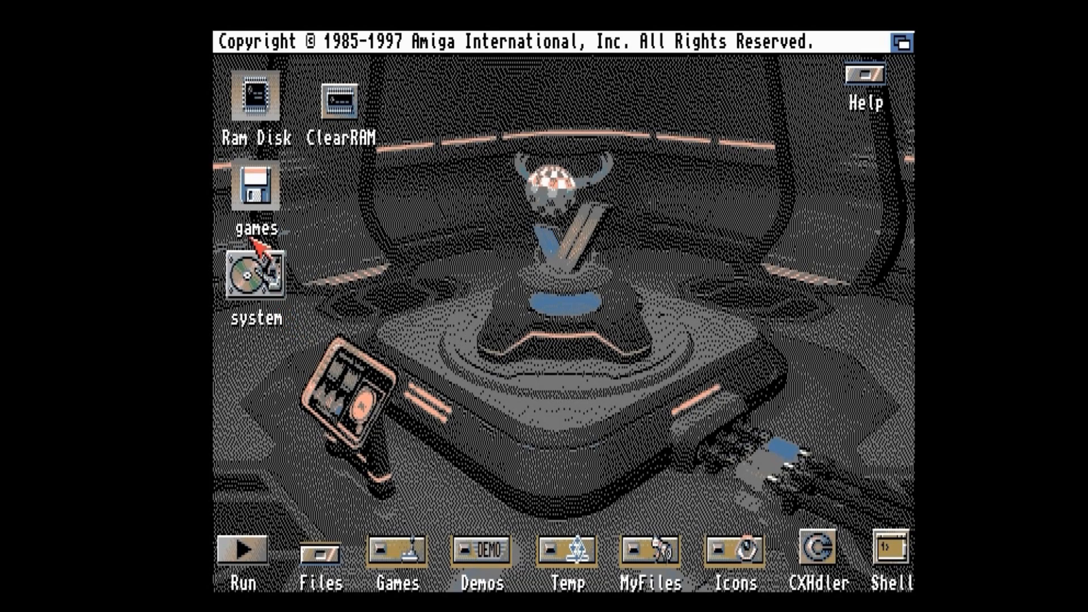
mouse_move(255, 204)
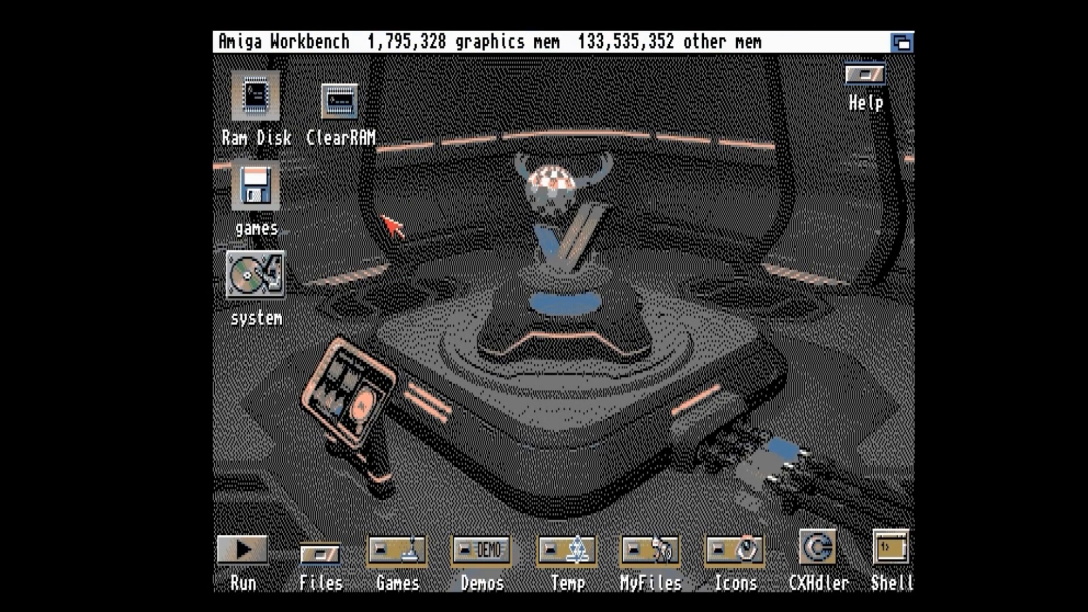
mouse_move(495, 383)
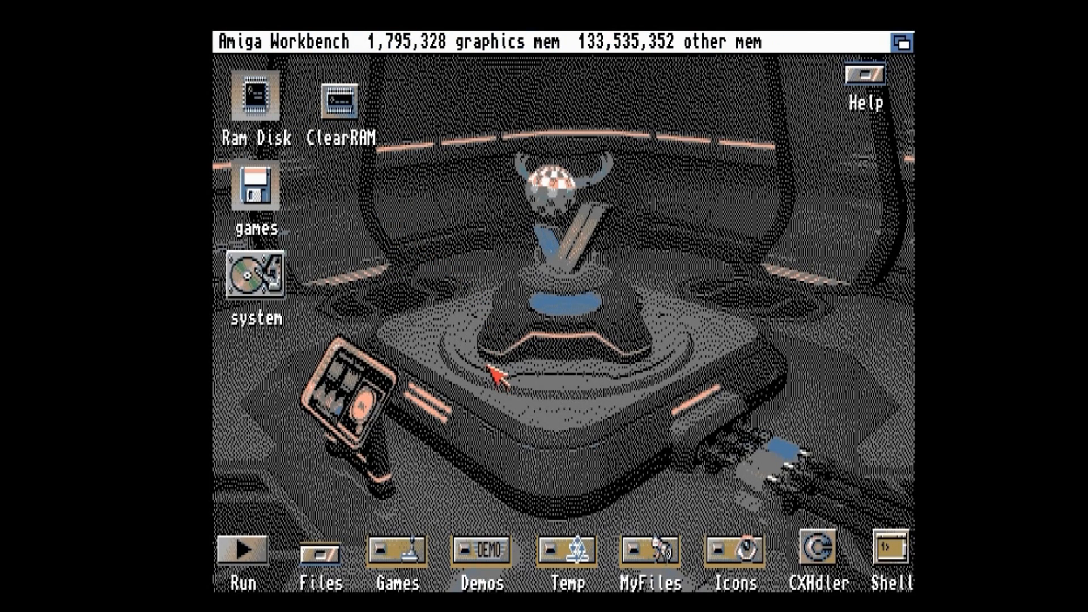
Step: Launch GamesMenu from the Games button on the real A1200's Workbench
left_click(396, 555)
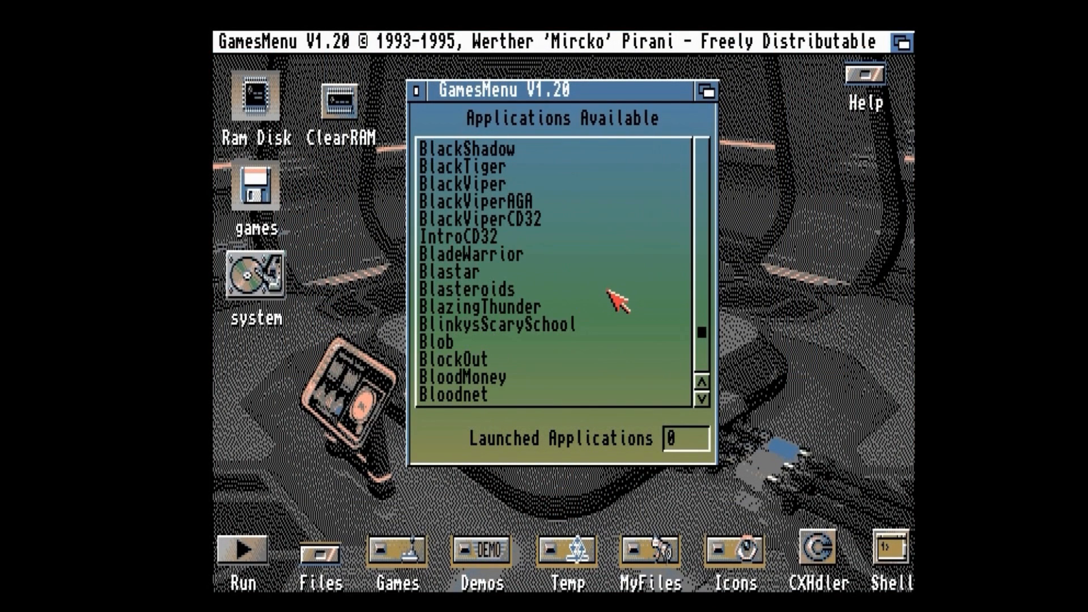
Step: Scroll down GamesMenu's Applications Available list of installed games
scroll("down", 3)
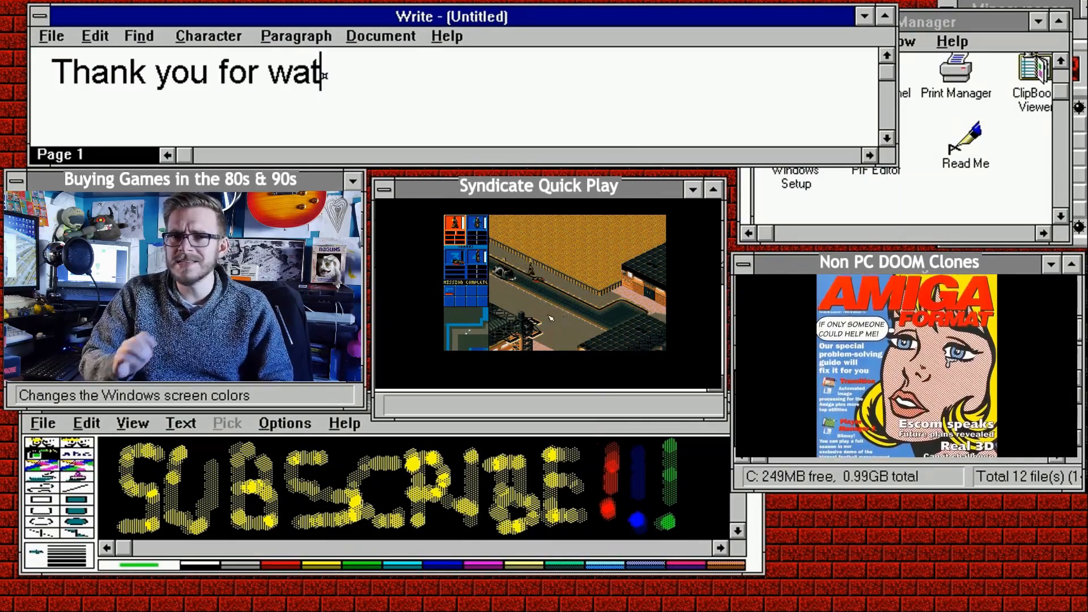
Step: Write "Thank you for watching! Please Subscribe for more. OR" in the outro Write window
type("ching! Please")
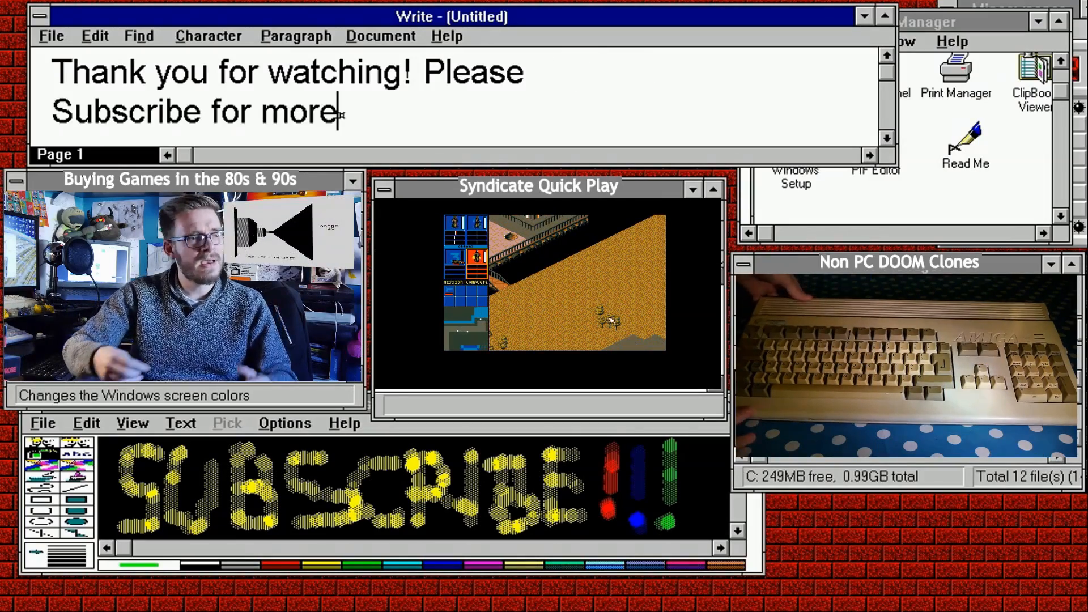
type(". OR")
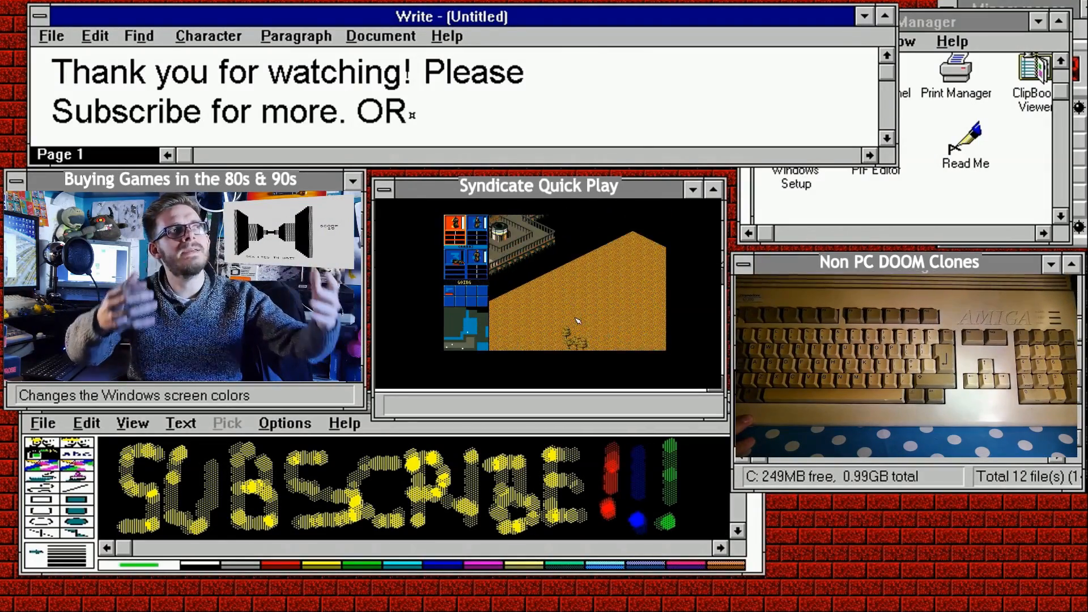